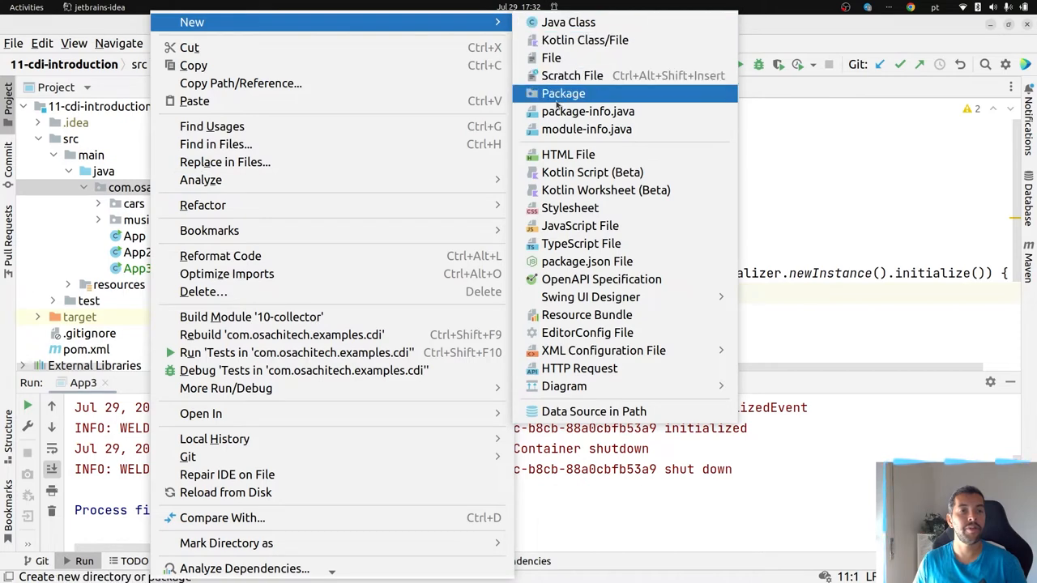
Step: Create a news package under com.osachitech.examples.cdi and start a new class in it
{"action": "left_click", "coordinate": [563, 93]}
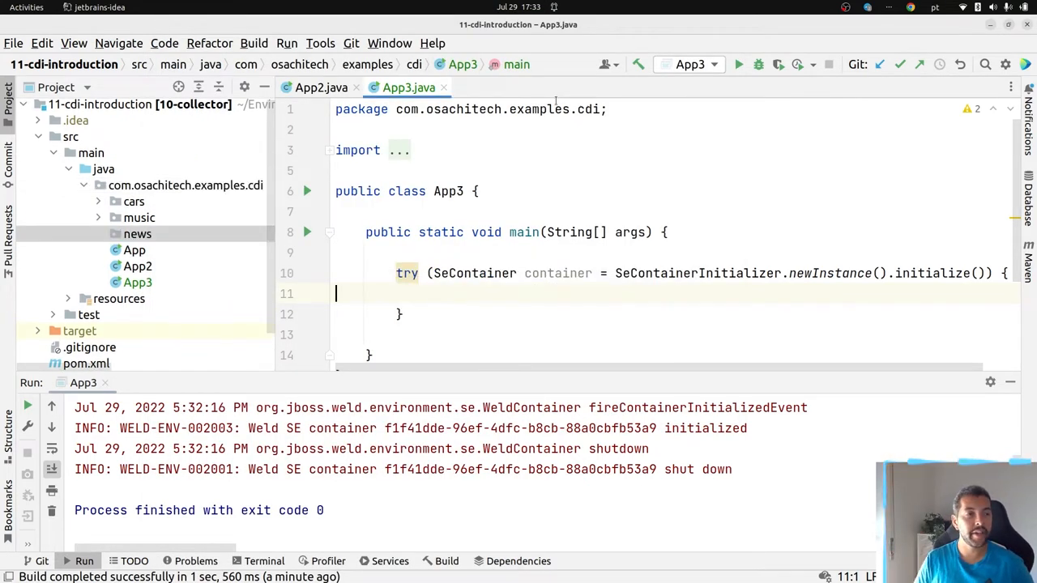
{"action": "right_click", "coordinate": [136, 233]}
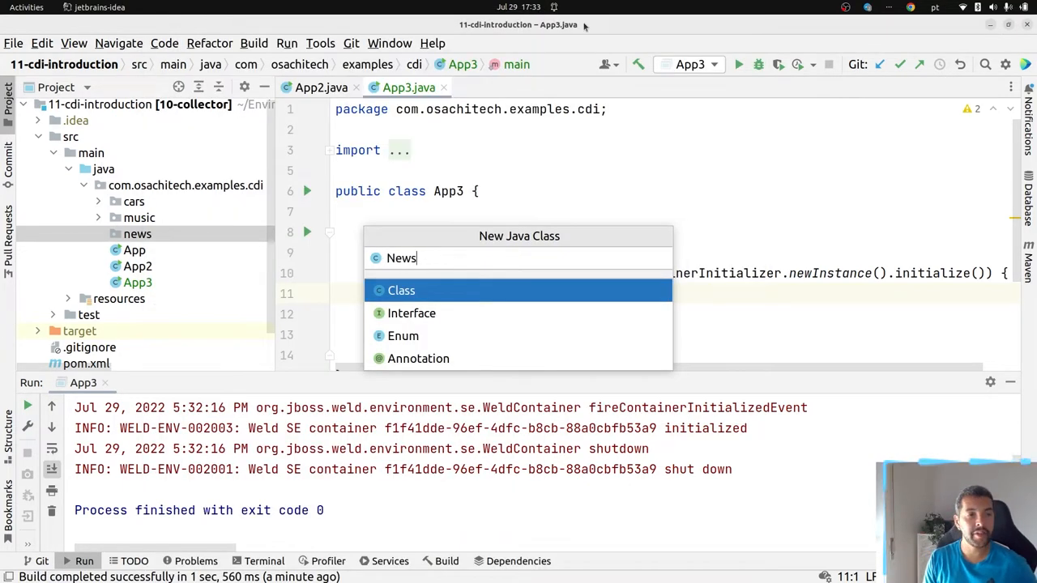
Step: Create the News class with a private final String value field set by its constructor
{"action": "left_click", "coordinate": [402, 290]}
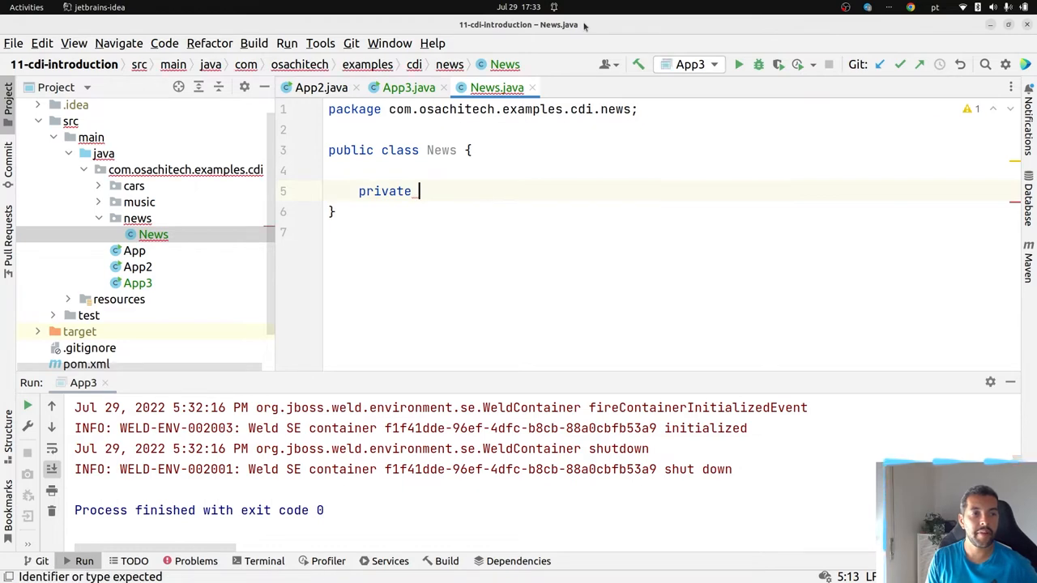
{"action": "type", "text": "final String news;"}
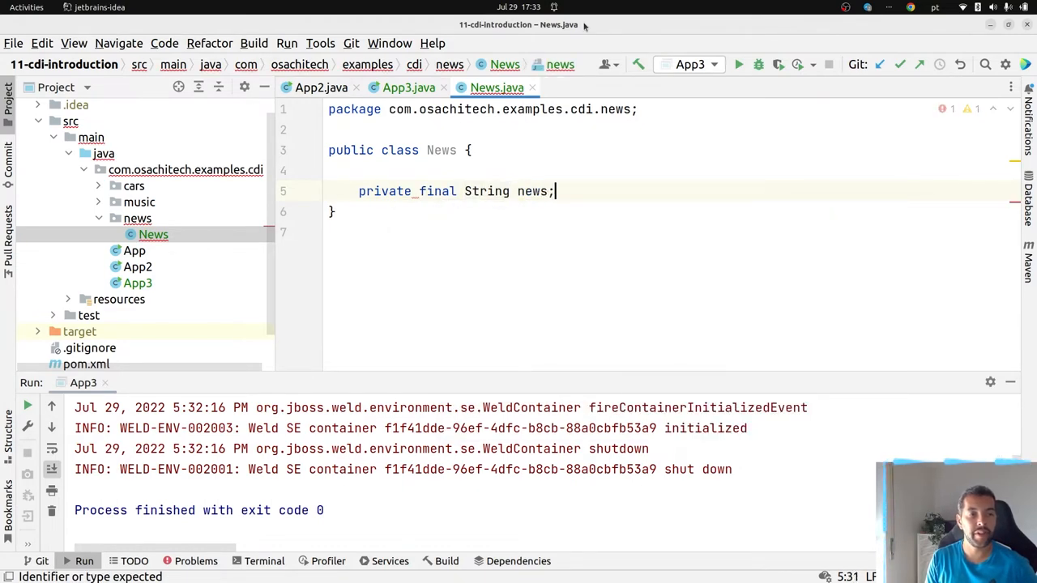
{"action": "type", "text": "va"}
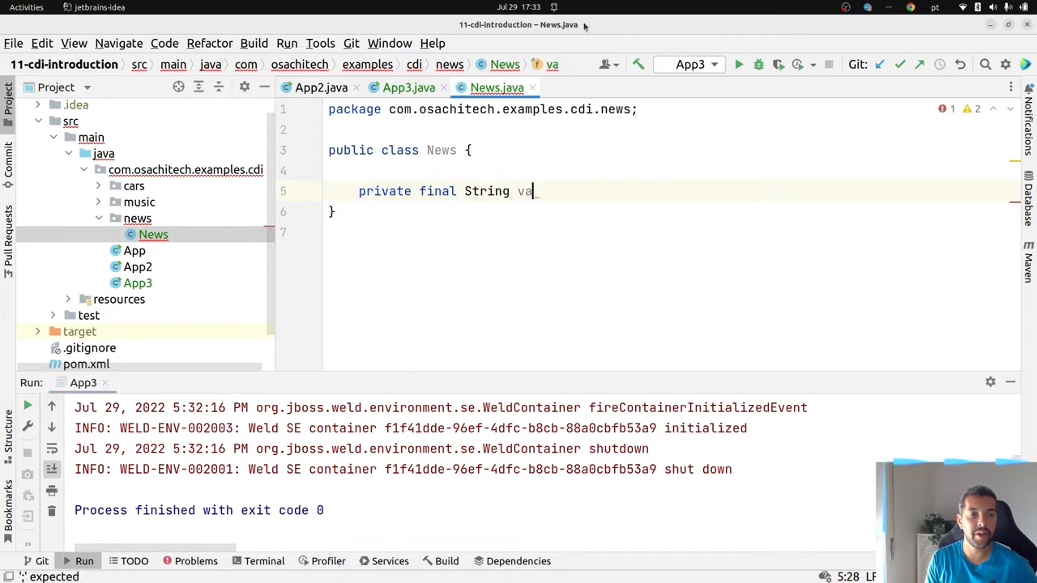
{"action": "type", "text": "lue;"}
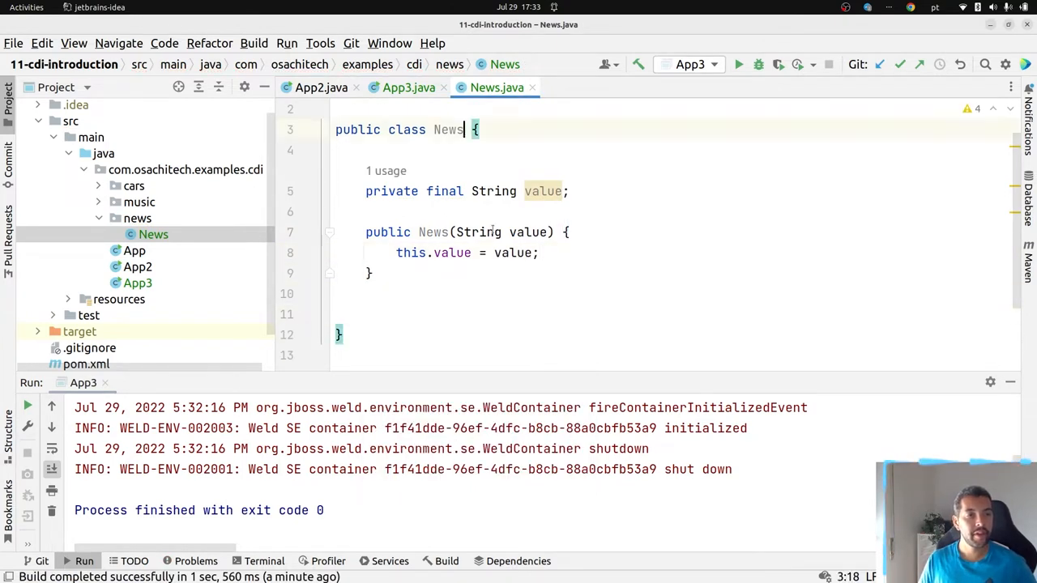
Step: Make News implement Supplier<String> and generate get() returning value
{"action": "type", "text": "implements"}
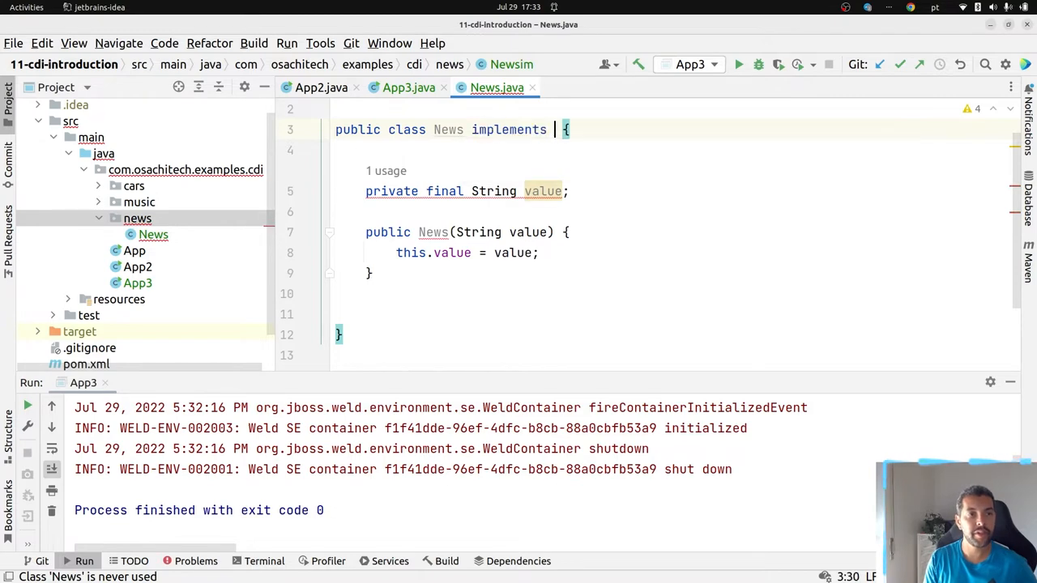
{"action": "type", "text": "Supplier<String>"}
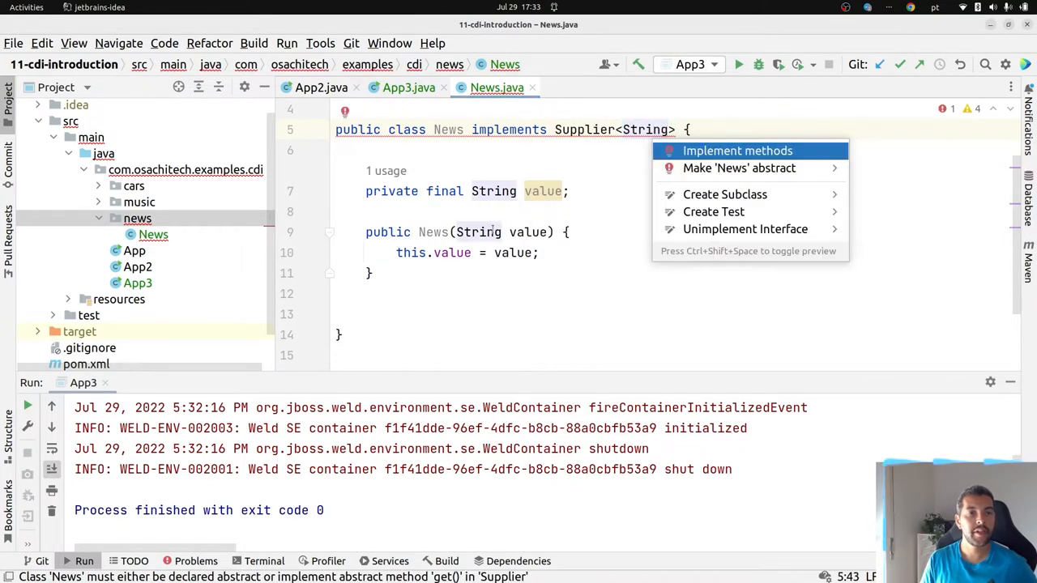
{"action": "left_click", "coordinate": [736, 149]}
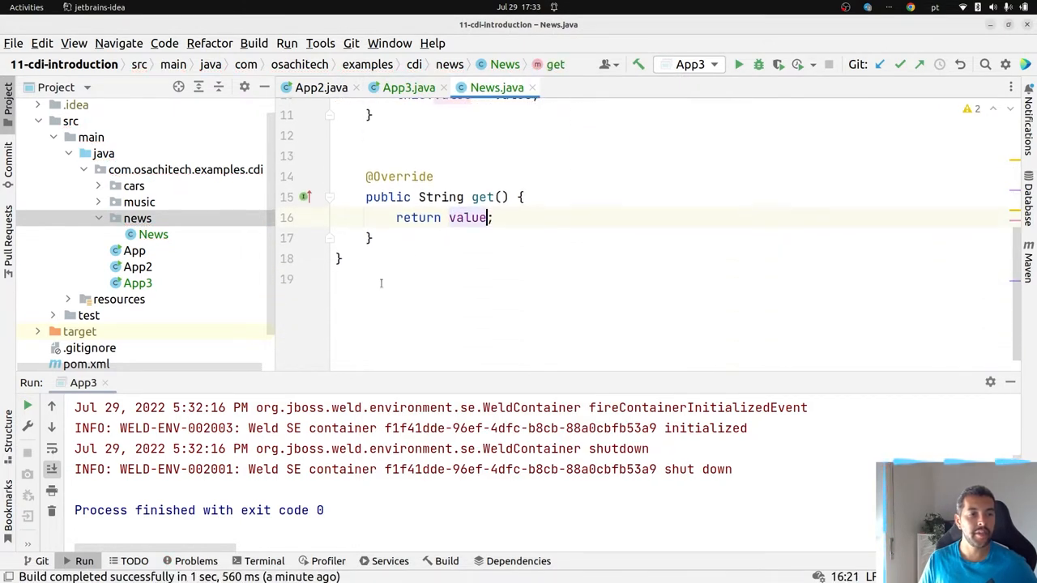
{"action": "left_click", "coordinate": [369, 237]}
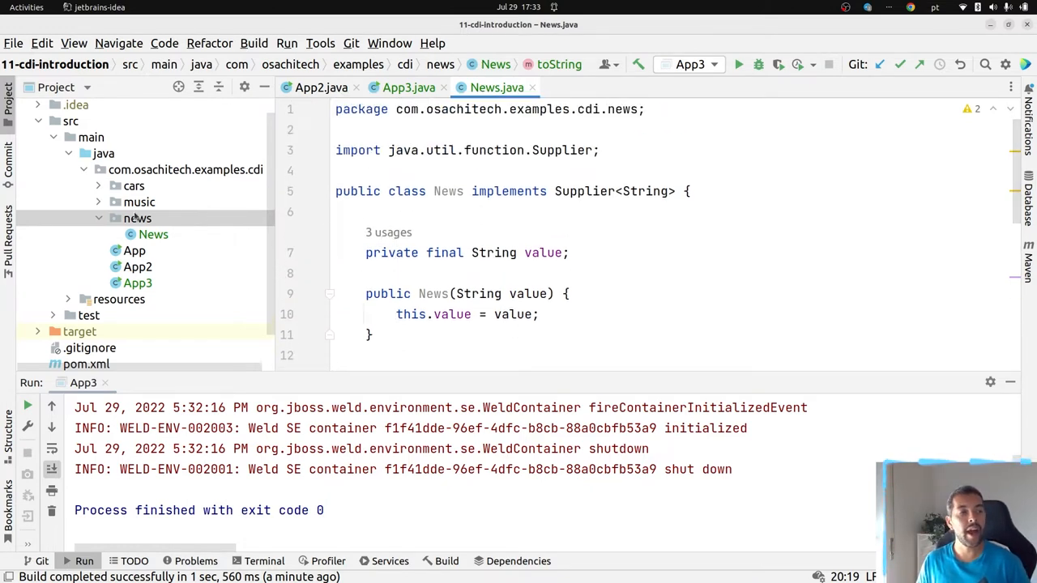
{"action": "right_click", "coordinate": [136, 217]}
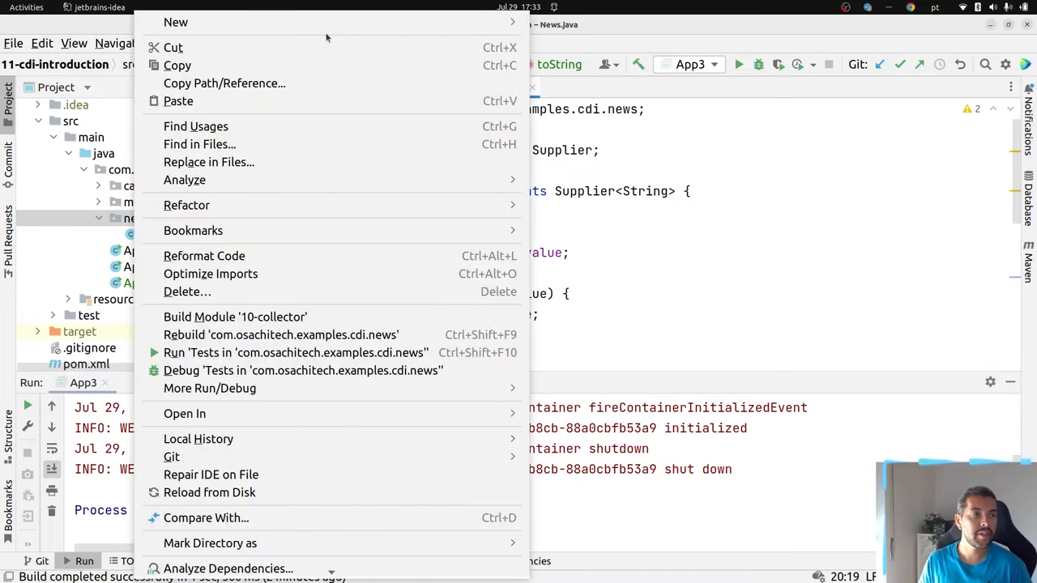
{"action": "left_click", "coordinate": [175, 23]}
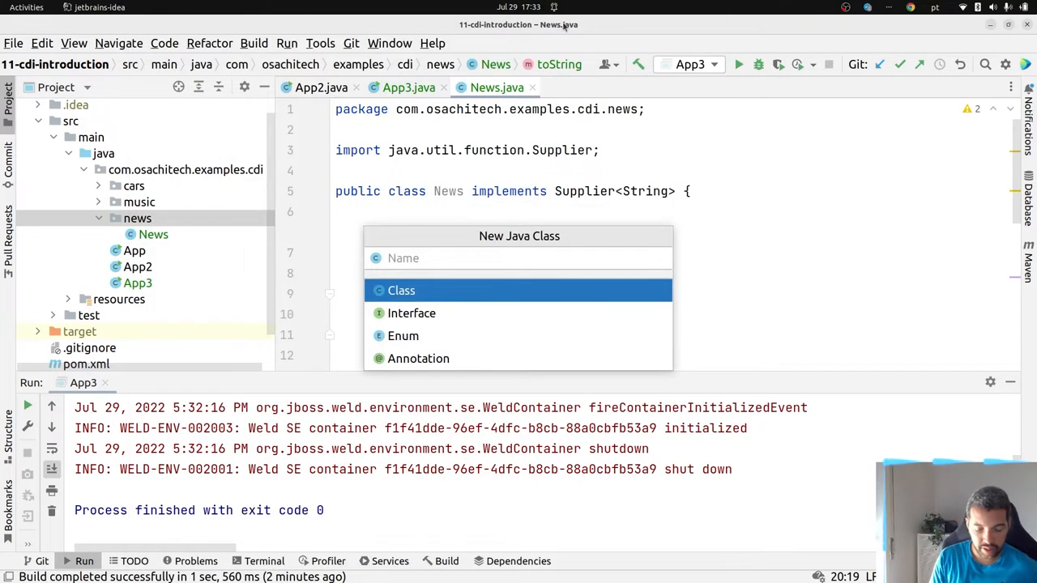
{"action": "type", "text": "Journalist"}
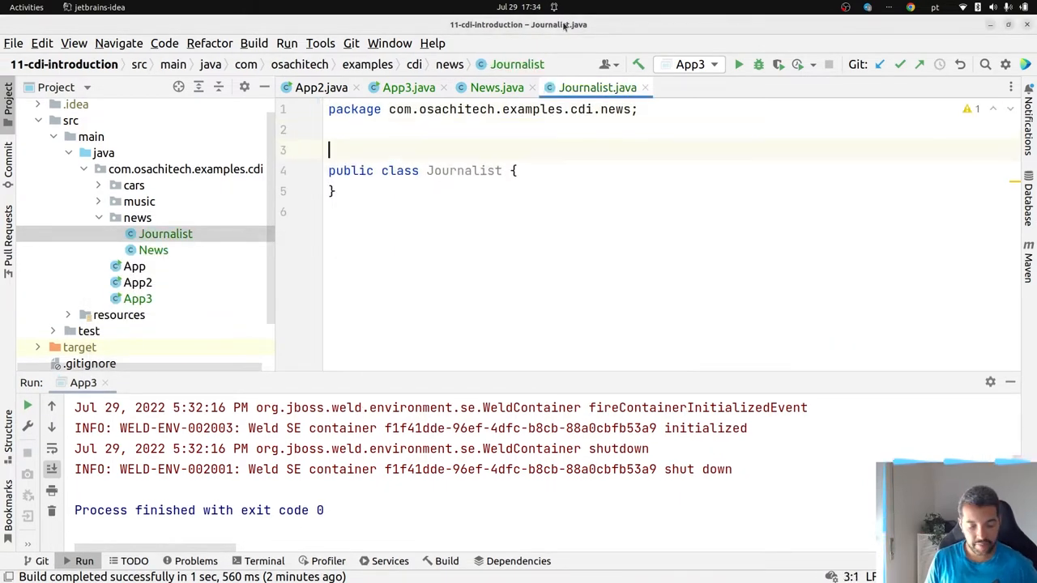
{"action": "type", "text": "@ApplicationScoped"}
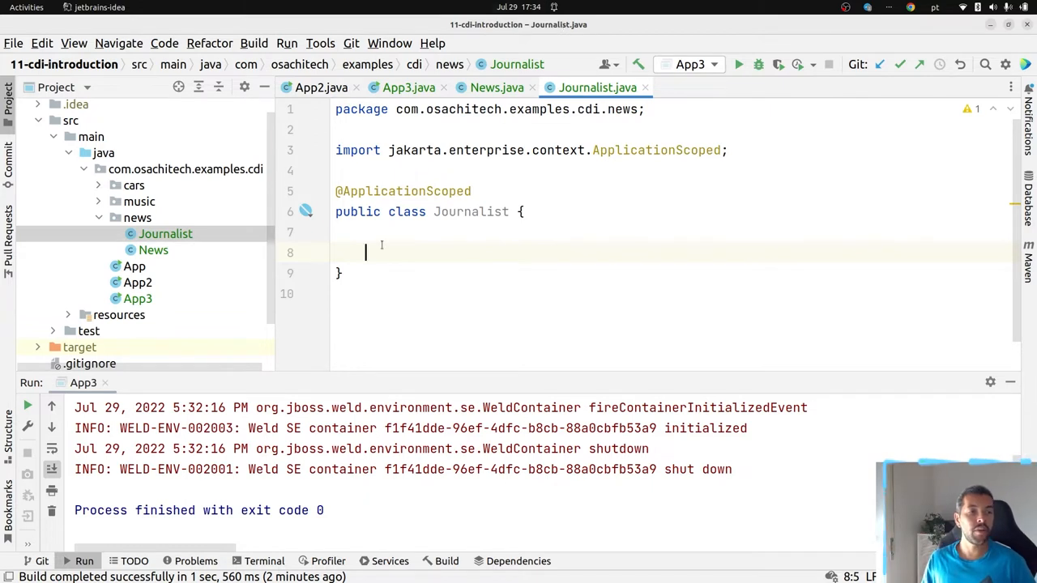
{"action": "mouse_move", "coordinate": [197, 221]}
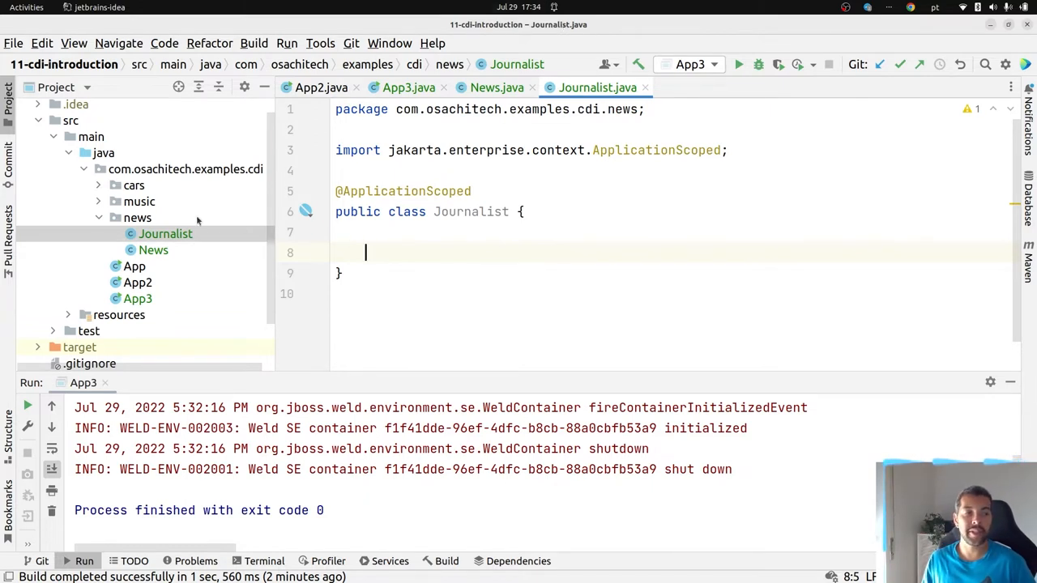
{"action": "right_click", "coordinate": [165, 233]}
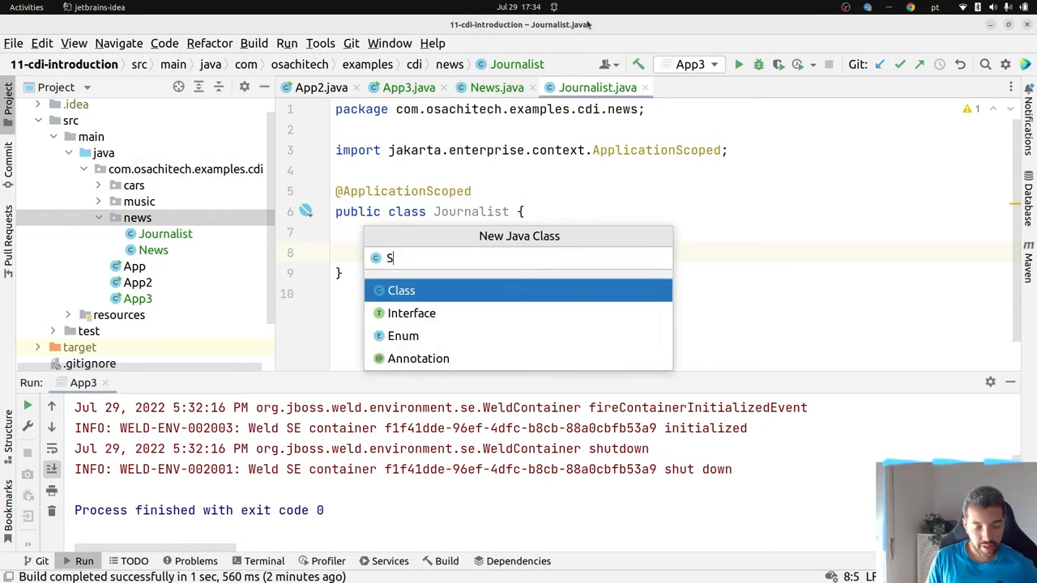
Step: Create SocialMedia with receive(News) printing "Publishing the news on social media: " + news
{"action": "type", "text": "ocialMei"}
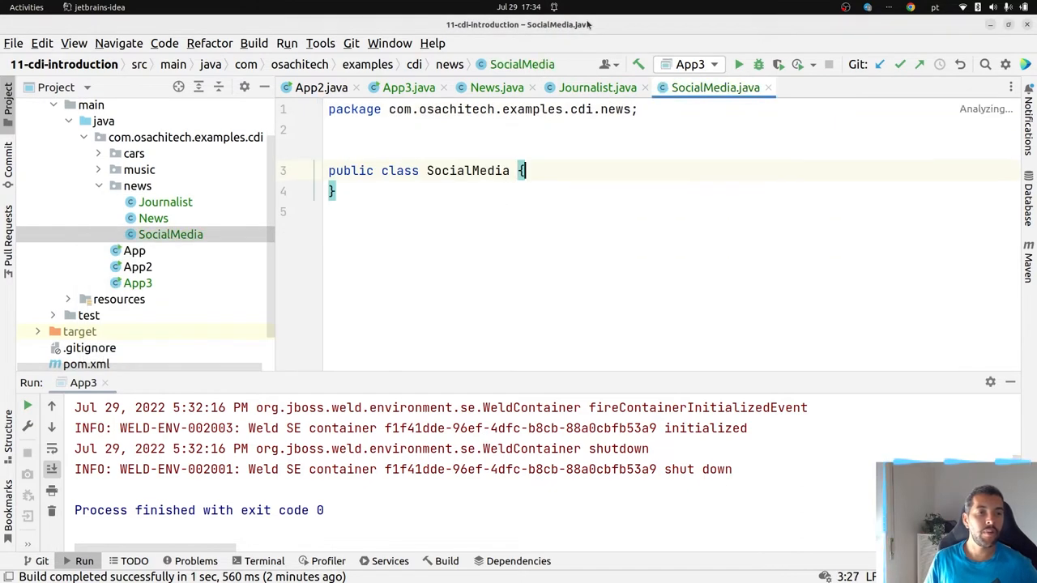
{"action": "type", "text": "public void receiv"}
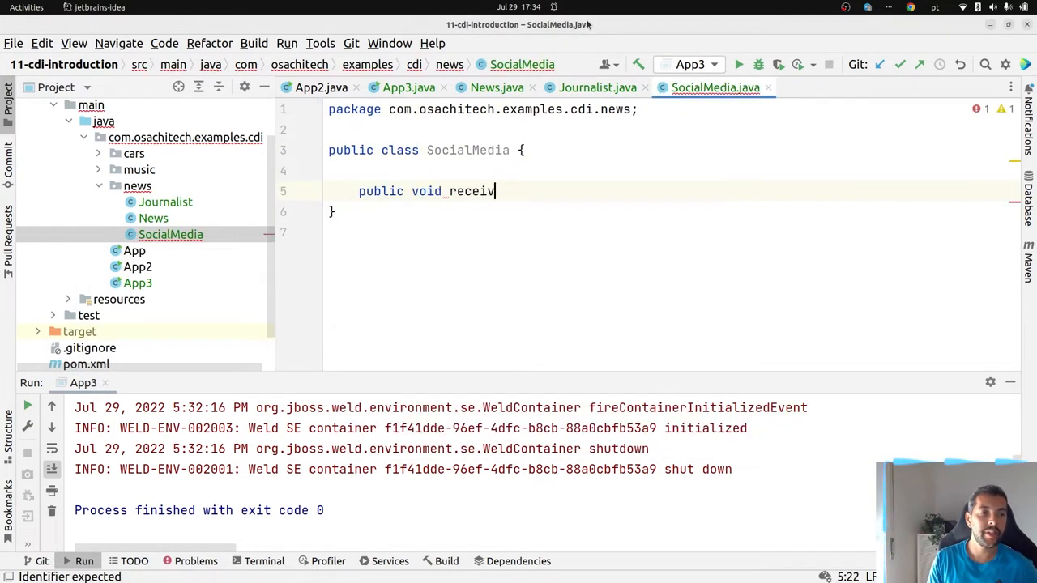
{"action": "type", "text": "e(News news) {"}
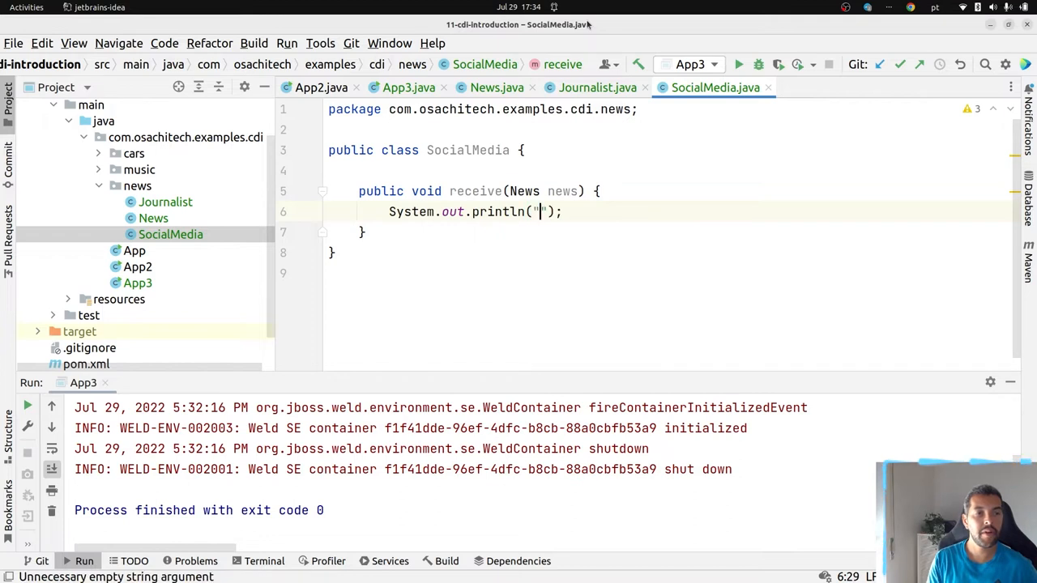
{"action": "type", "text": "Publishing"}
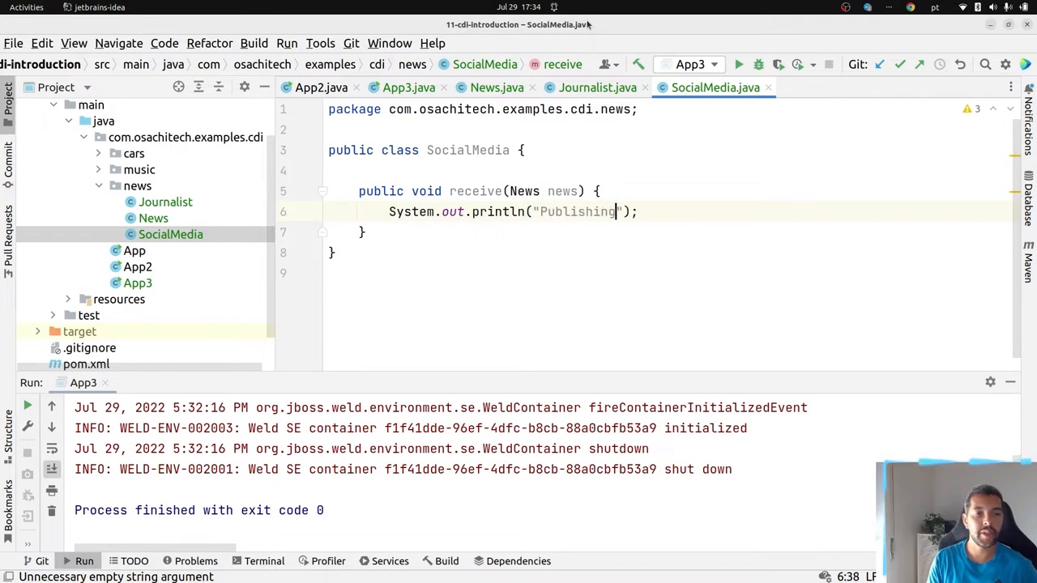
{"action": "type", "text": "the news on"}
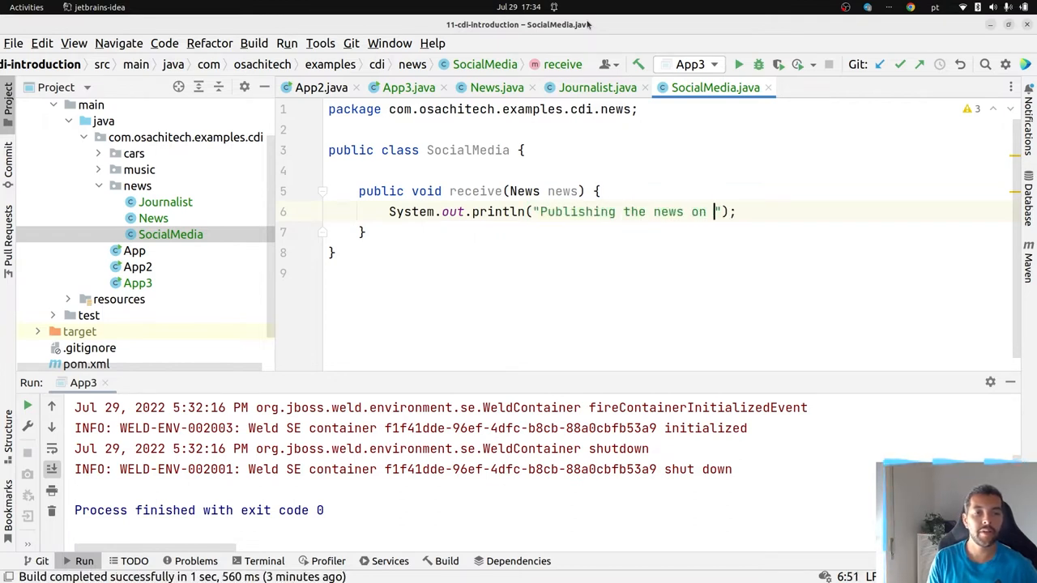
{"action": "type", "text": "social media:"}
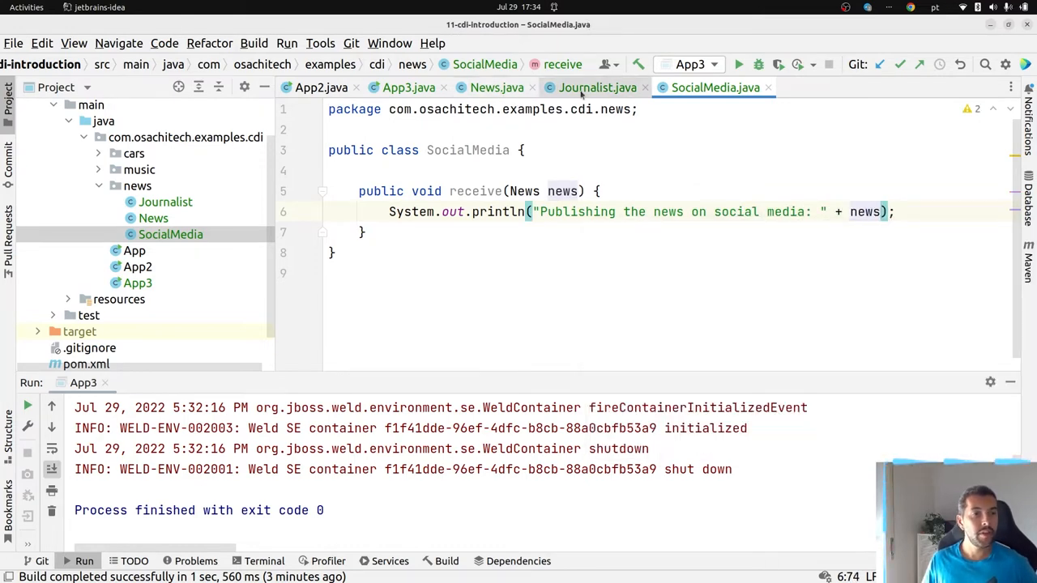
{"action": "left_click", "coordinate": [598, 87]}
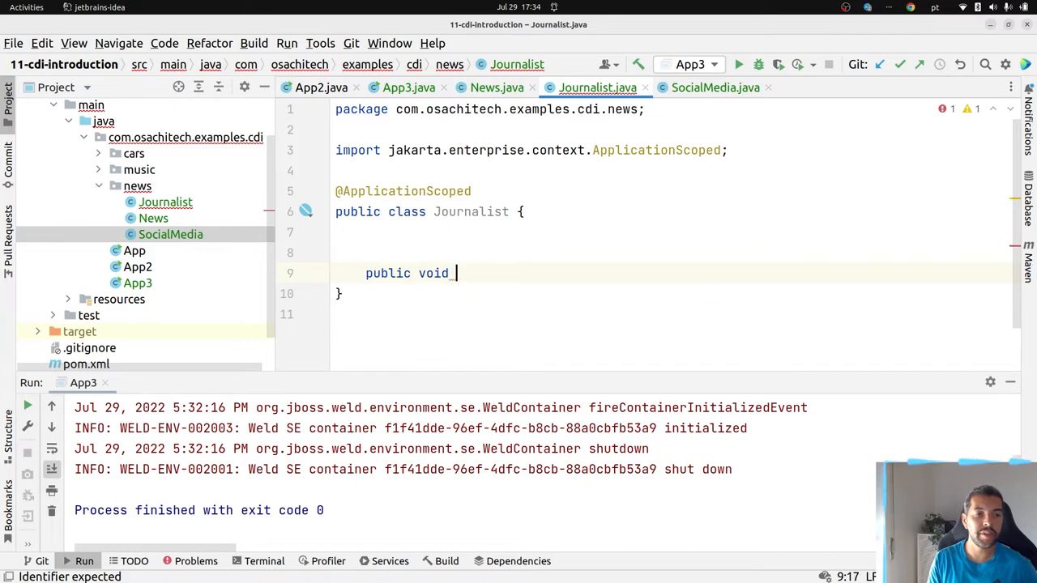
{"action": "type", "text": "receive()"}
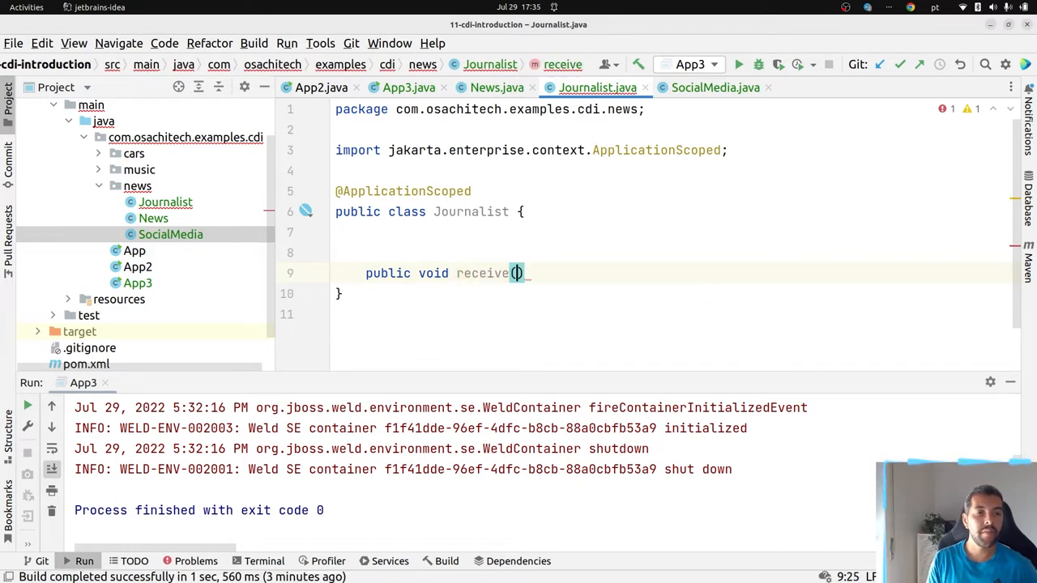
{"action": "type", "text": "News news"}
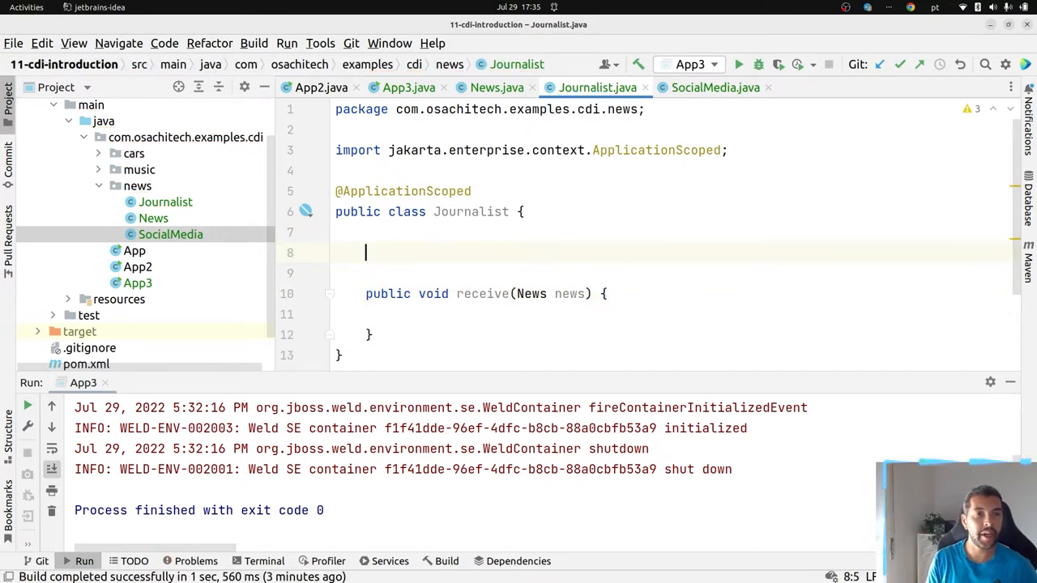
{"action": "type", "text": "private SocialMedia so"}
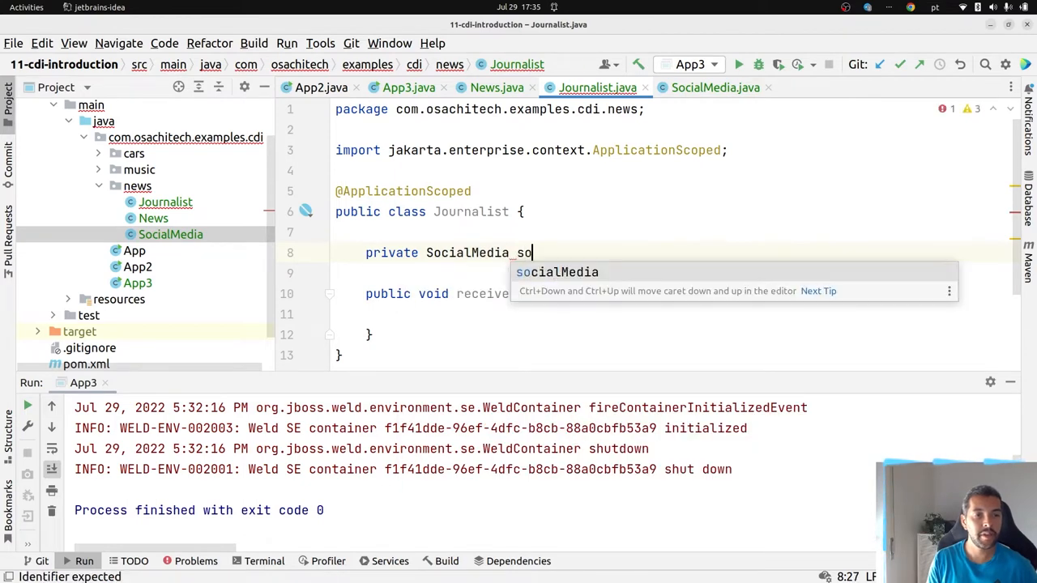
{"action": "type", "text": "@Injec"}
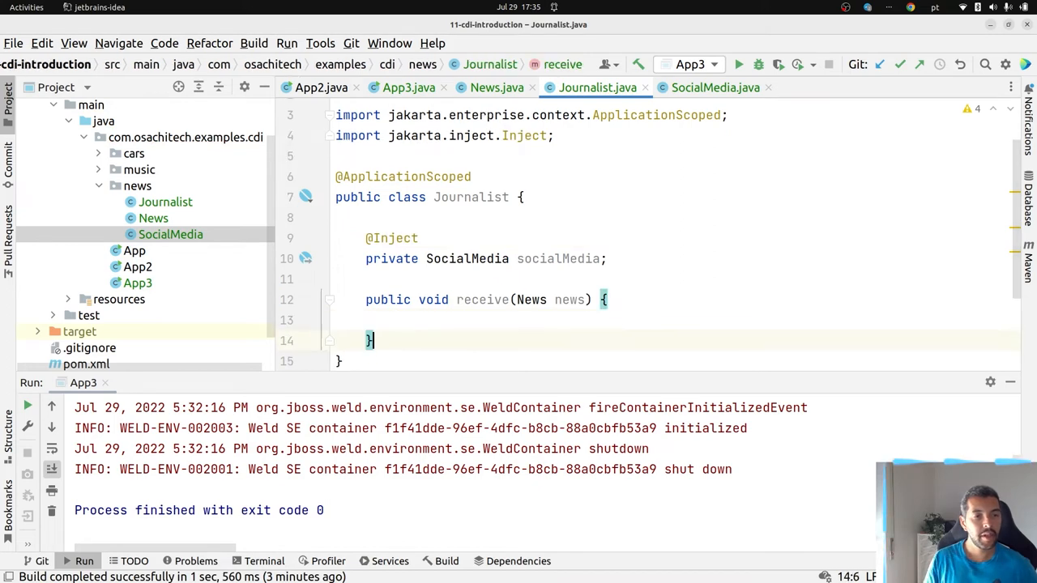
Step: Have Journalist's receive forward the news via this.socialMedia.receive(news)
{"action": "type", "text": "this.socialMedia"}
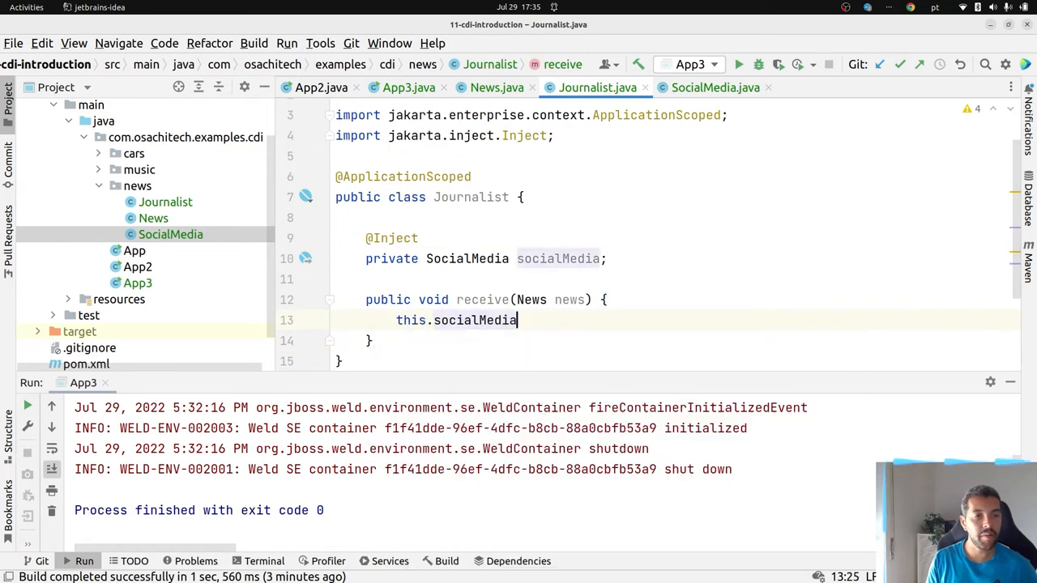
{"action": "type", "text": ".receive();"}
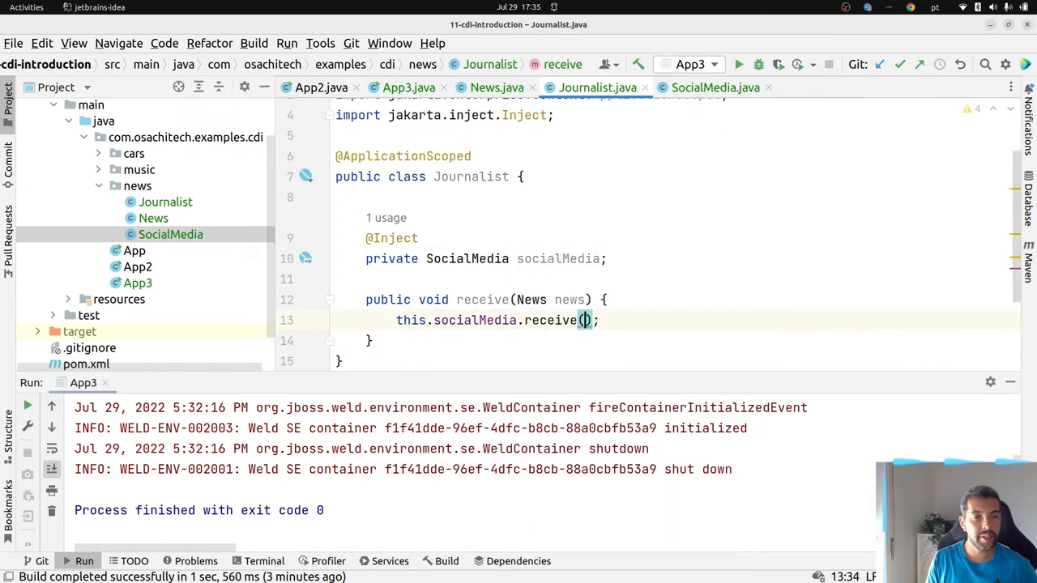
{"action": "type", "text": "news"}
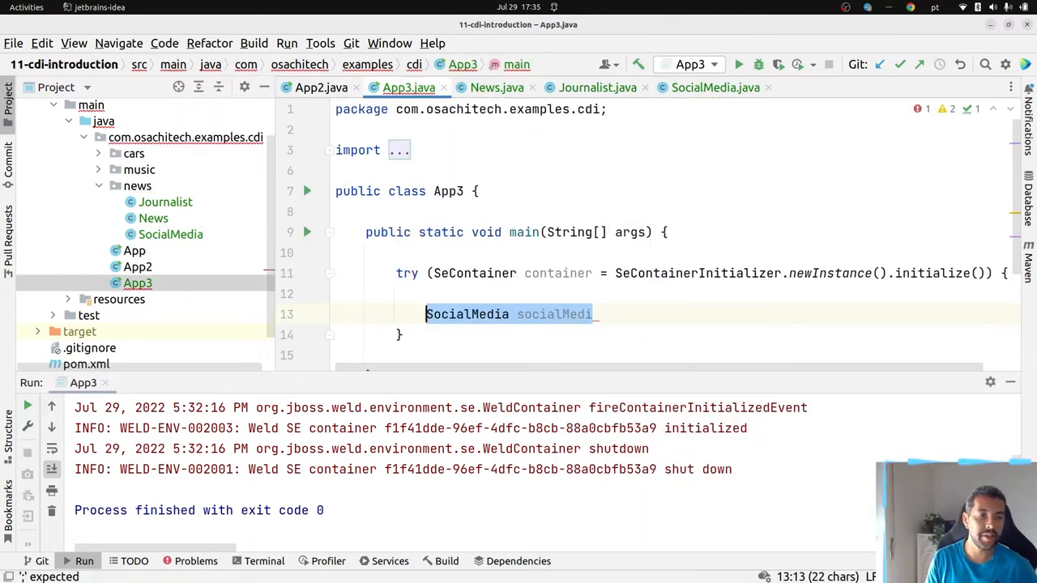
Step: In App3 main, get a Journalist via container.select(Journalist.class).get()
{"action": "type", "text": "Journalist jo"}
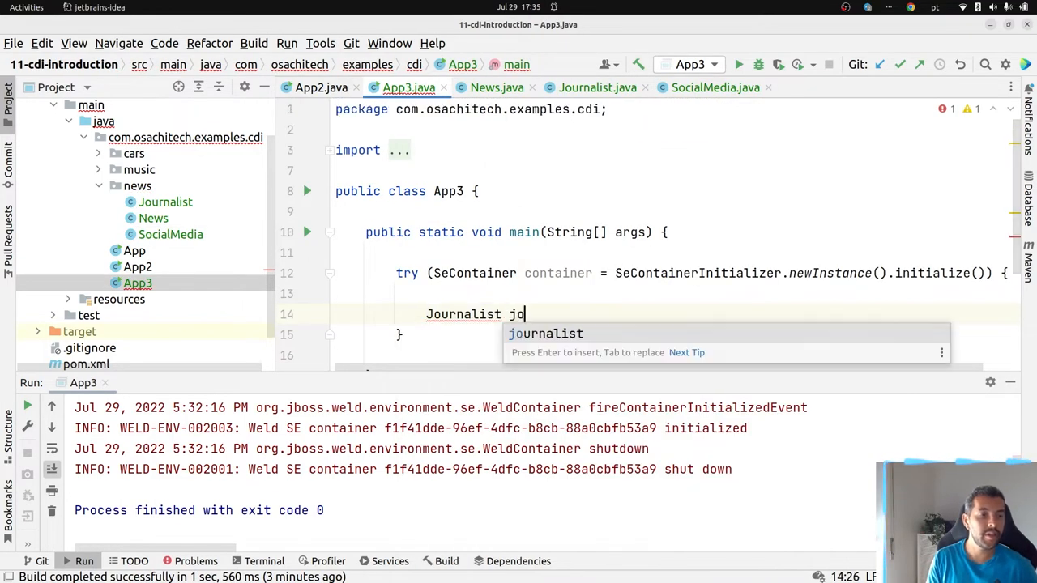
{"action": "type", "text": "urnalist ="}
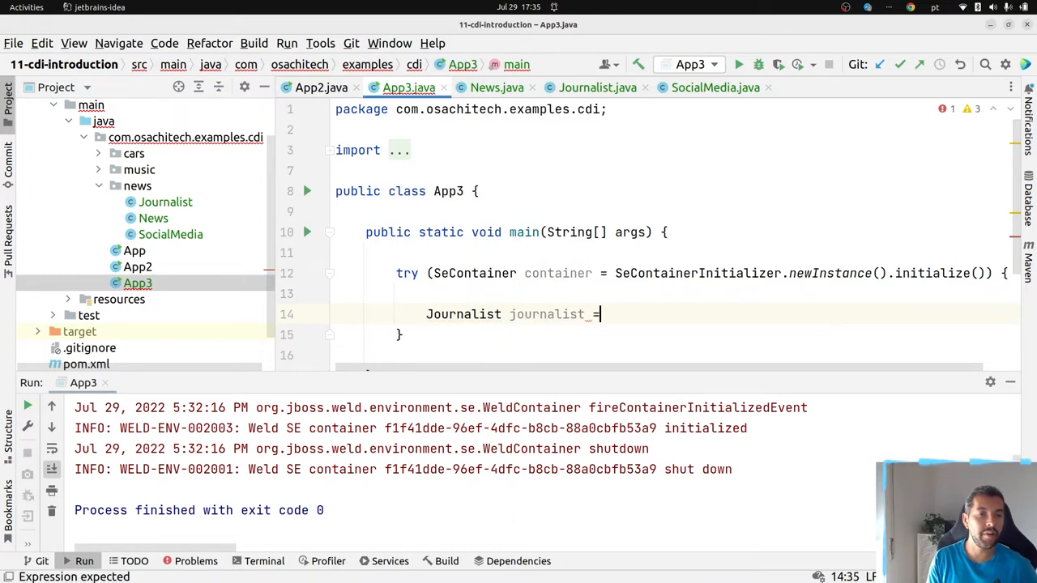
{"action": "type", "text": "container"}
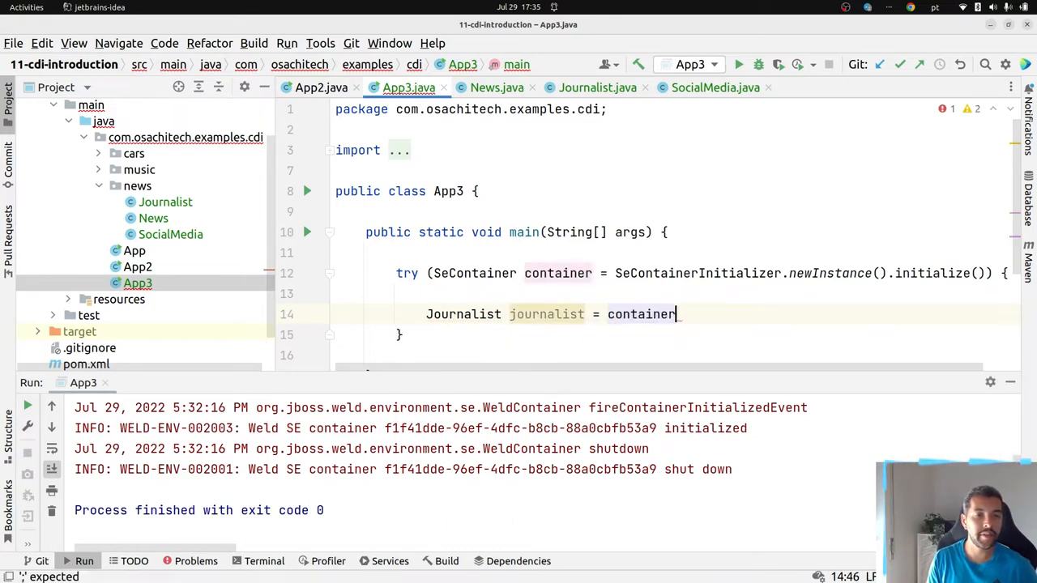
{"action": "type", "text": ".select()"}
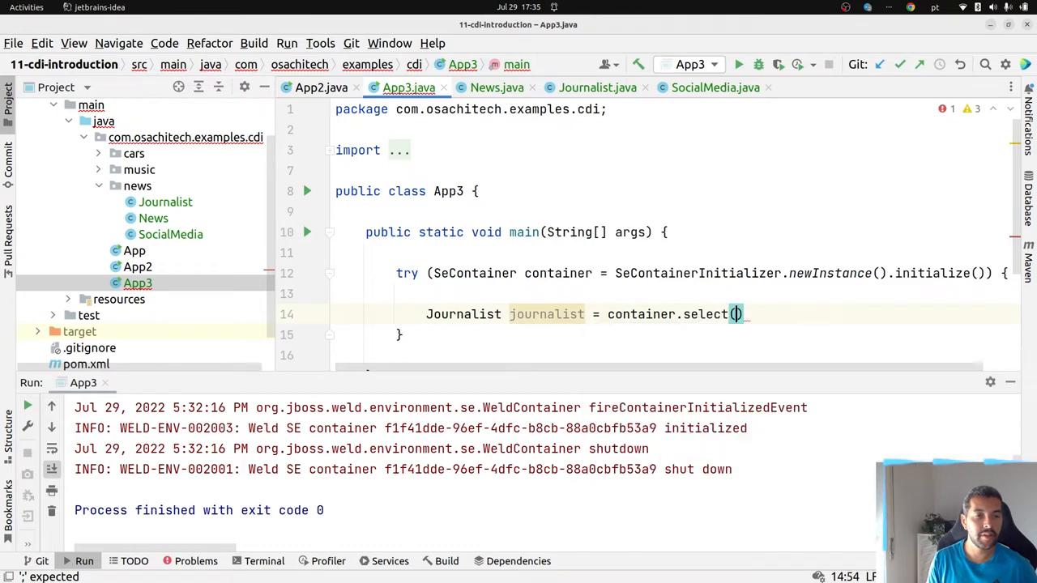
{"action": "type", "text": "Journalist"}
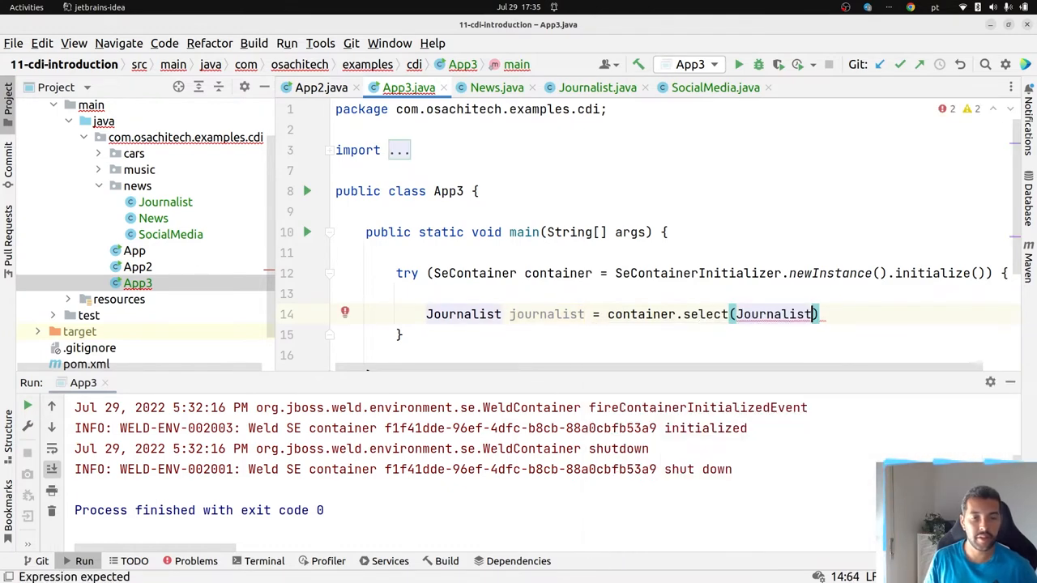
{"action": "type", "text": ".class)."}
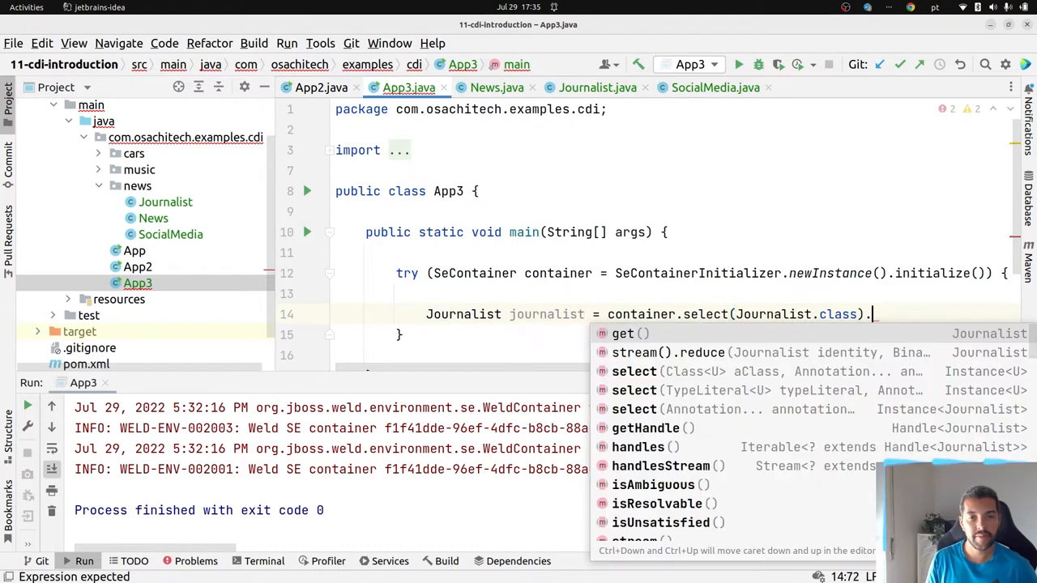
{"action": "left_click", "coordinate": [630, 333]}
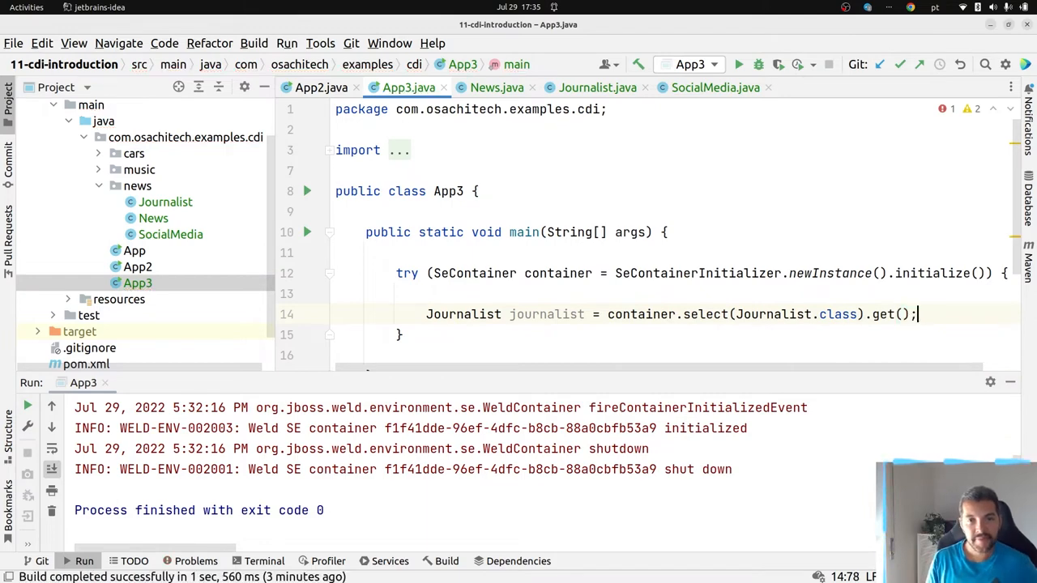
Step: Publish new News("Java version has arrived") through the journalist and run App3
{"action": "type", "text": "journalist.re();"}
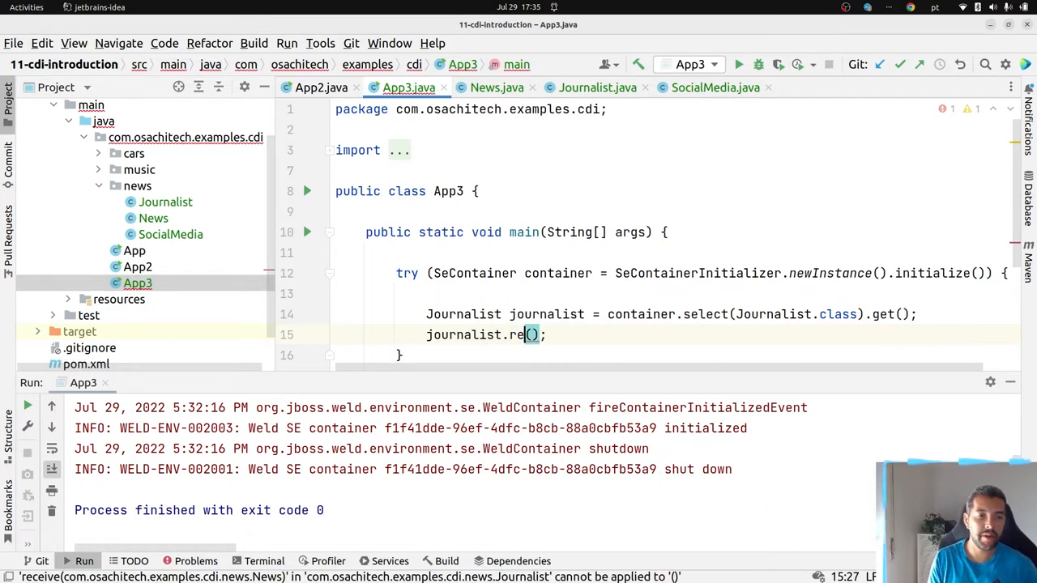
{"action": "type", "text": "publish"}
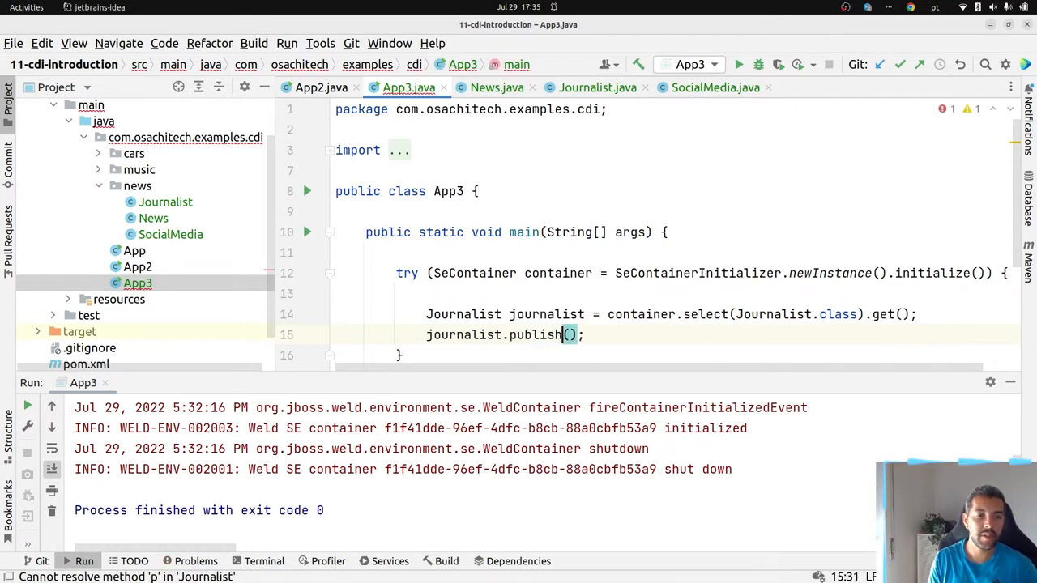
{"action": "type", "text": "new News("}
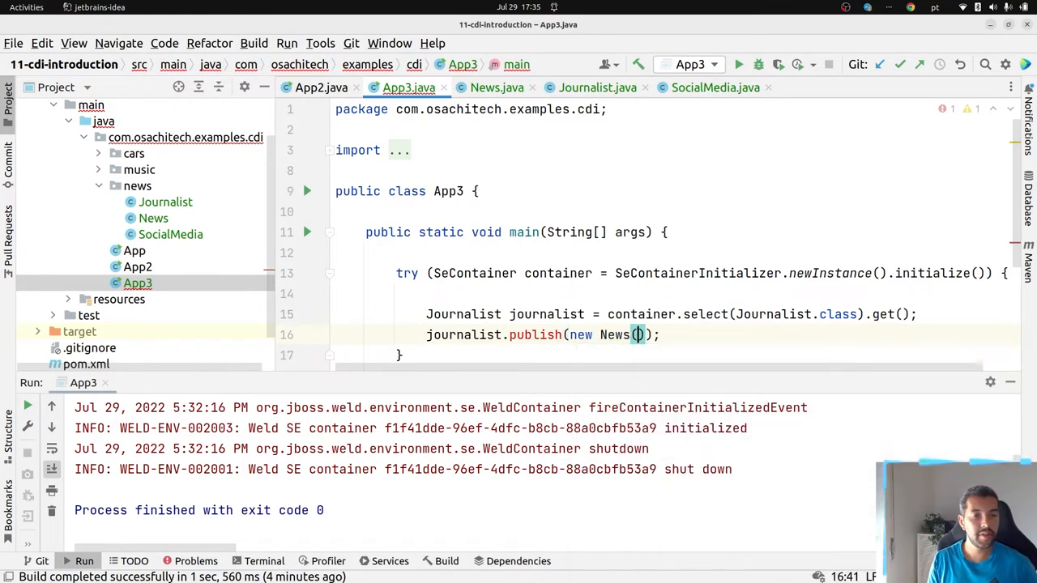
{"action": "type", "text": "value: \"Ja"}
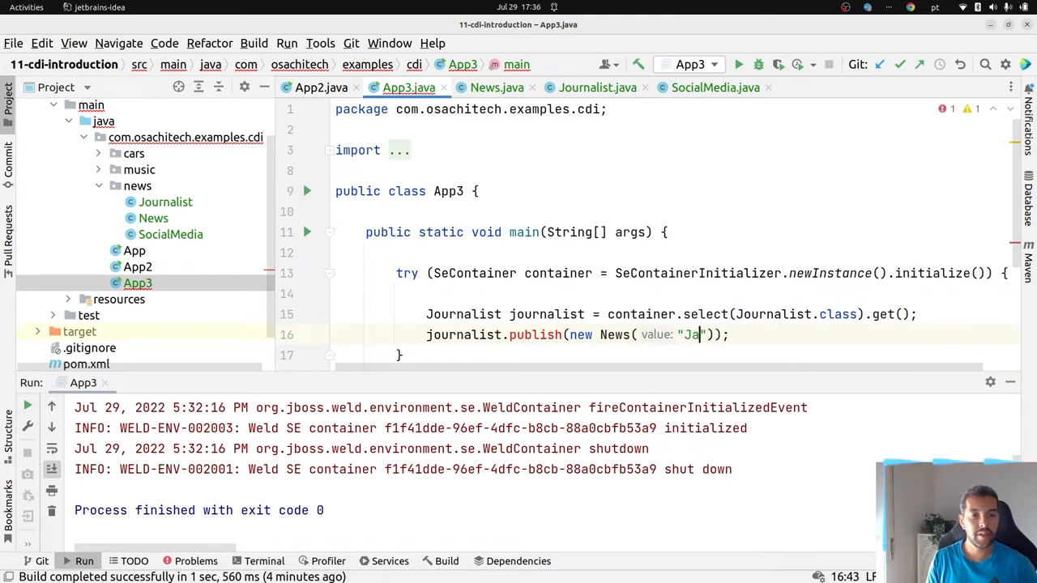
{"action": "type", "text": "va version has arr"}
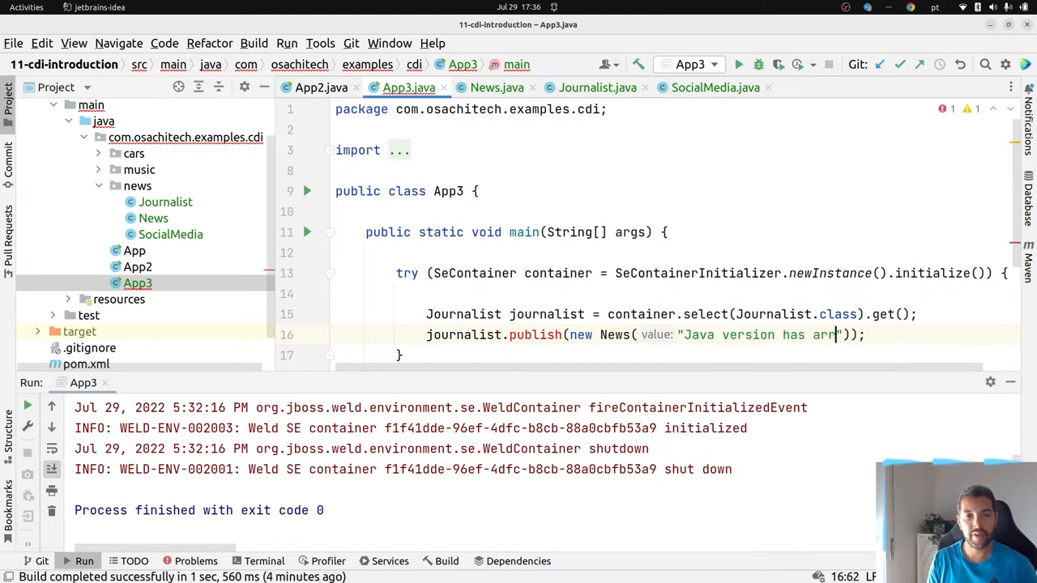
{"action": "type", "text": "ived"}
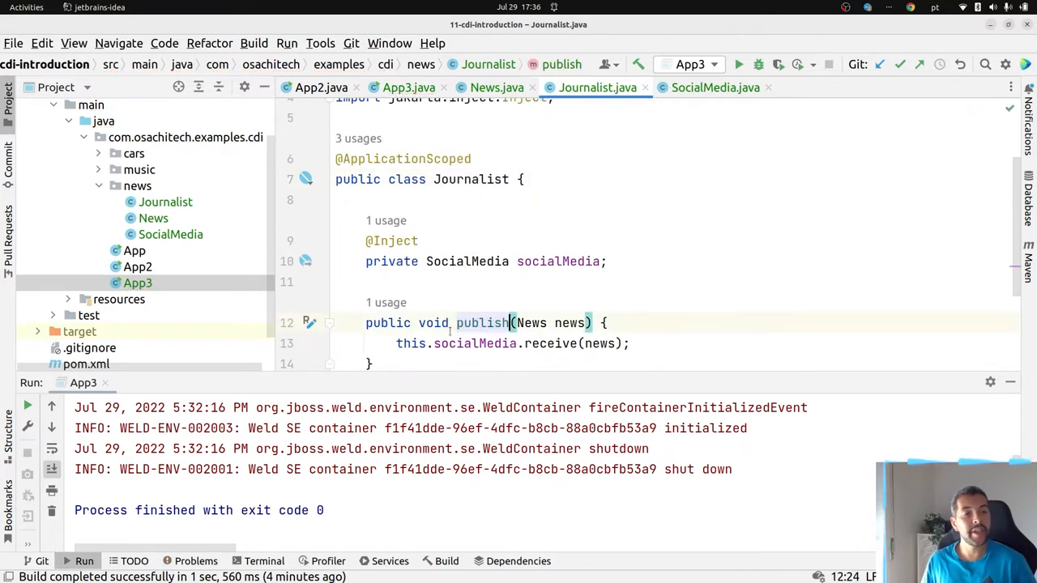
{"action": "left_click", "coordinate": [408, 88]}
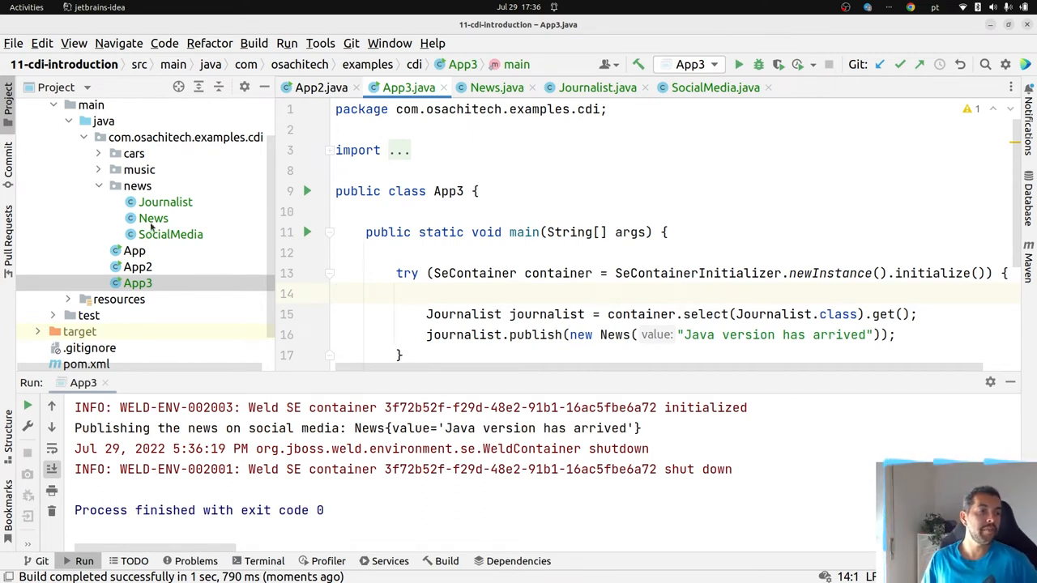
Step: Copy SocialMedia as a NewsPaper class printing the news as published on newspaper
{"action": "left_click", "coordinate": [170, 233]}
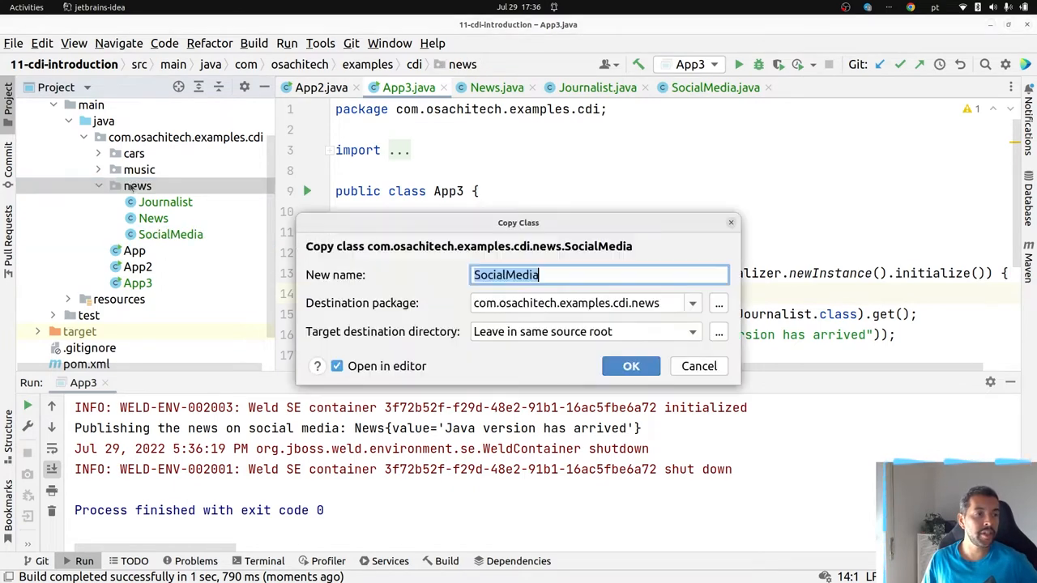
{"action": "type", "text": "News"}
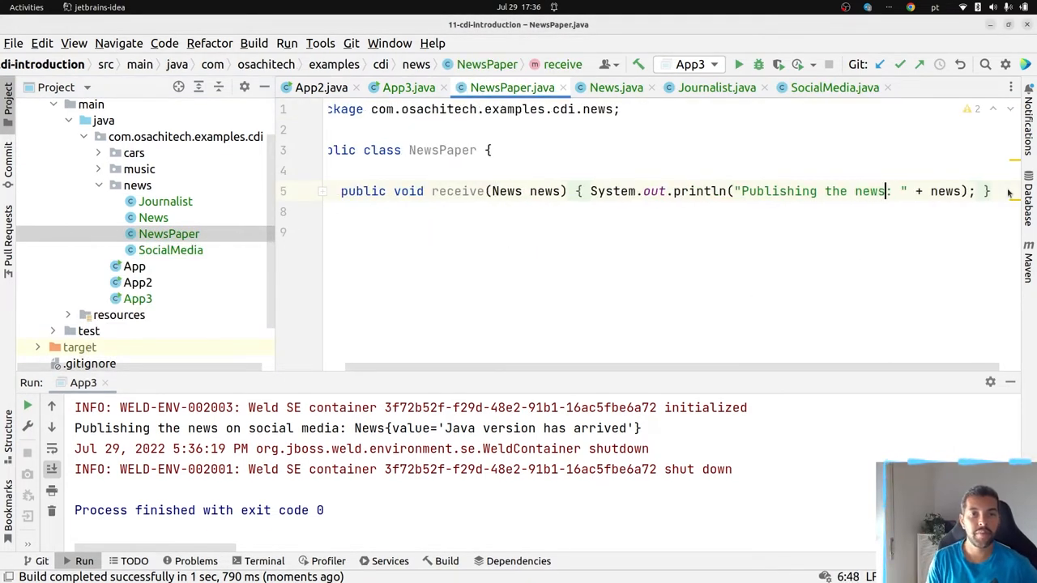
{"action": "type", "text": "paper"}
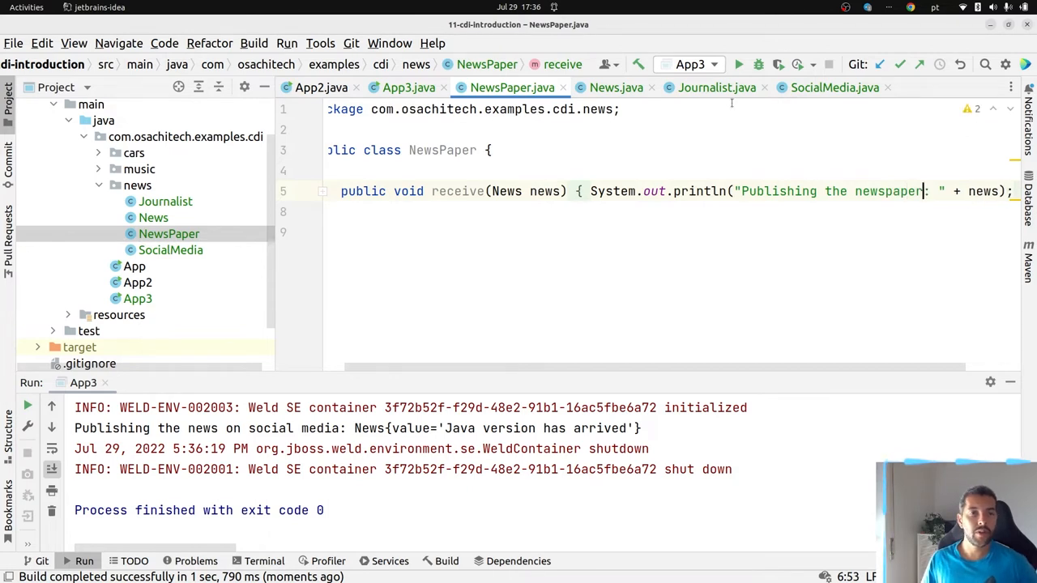
Step: Inject NewsPaper into Journalist, call this.newsPaper.receive(news), and rerun App3
{"action": "left_click", "coordinate": [716, 88]}
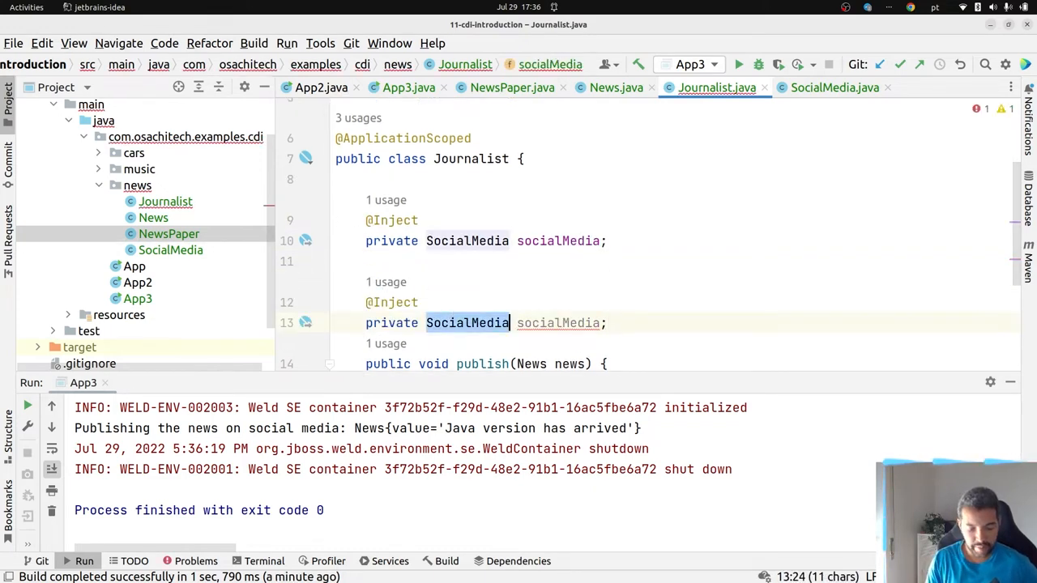
{"action": "type", "text": "NewsPaper"}
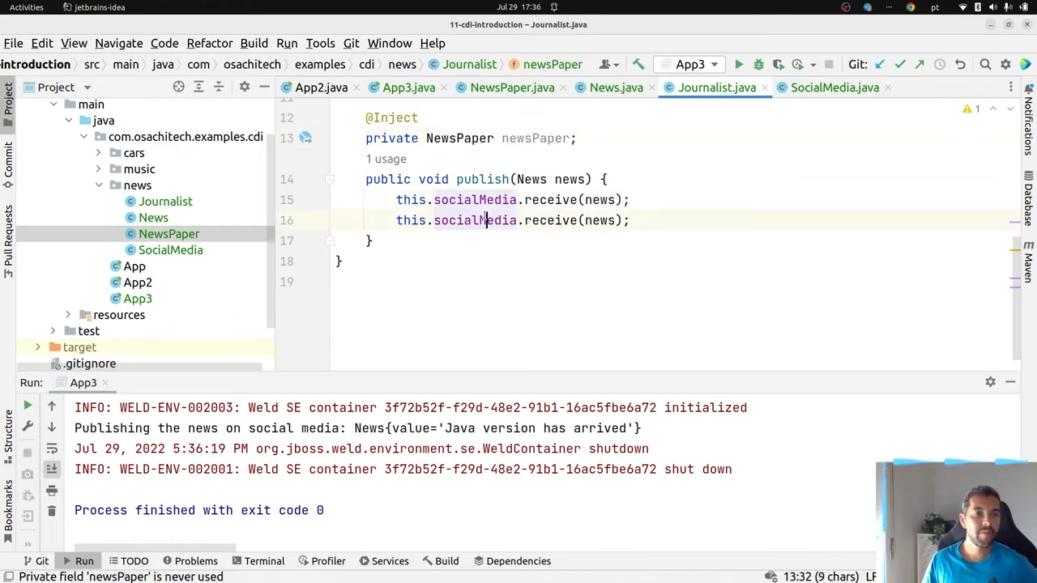
{"action": "type", "text": "newsPaper"}
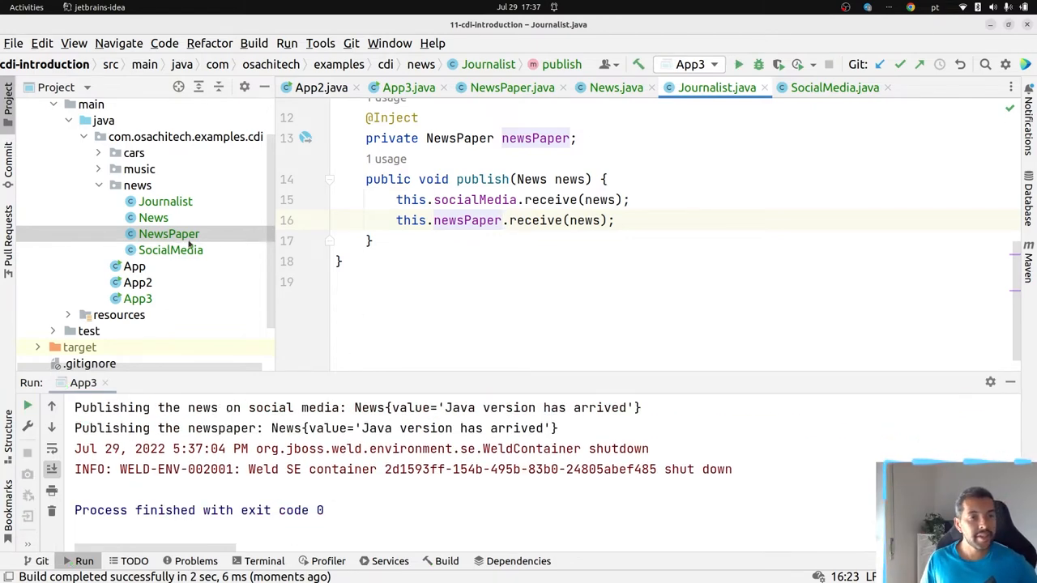
Step: Copy SocialMedia as Magazine printing 'Publishing the news on magazine', inject it into Journalist and publish to it
{"action": "left_click", "coordinate": [170, 250]}
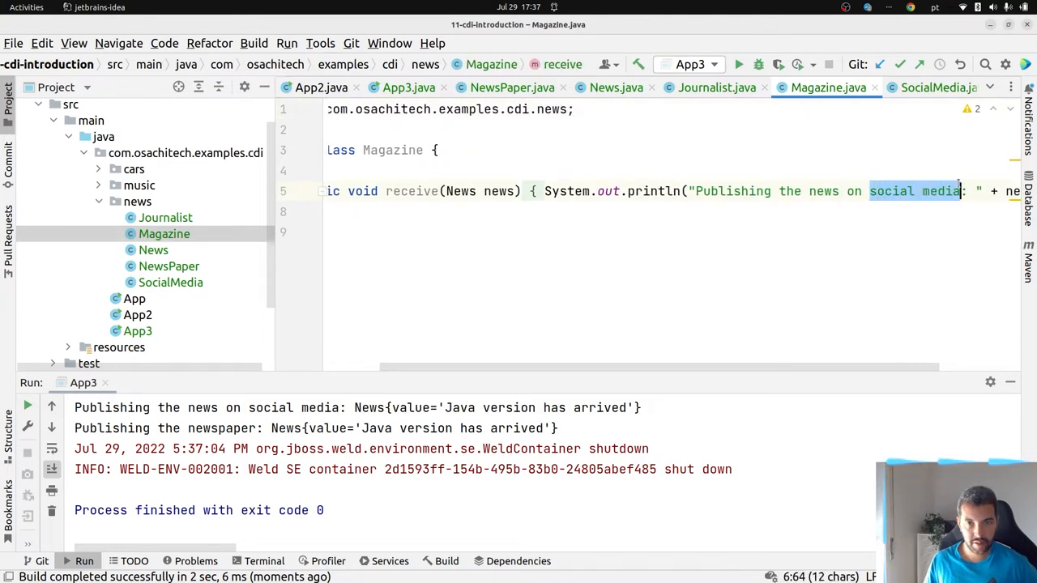
{"action": "type", "text": "magazine"}
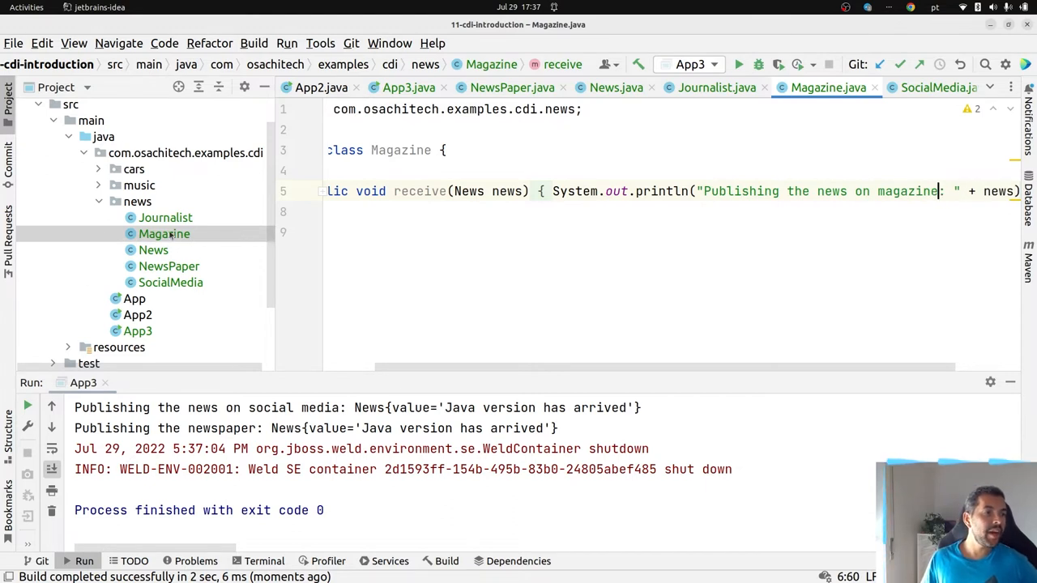
{"action": "left_click", "coordinate": [715, 87]}
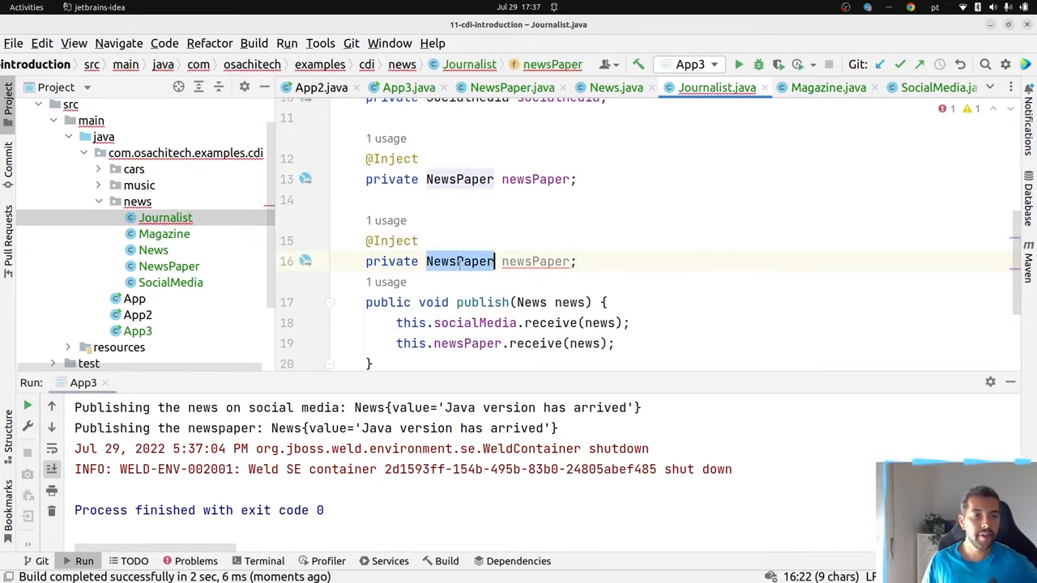
{"action": "type", "text": "Magazine"}
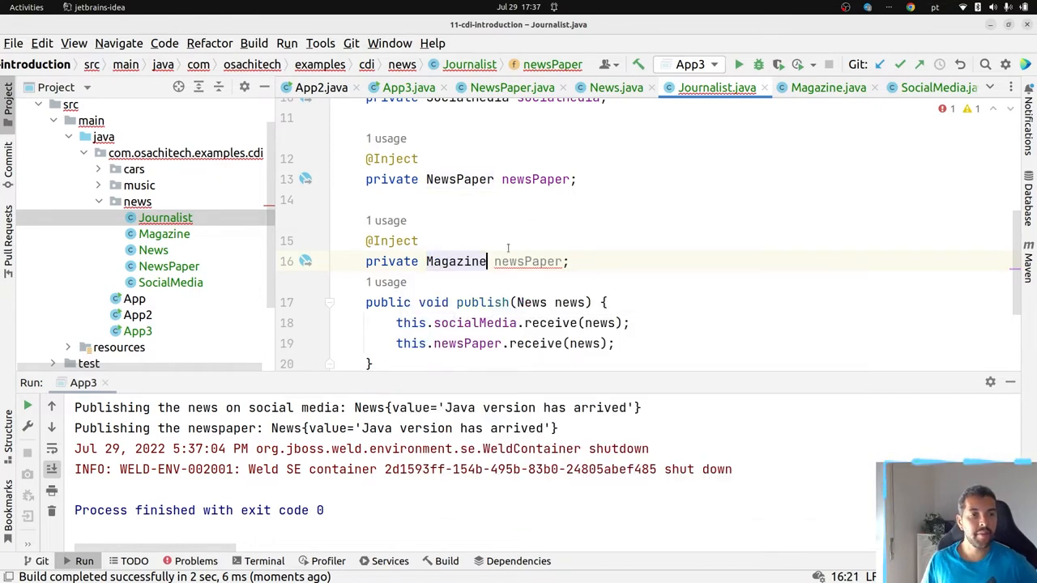
{"action": "type", "text": "magazine"}
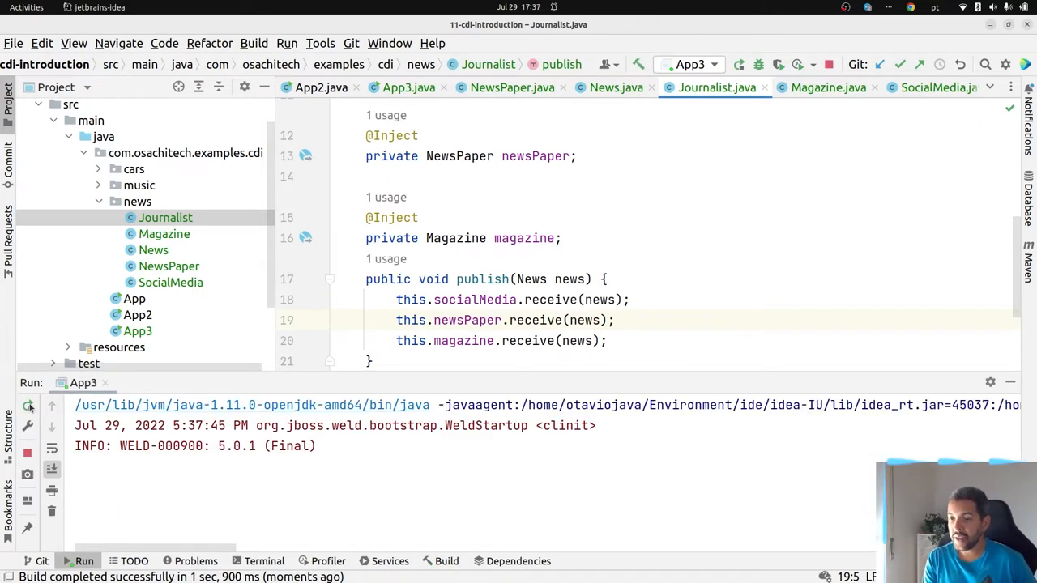
Step: Close the other editor tabs so only Magazine.java stays open
{"action": "left_click", "coordinate": [738, 65]}
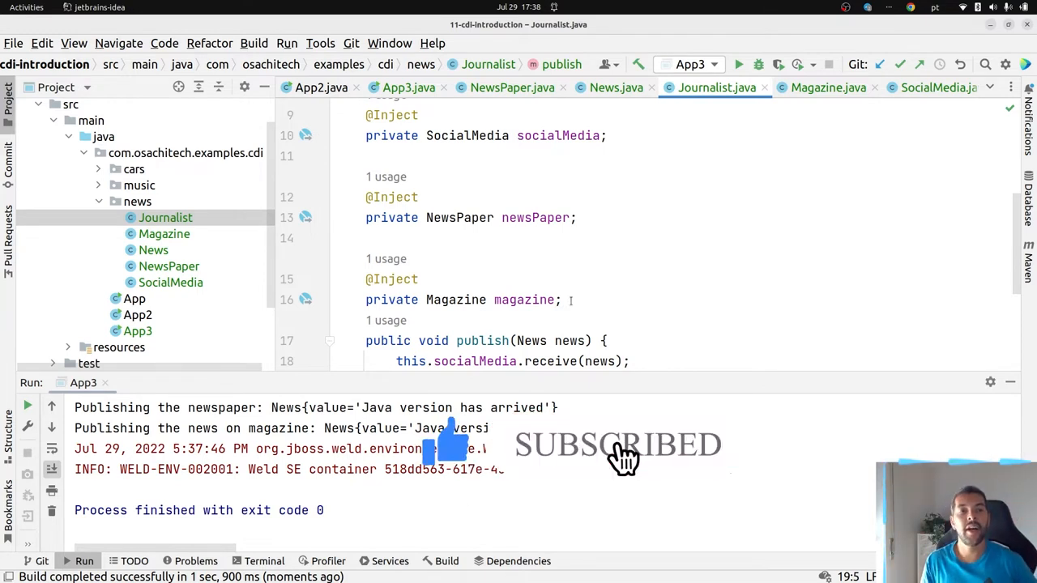
{"action": "mouse_move", "coordinate": [786, 499]}
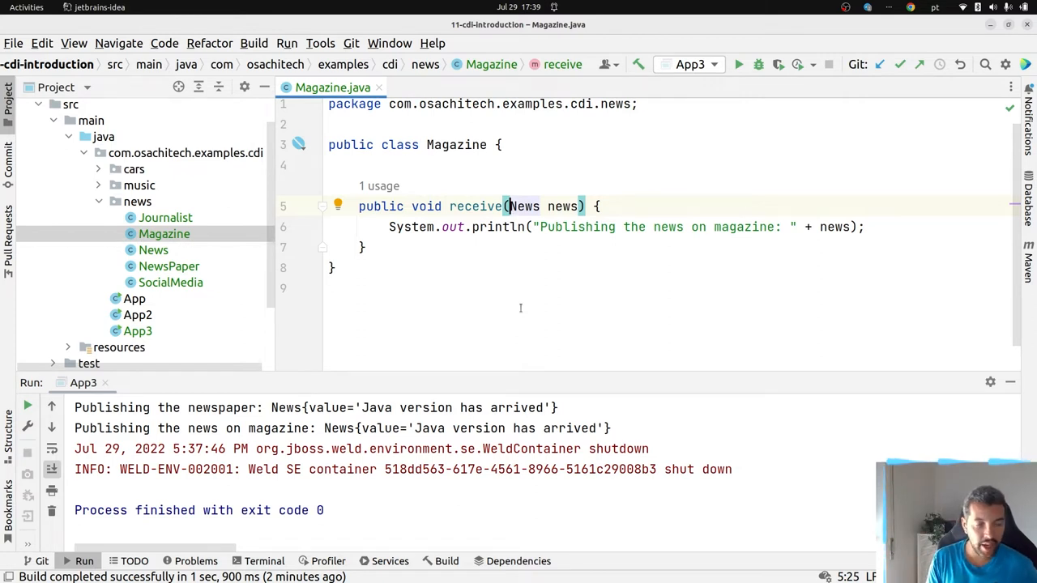
{"action": "type", "text": "@Observes"}
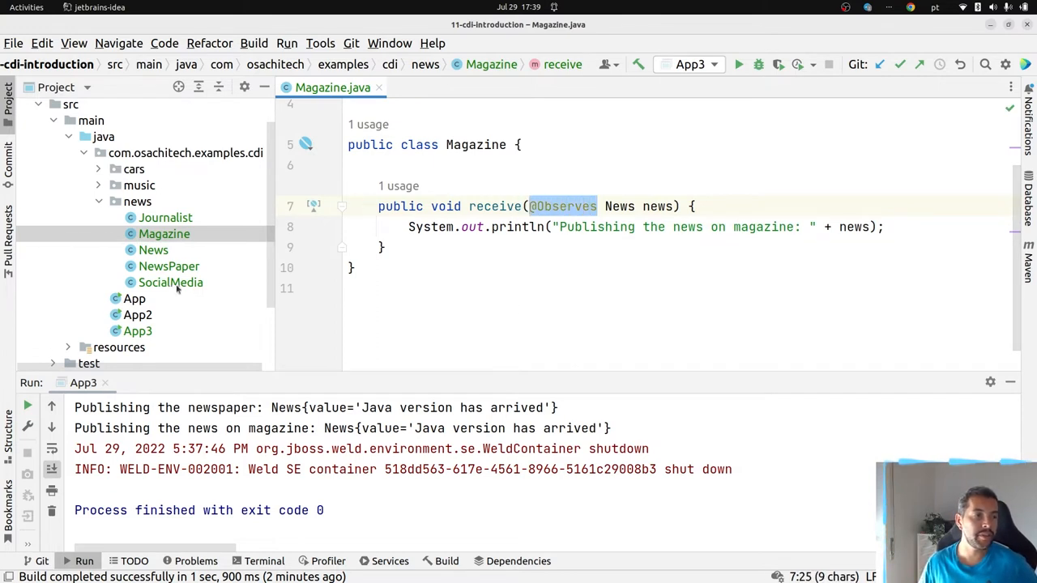
{"action": "left_click", "coordinate": [169, 266]}
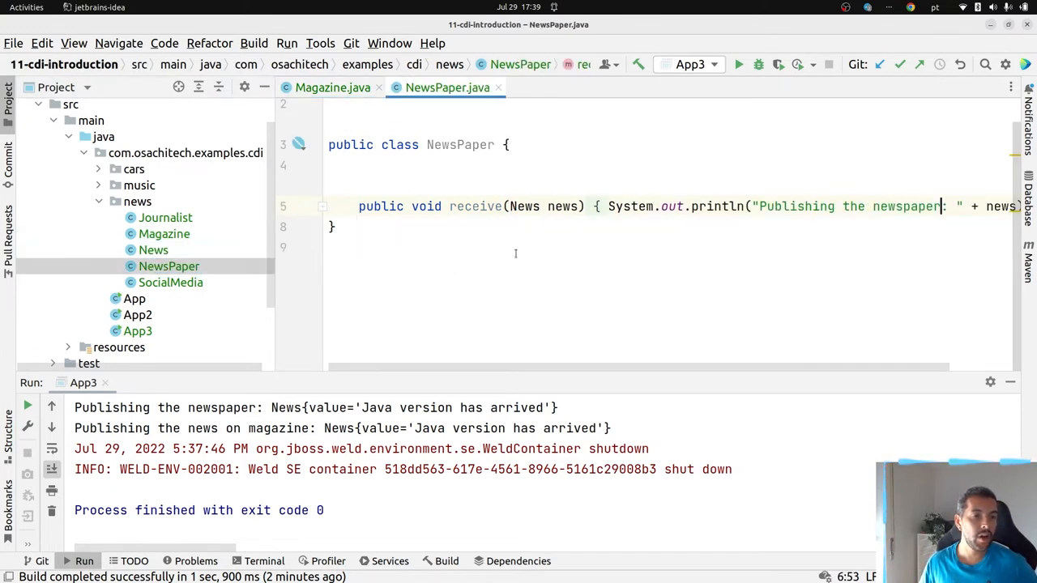
{"action": "type", "text": "@Observes News news) {"}
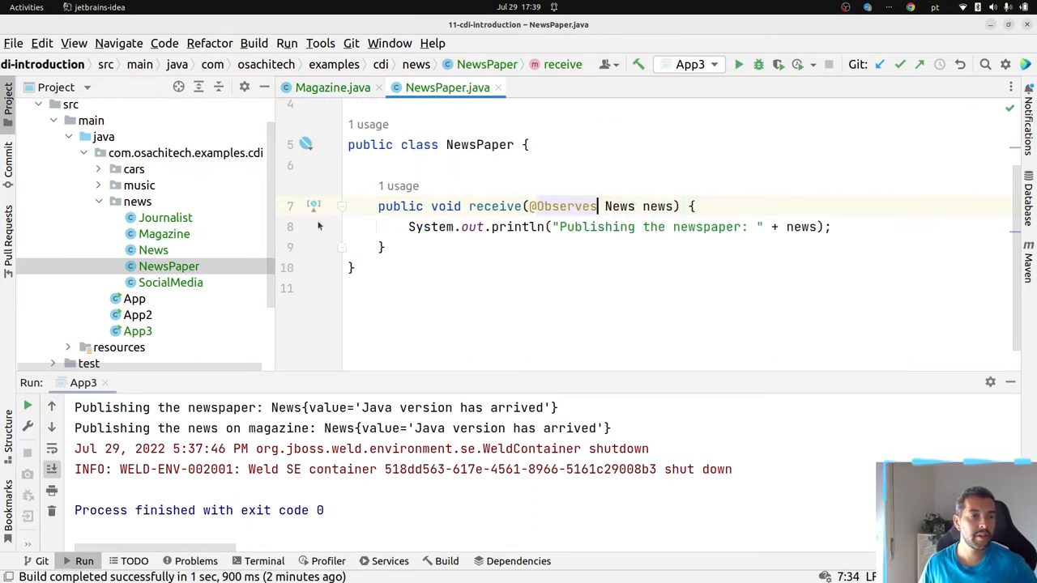
{"action": "left_click", "coordinate": [170, 282]}
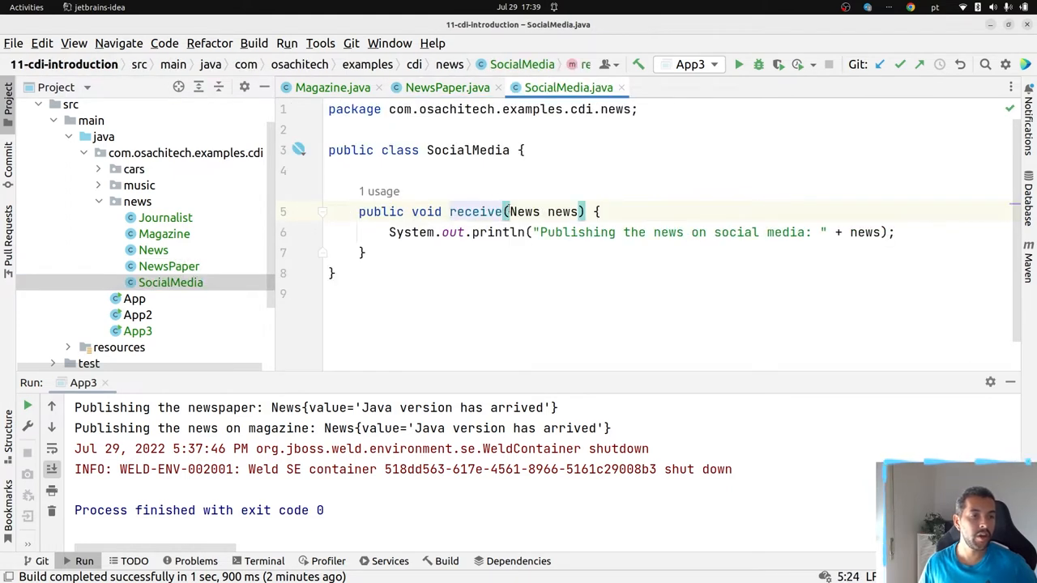
{"action": "type", "text": "@Observes"}
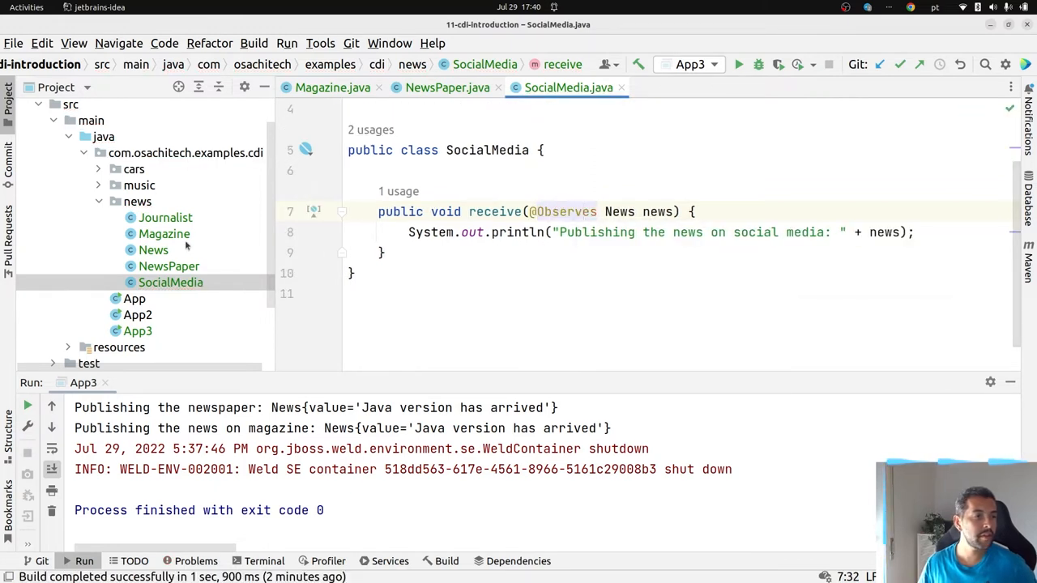
{"action": "mouse_move", "coordinate": [165, 272]}
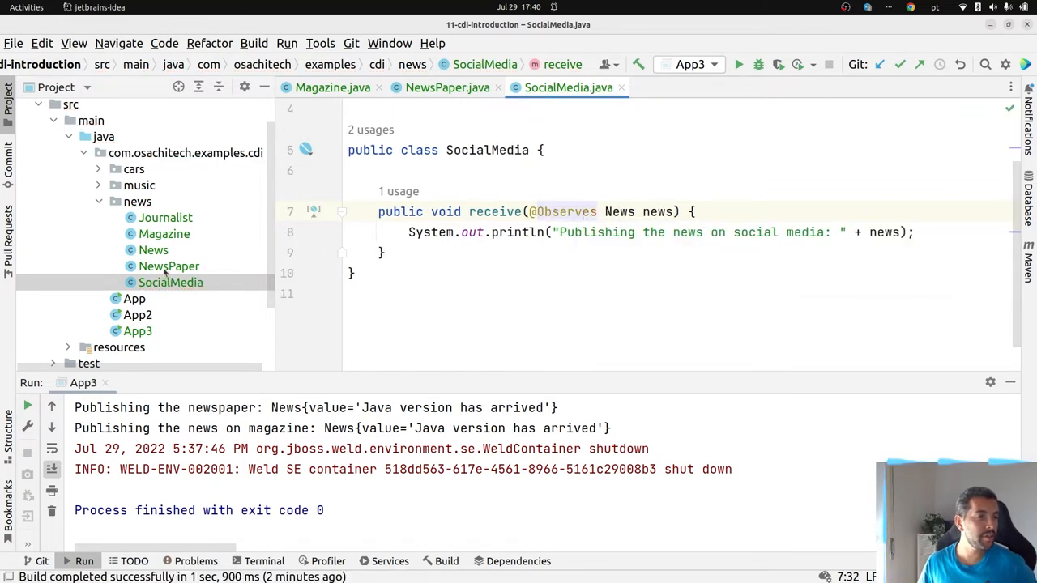
{"action": "left_click", "coordinate": [165, 233]}
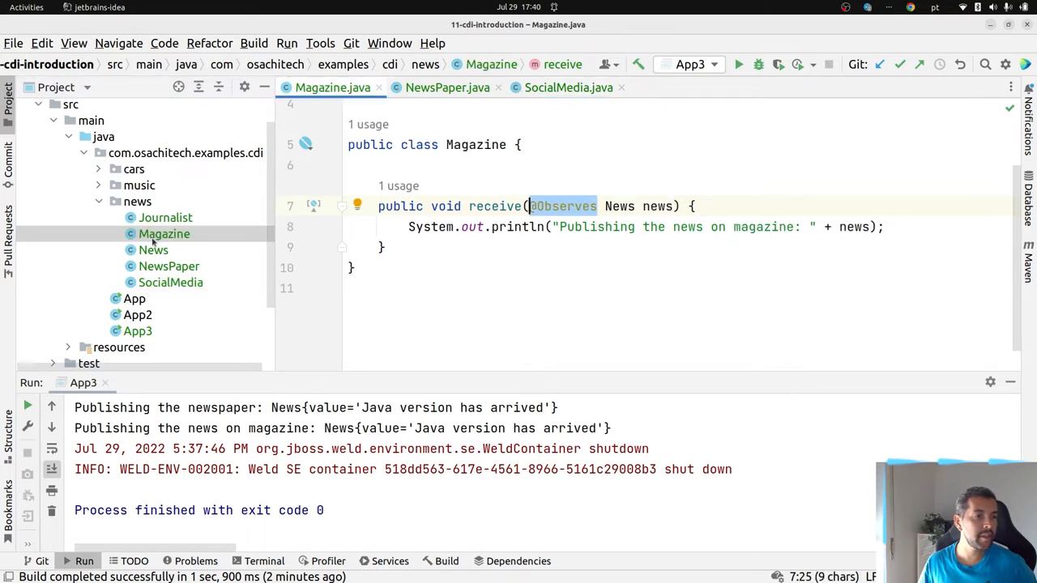
{"action": "mouse_move", "coordinate": [162, 227]}
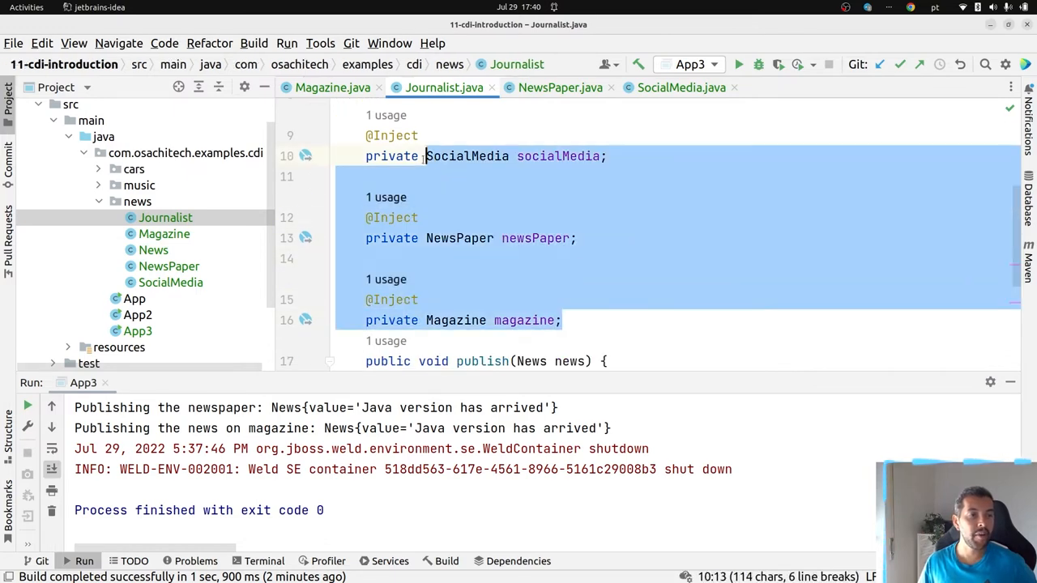
Step: Inject an Event<News> event field and have publish call this.event.fire(news)
{"action": "type", "text": "Event<News> event;"}
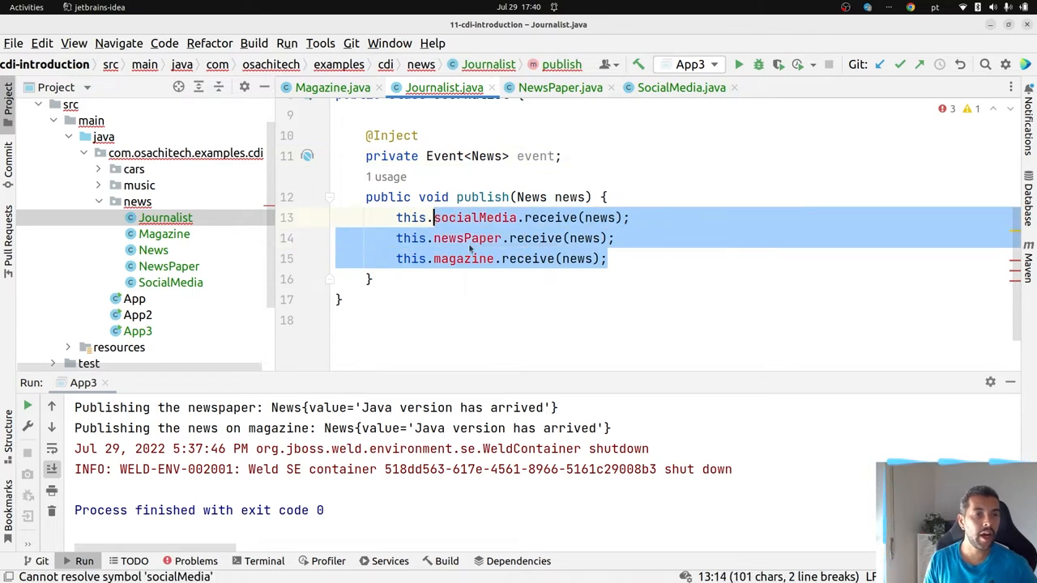
{"action": "type", "text": "this.event.f"}
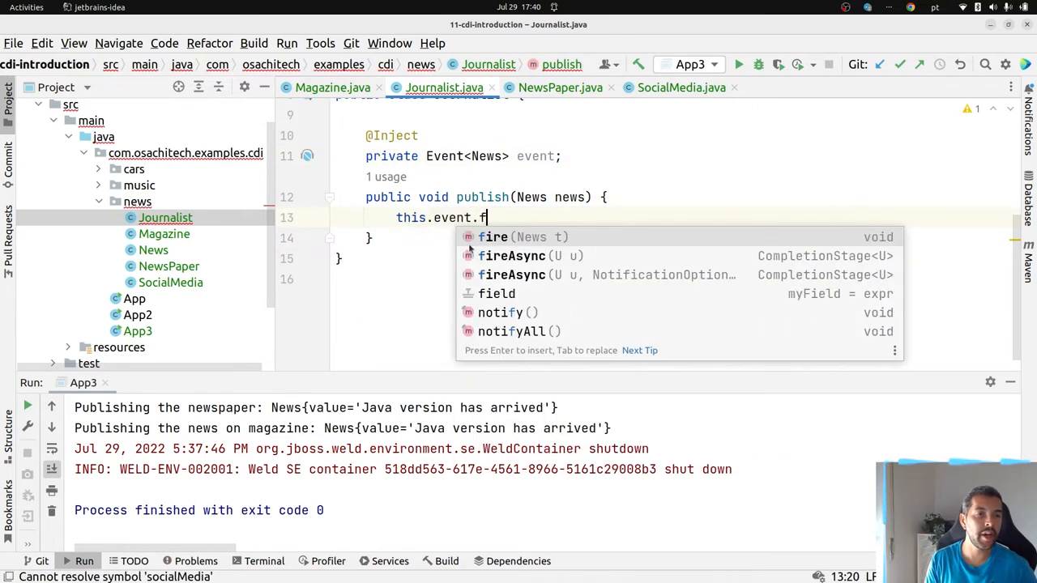
{"action": "left_click", "coordinate": [492, 236]}
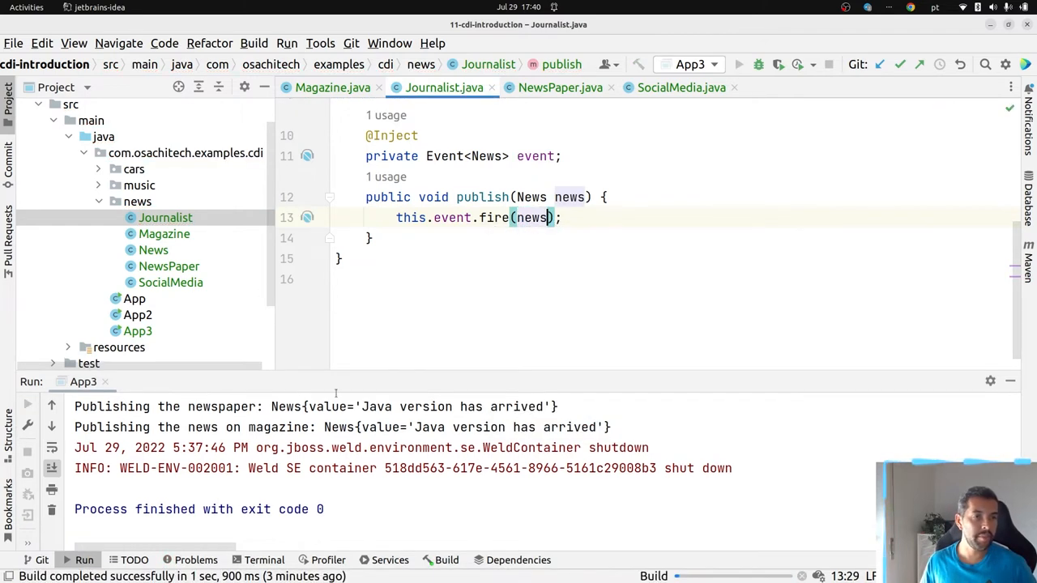
Step: Run App3 and check the magazine, newspaper and social media messages, then select Magazine
{"action": "left_click", "coordinate": [739, 65]}
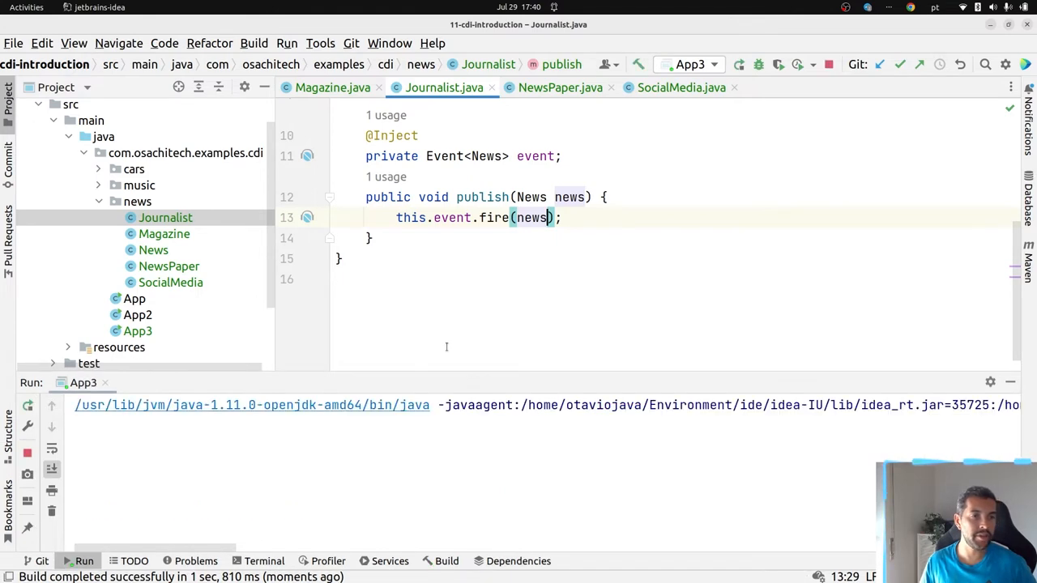
{"action": "left_click", "coordinate": [739, 65]}
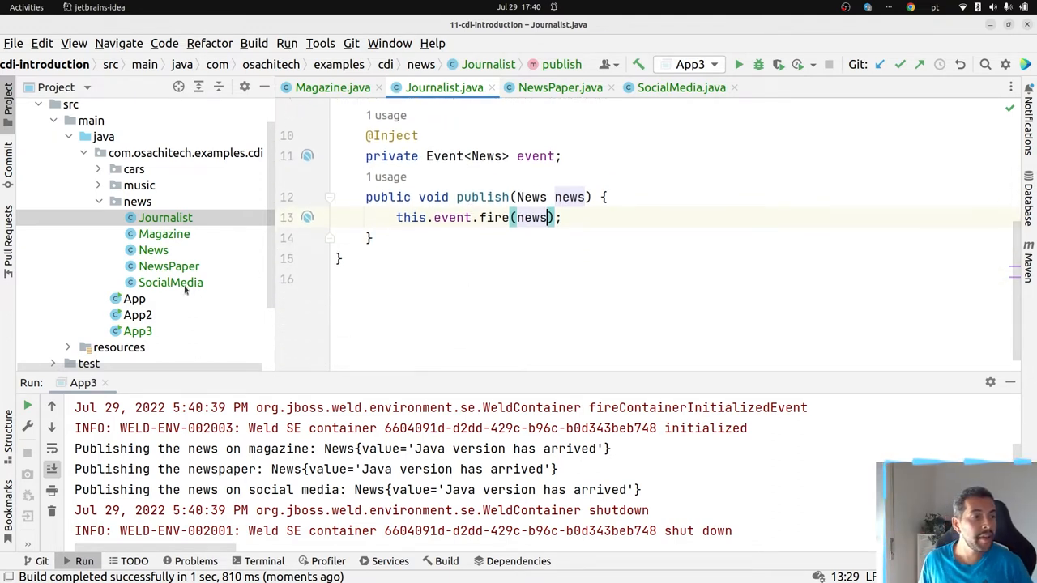
{"action": "left_click", "coordinate": [164, 233]}
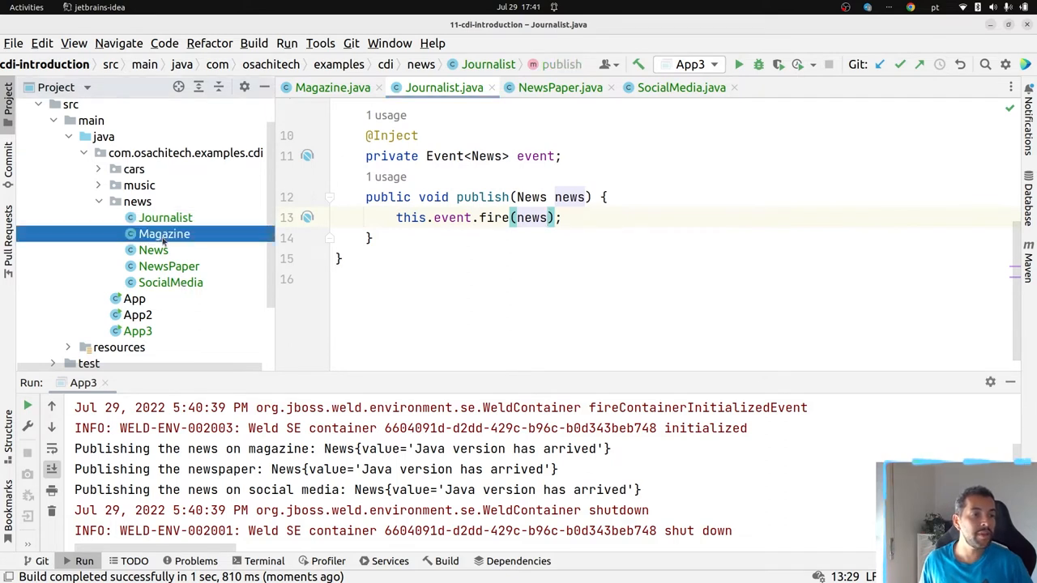
{"action": "left_click", "coordinate": [164, 233]}
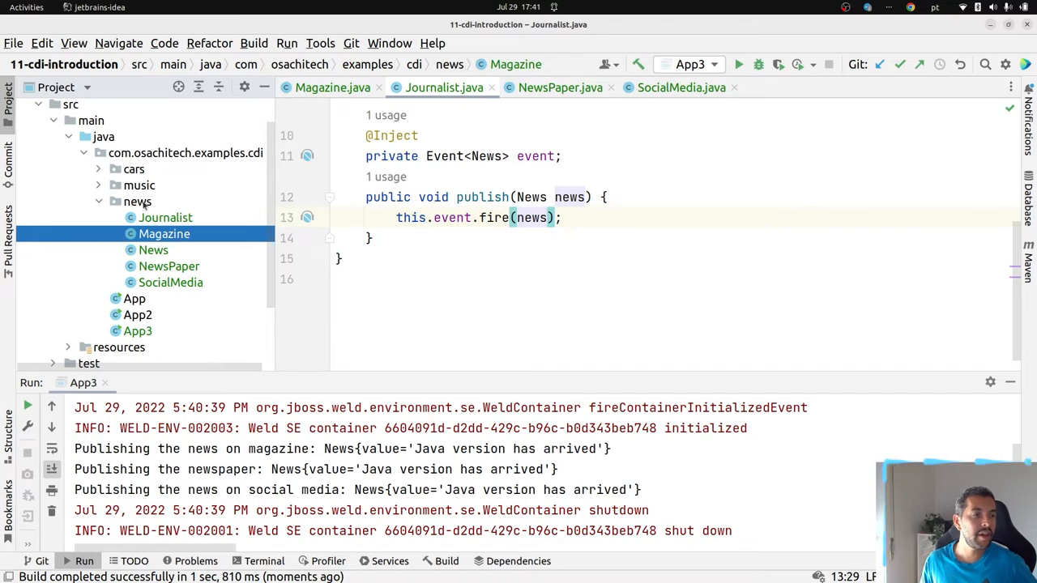
Step: Copy Magazine as Press printing the news on the TV, and rerun App3
{"action": "left_click", "coordinate": [136, 201]}
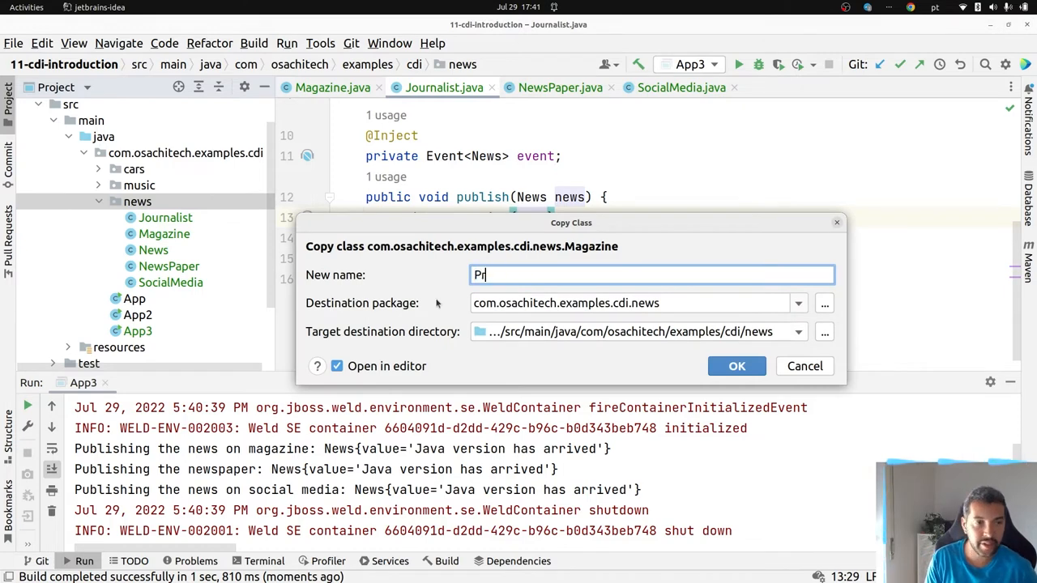
{"action": "left_click", "coordinate": [735, 366]}
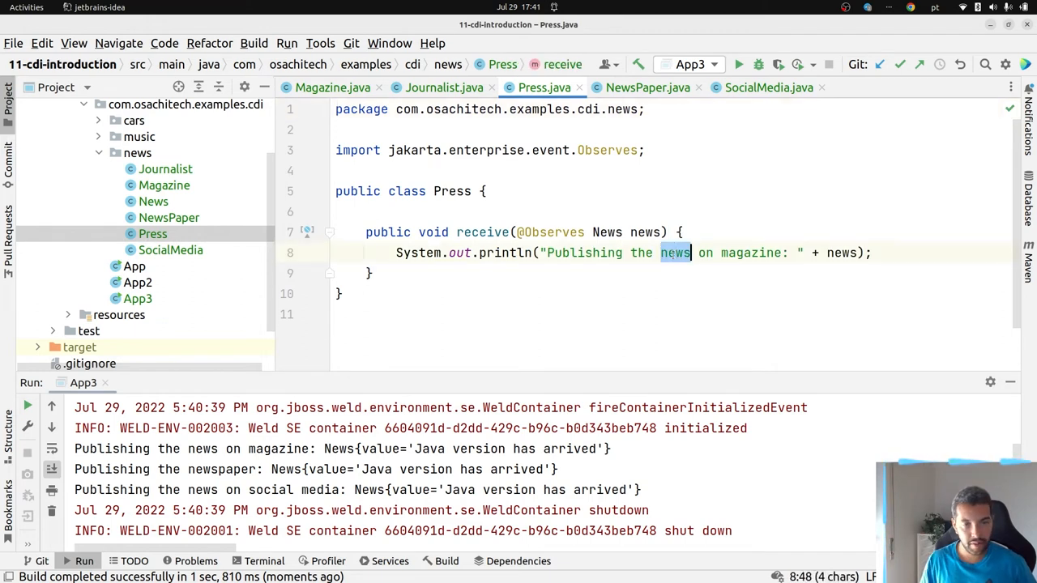
{"action": "double_click", "coordinate": [748, 253]}
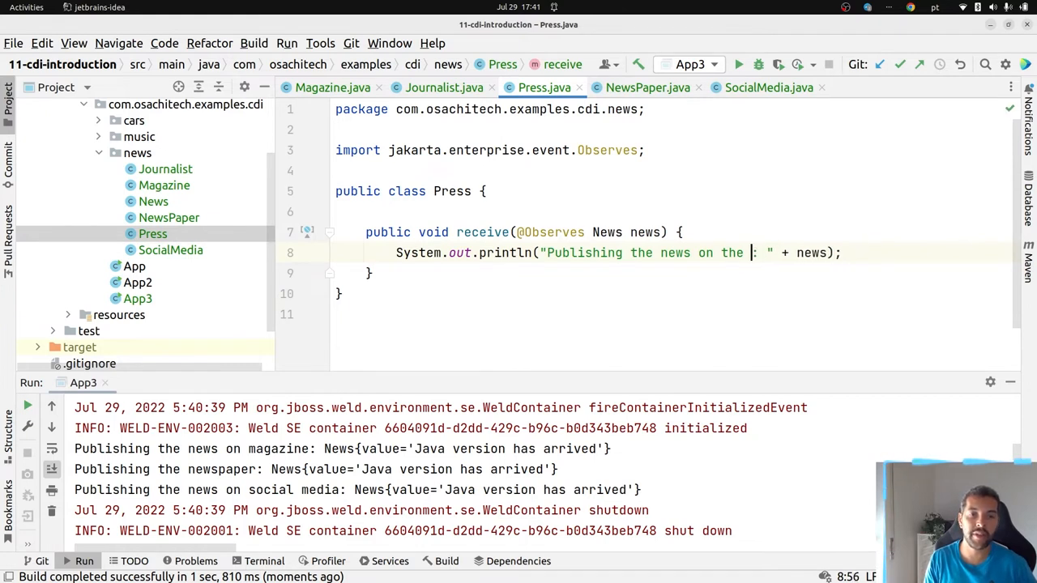
{"action": "type", "text": "TV"}
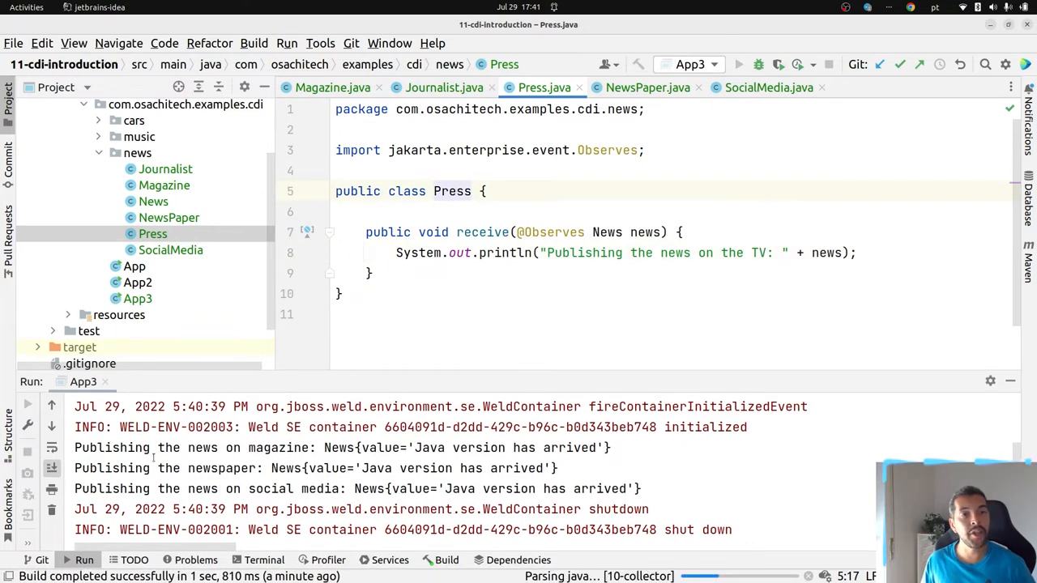
{"action": "left_click", "coordinate": [444, 87]}
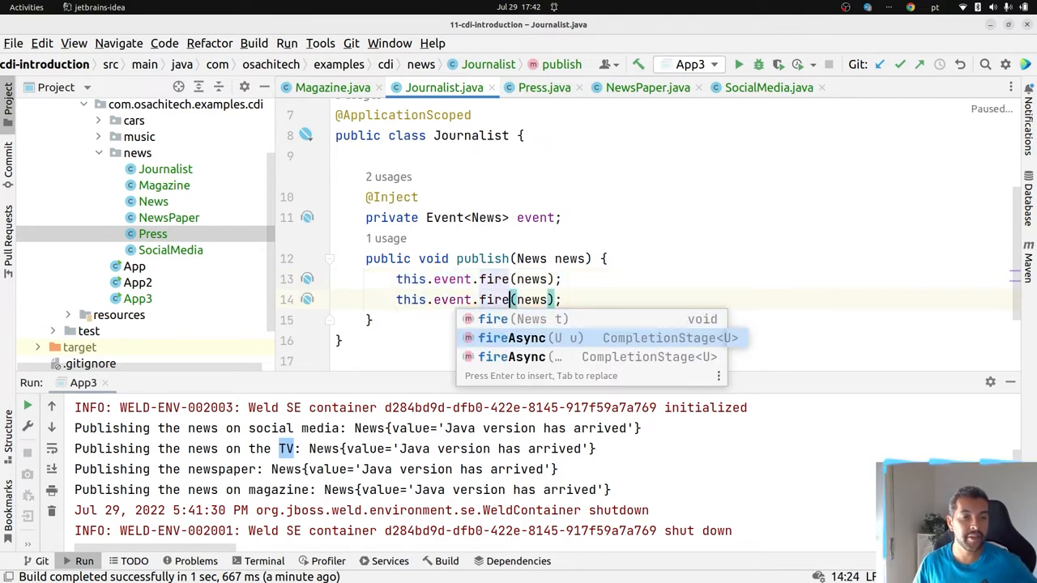
Step: Add this.event.fireAsync(news) to Journalist's publish from the suggestions
{"action": "left_click", "coordinate": [529, 339]}
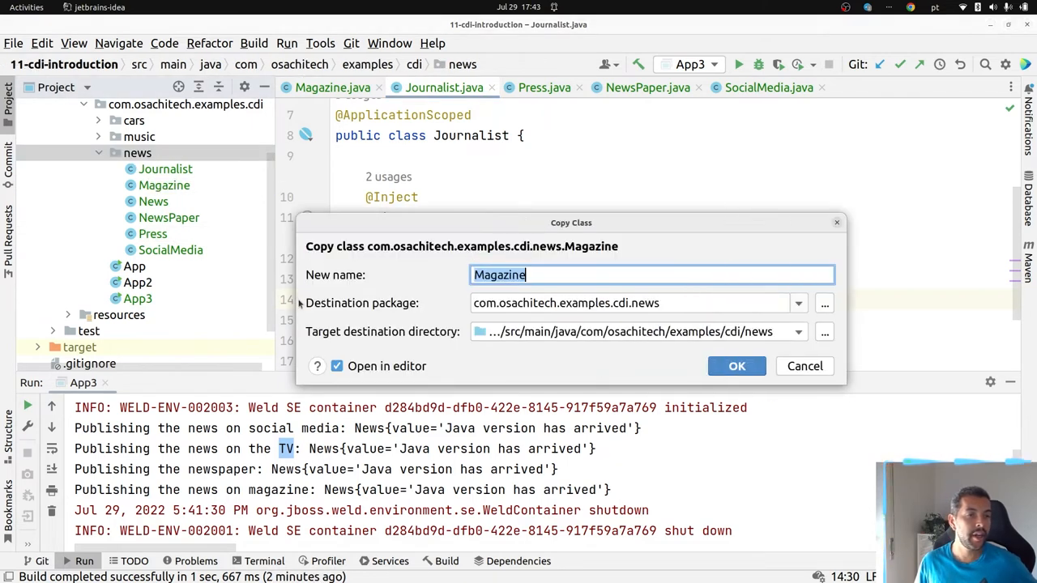
Step: Create the Twitter copy, add it to Git, and make its println say twitter
{"action": "type", "text": "T"}
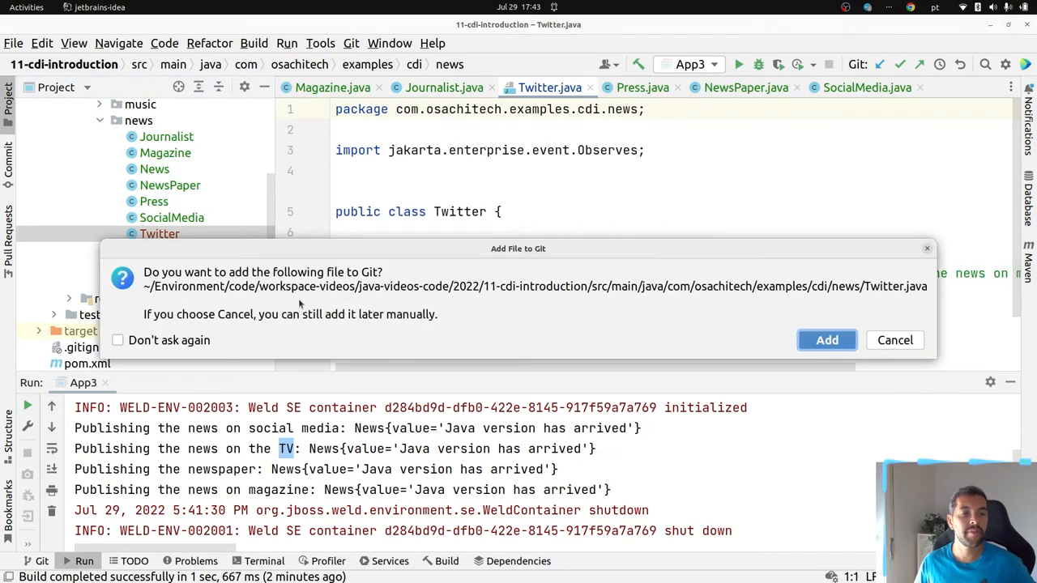
{"action": "left_click", "coordinate": [826, 340]}
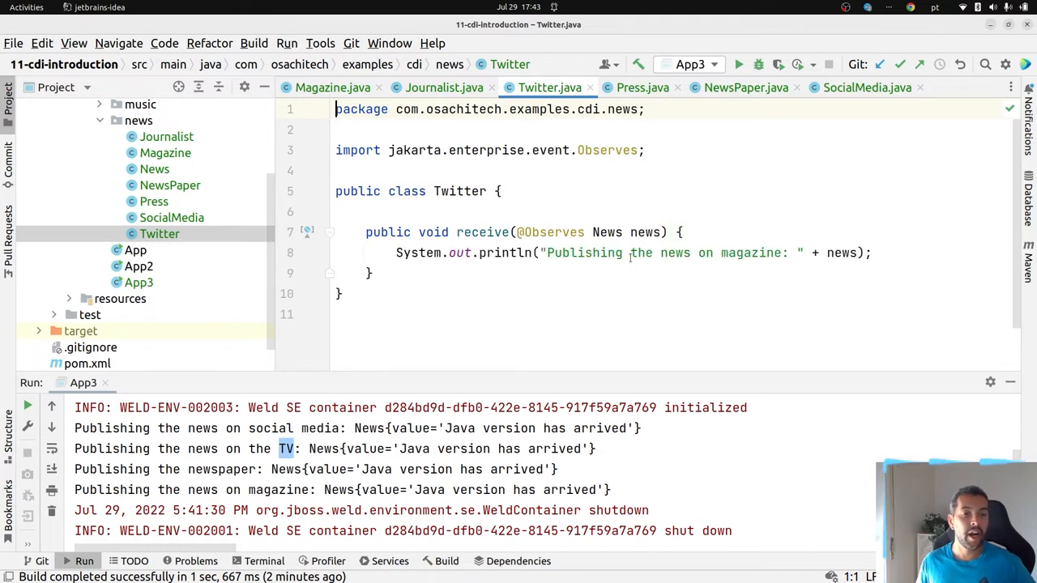
{"action": "double_click", "coordinate": [748, 253]}
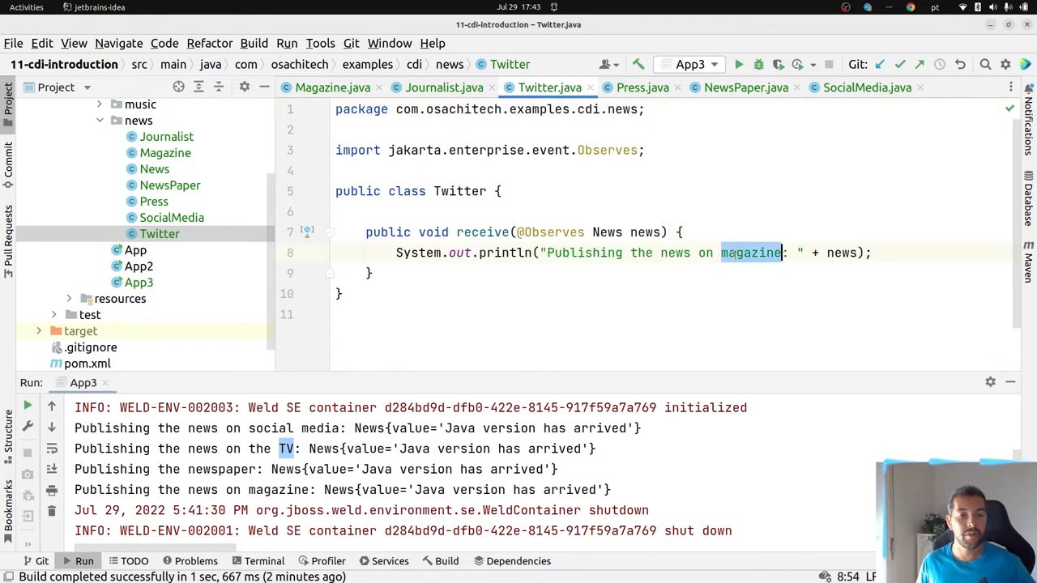
{"action": "type", "text": "twi"}
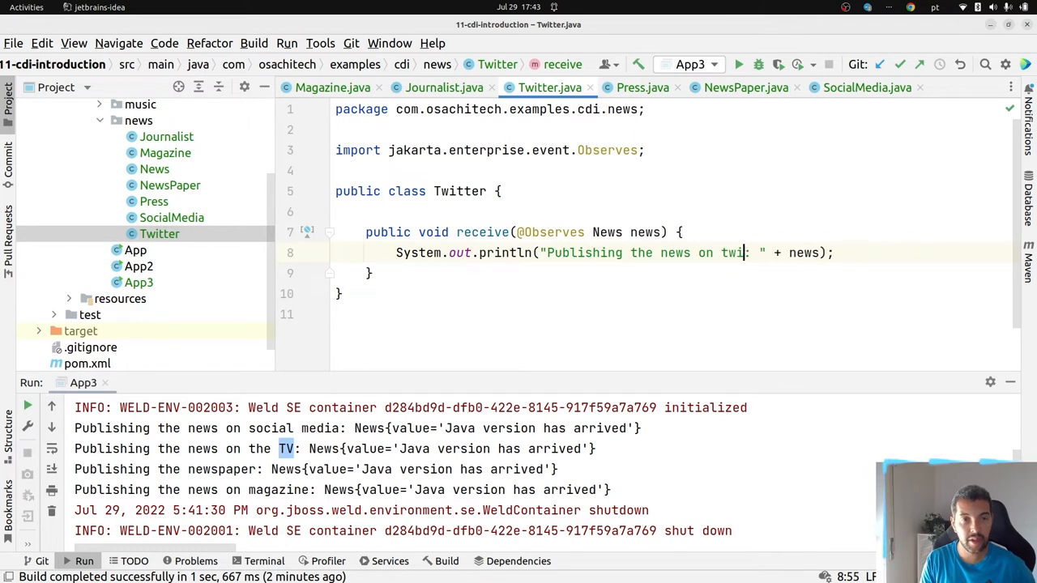
{"action": "type", "text": "tter"}
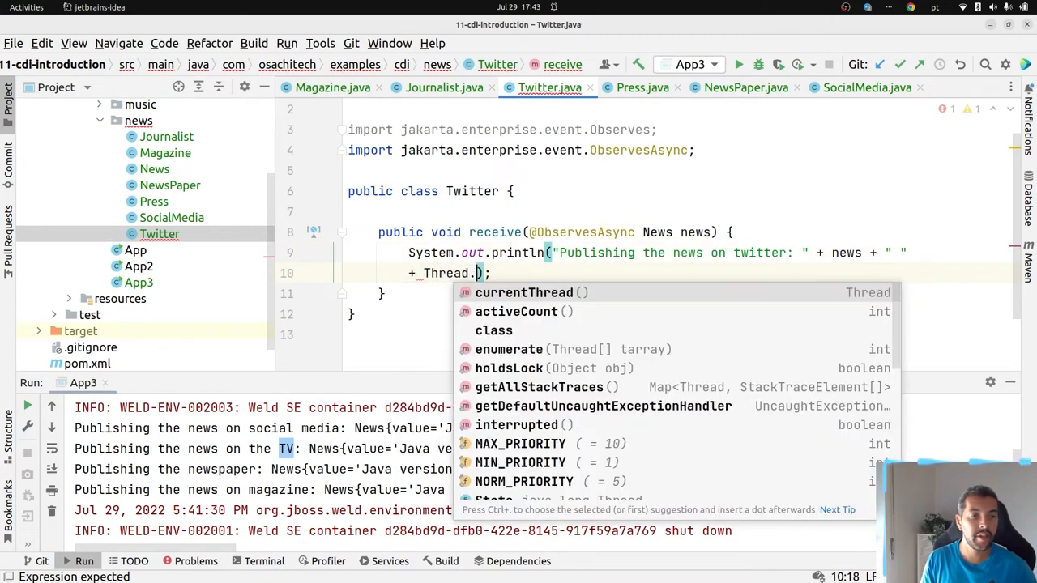
Step: Append Thread.currentThread().getName() to Twitter's println, then move to SocialMedia
{"action": "type", "text": "currentThread().getName()"}
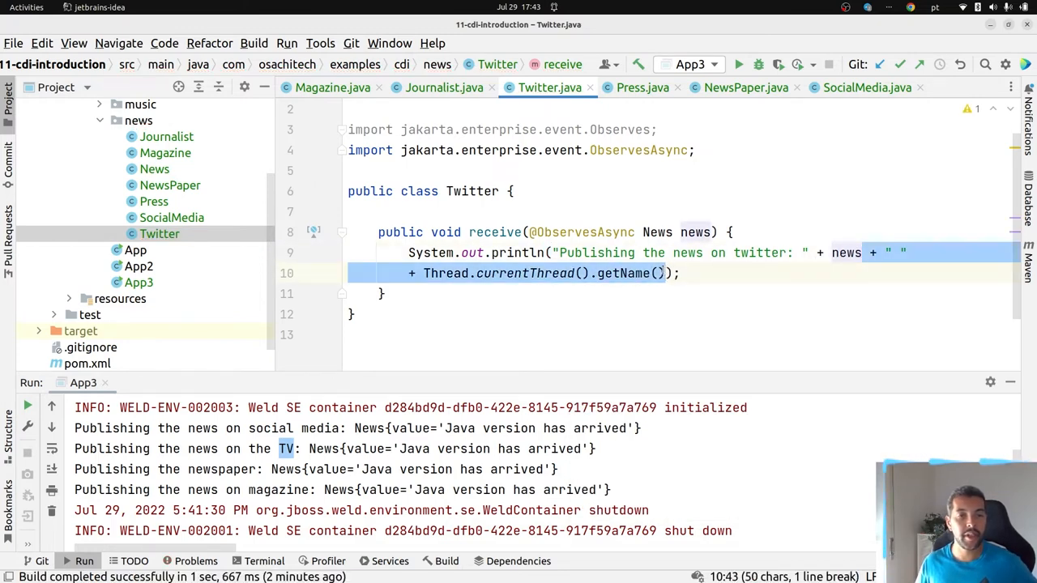
{"action": "left_click", "coordinate": [172, 217]}
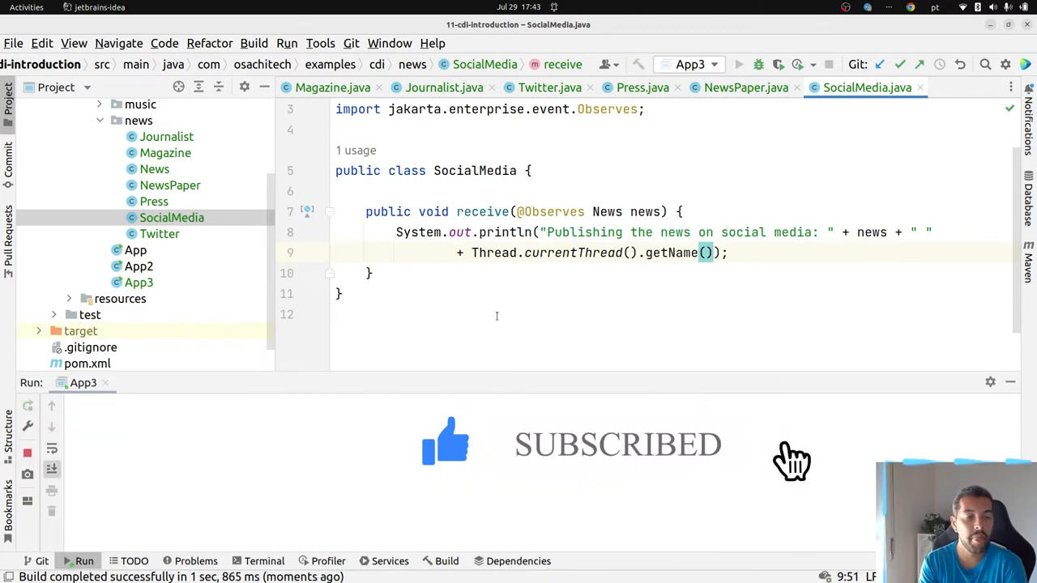
Step: Run App3 to see social media on main and Twitter on a ForkJoinPool worker, then open Journalist
{"action": "left_click", "coordinate": [738, 65]}
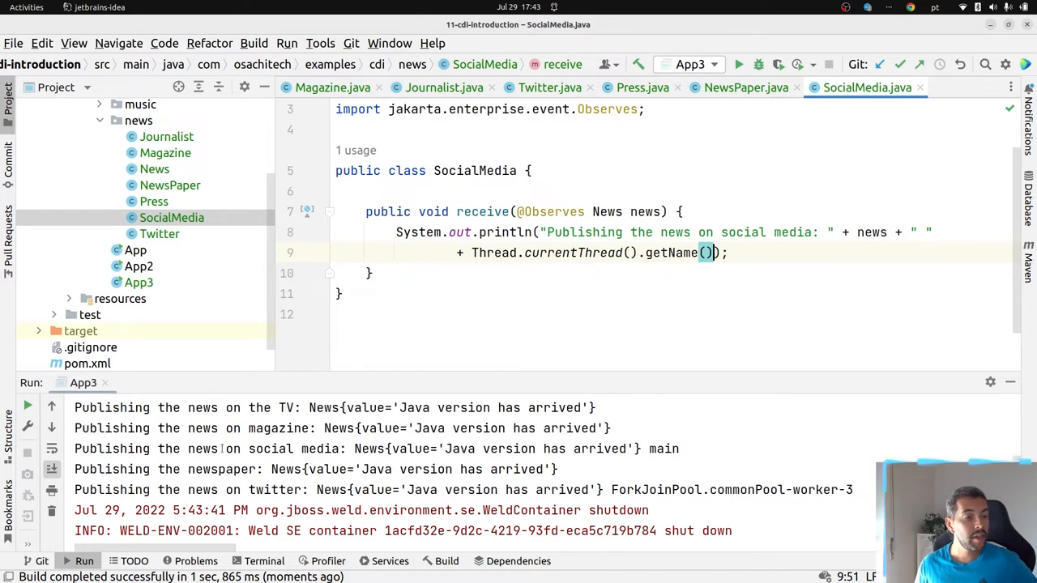
{"action": "mouse_move", "coordinate": [336, 448]}
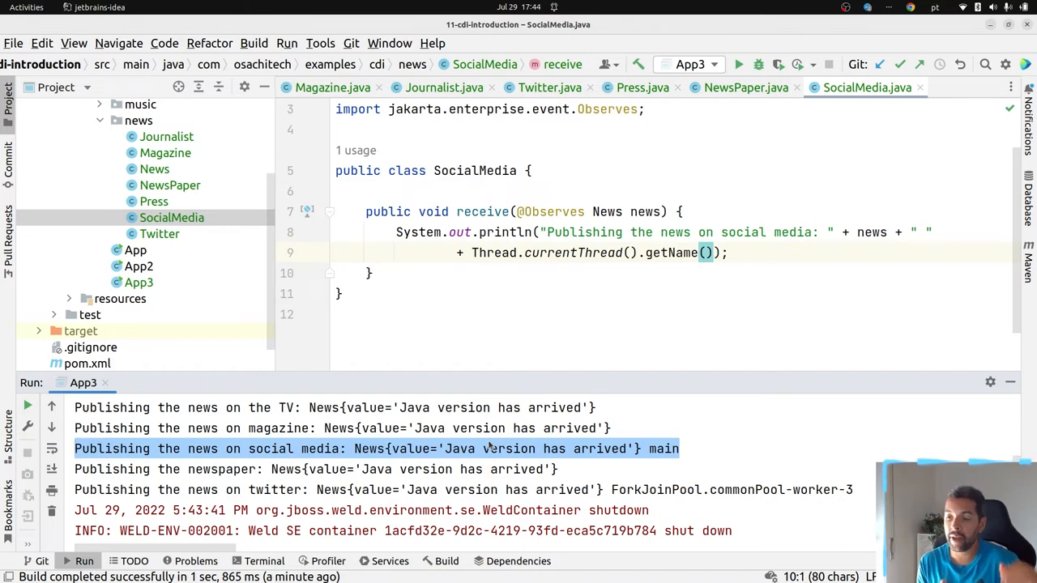
{"action": "mouse_move", "coordinate": [489, 446]}
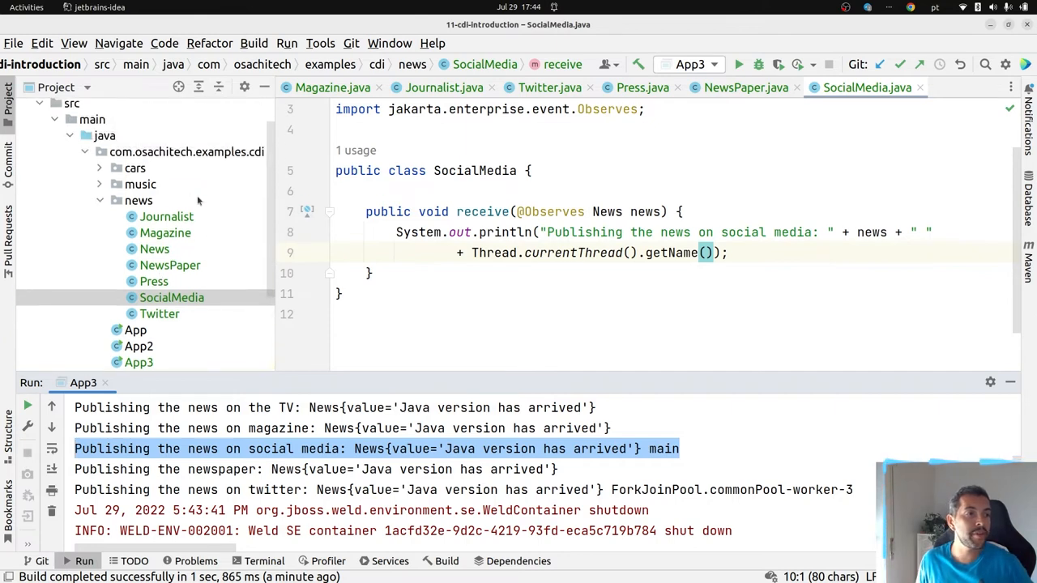
{"action": "left_click", "coordinate": [167, 217]}
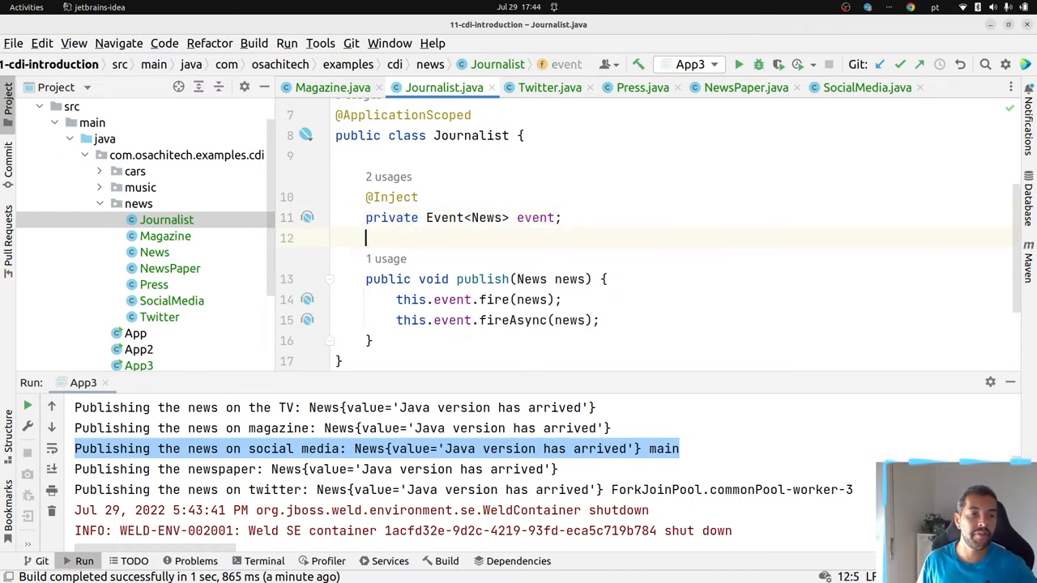
Step: Add a second injected private Event<News> eventQualifier field with a //Qualifier comment
{"action": "type", "text": "private Event<News> event;"}
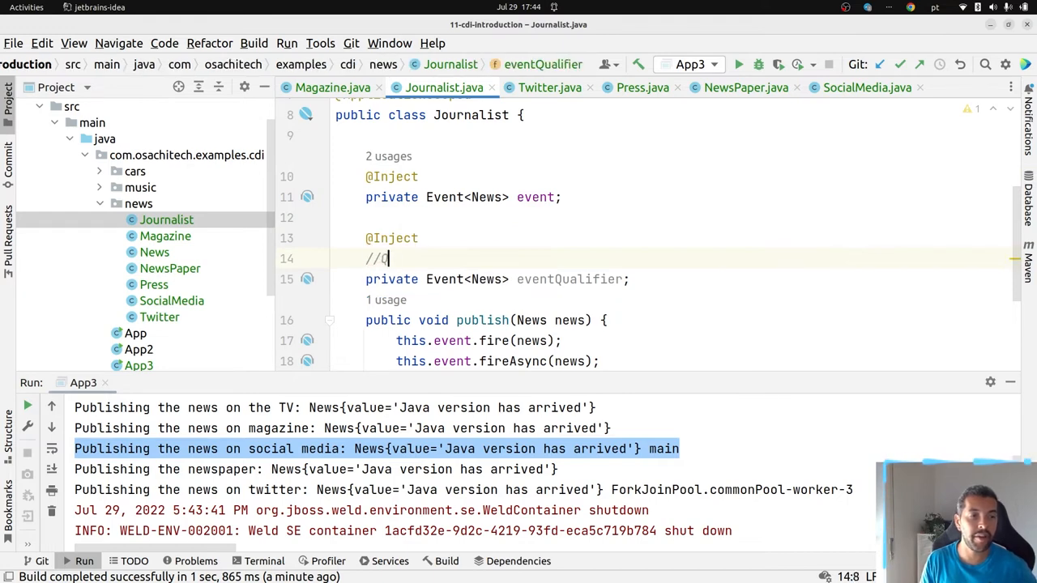
{"action": "type", "text": "ualifier"}
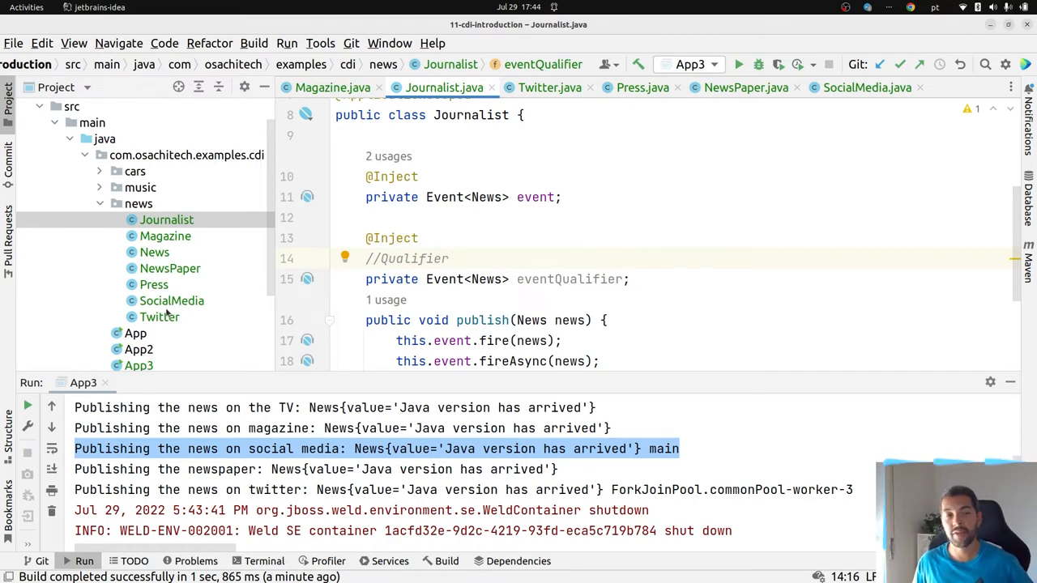
{"action": "left_click", "coordinate": [159, 315]}
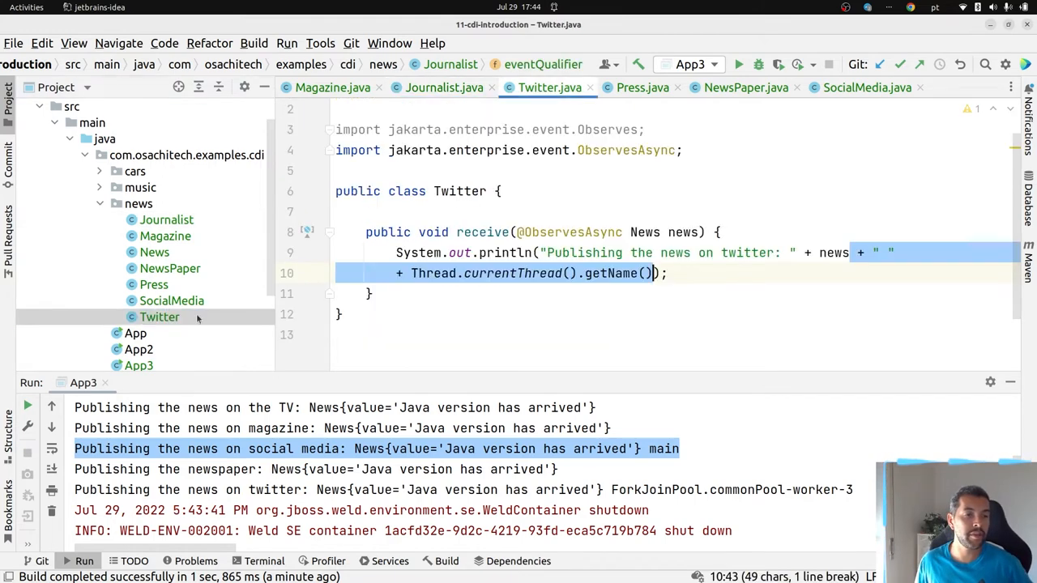
{"action": "left_click", "coordinate": [172, 299]}
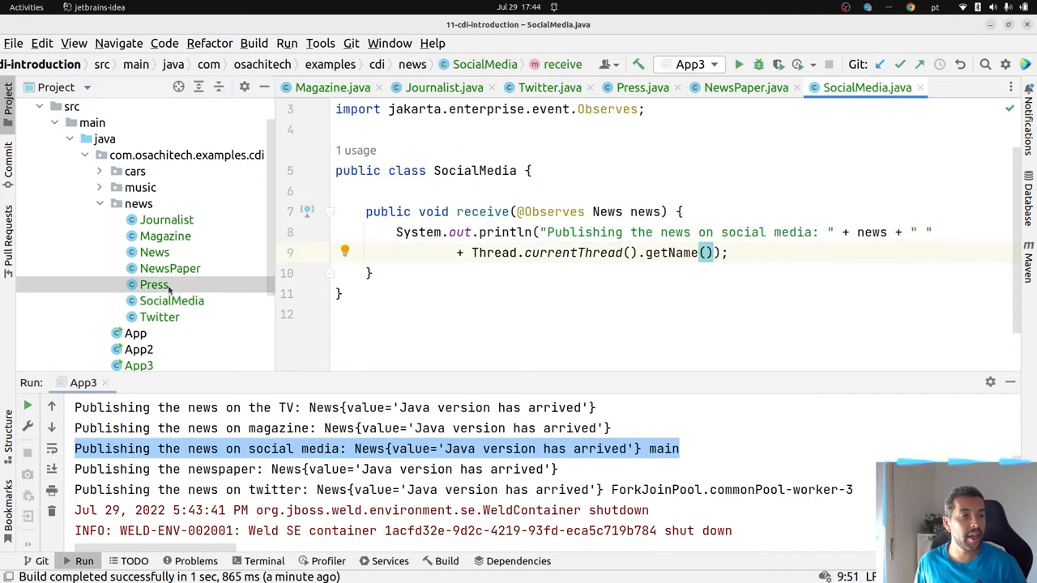
{"action": "left_click", "coordinate": [152, 285]}
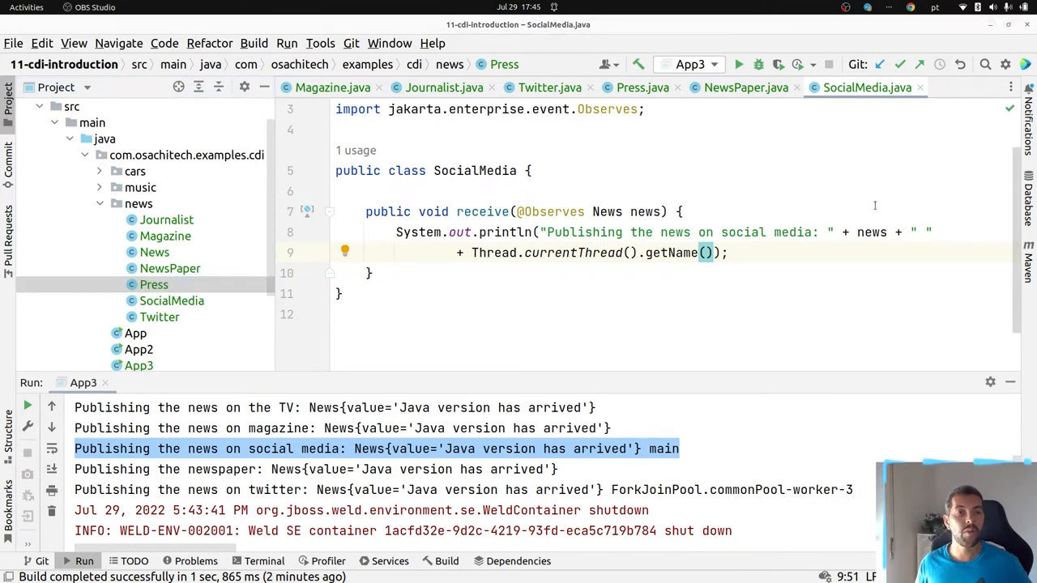
Step: Close other tabs and start a new Java class in the news package
{"action": "left_click", "coordinate": [154, 285]}
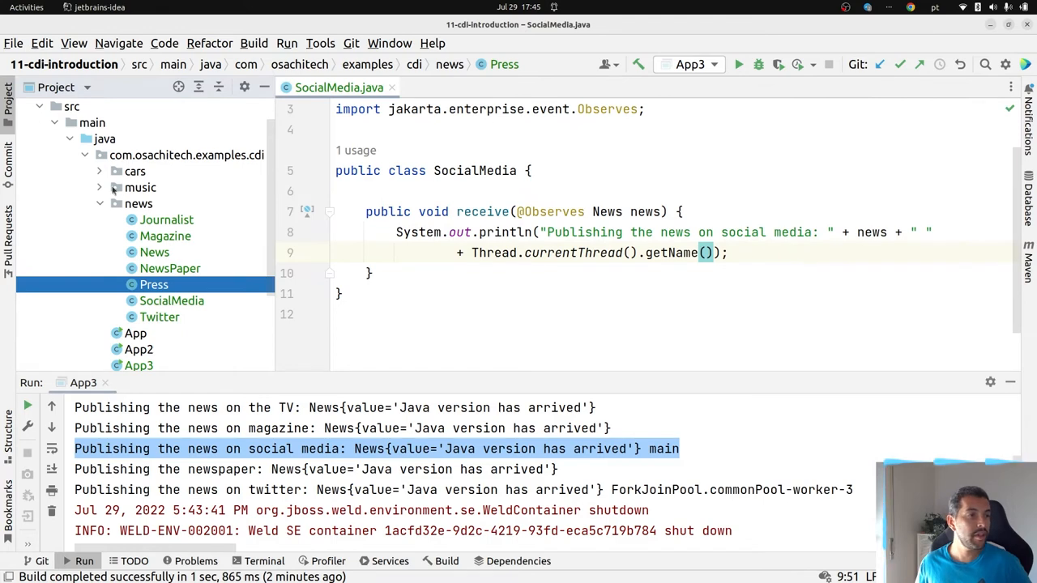
{"action": "left_click", "coordinate": [99, 188]}
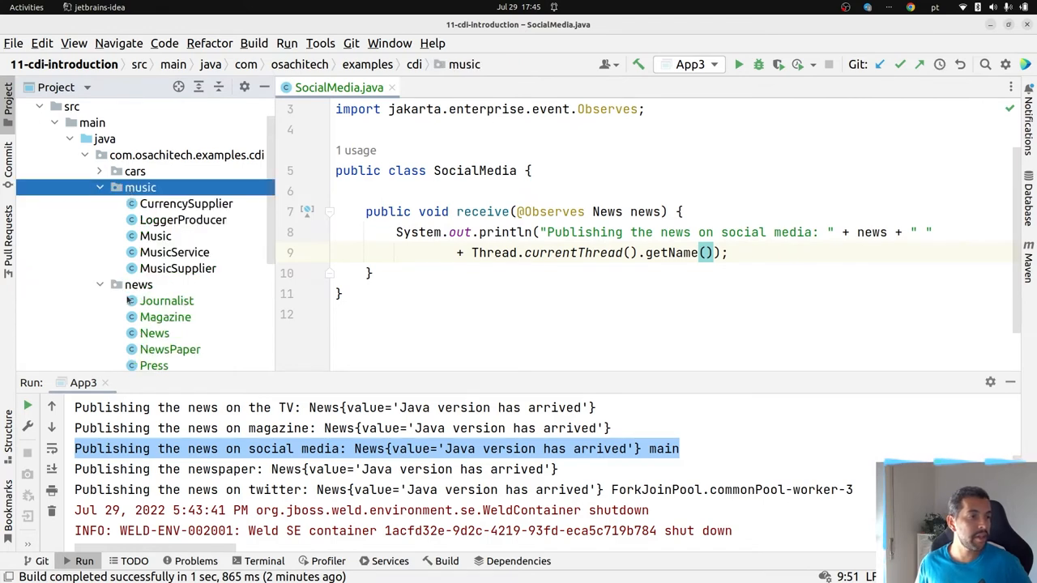
{"action": "scroll", "scroll_direction": "down", "scroll_amount": 3}
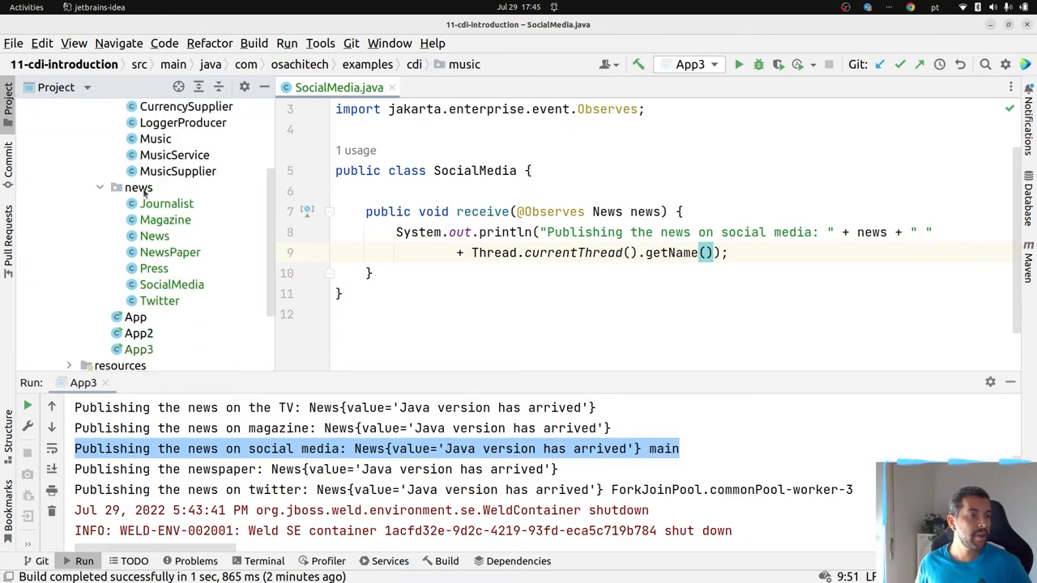
{"action": "right_click", "coordinate": [137, 188]}
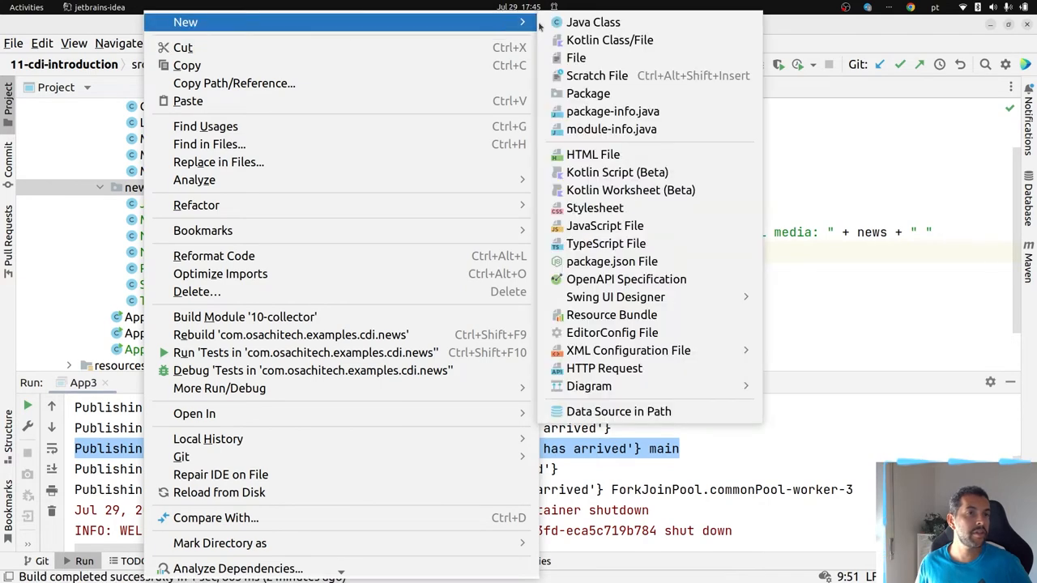
{"action": "mouse_move", "coordinate": [593, 22]}
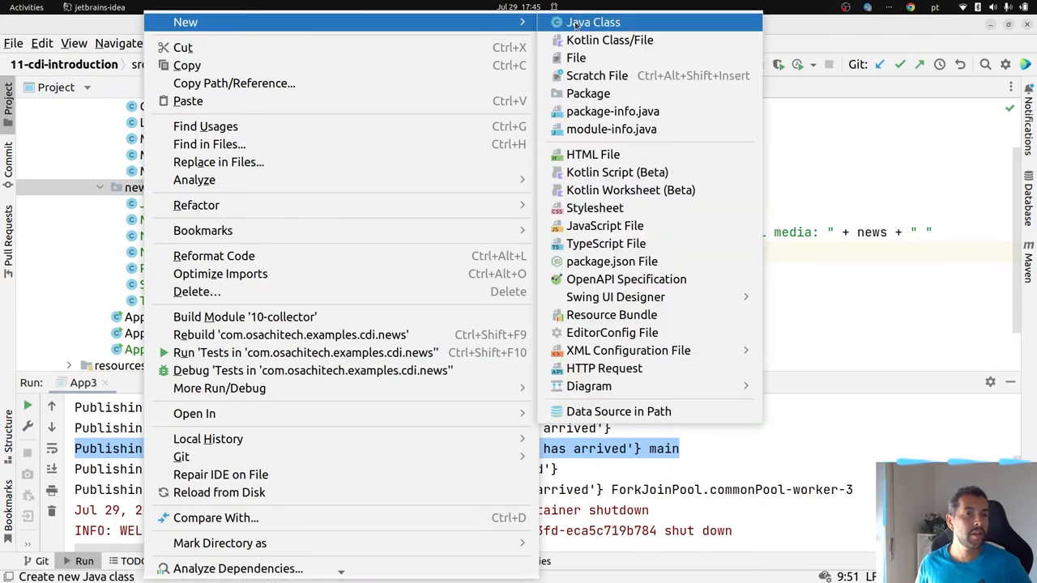
{"action": "left_click", "coordinate": [592, 23]}
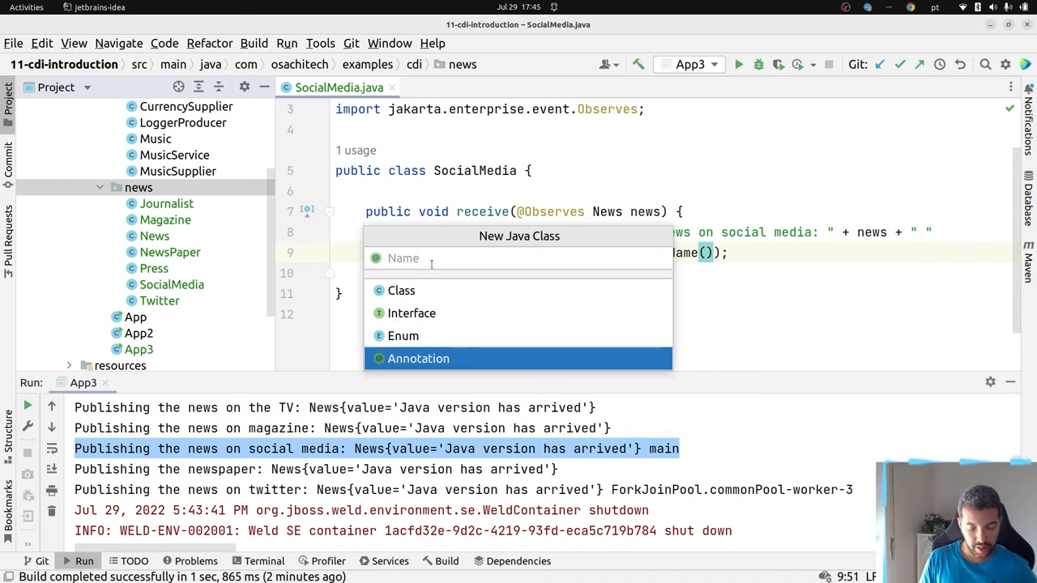
Step: Create NewsCategory as an annotation type, then view the Brand qualifier and Journalist
{"action": "type", "text": "News"}
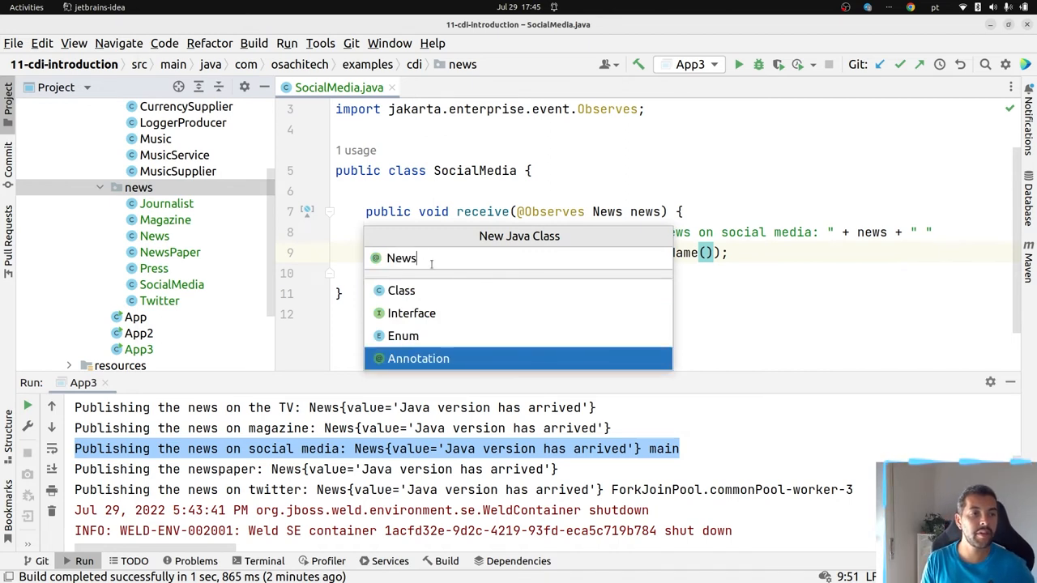
{"action": "type", "text": "Categor"}
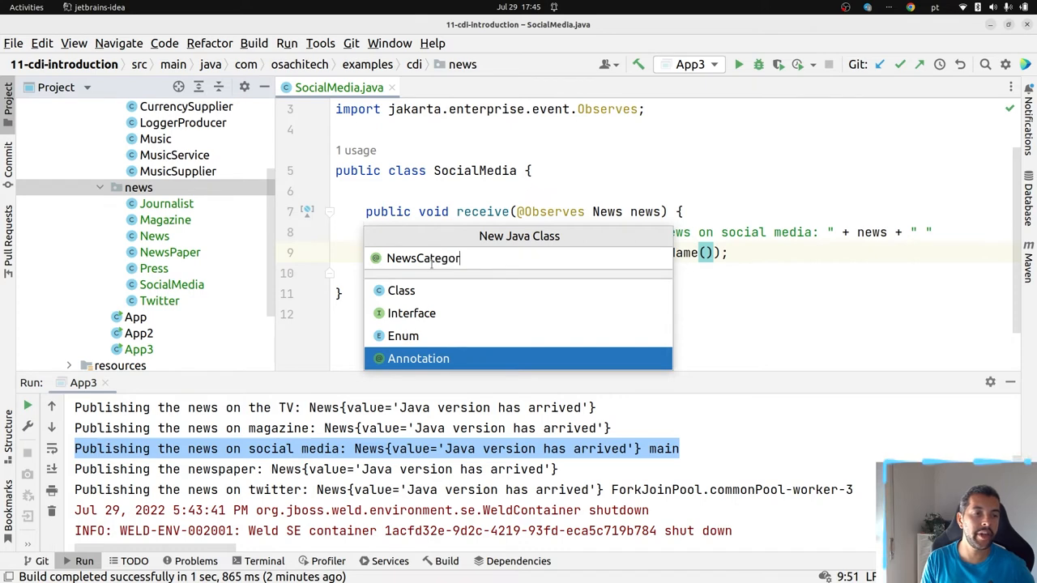
{"action": "left_click", "coordinate": [418, 358]}
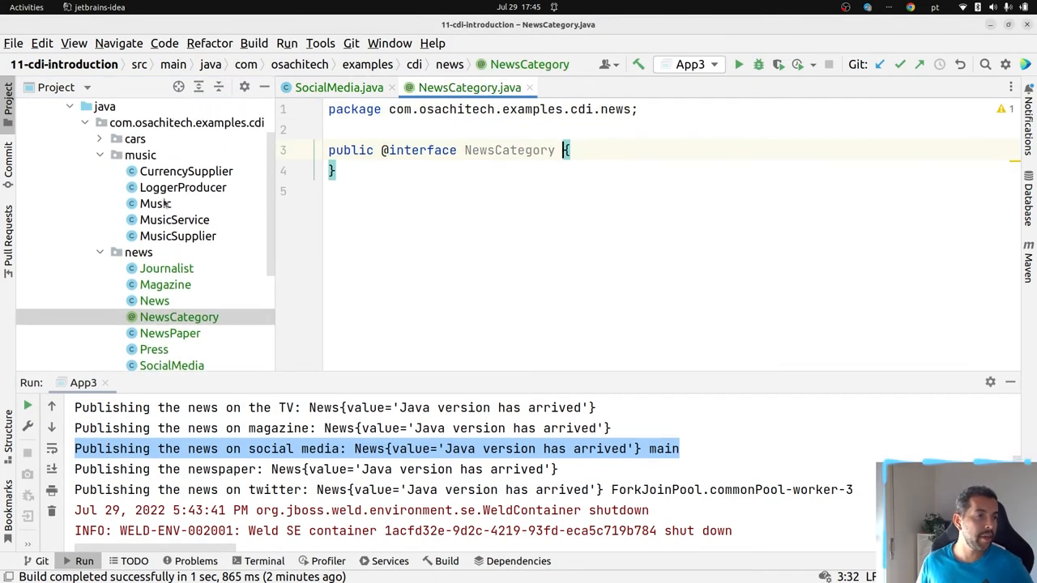
{"action": "left_click", "coordinate": [136, 139]}
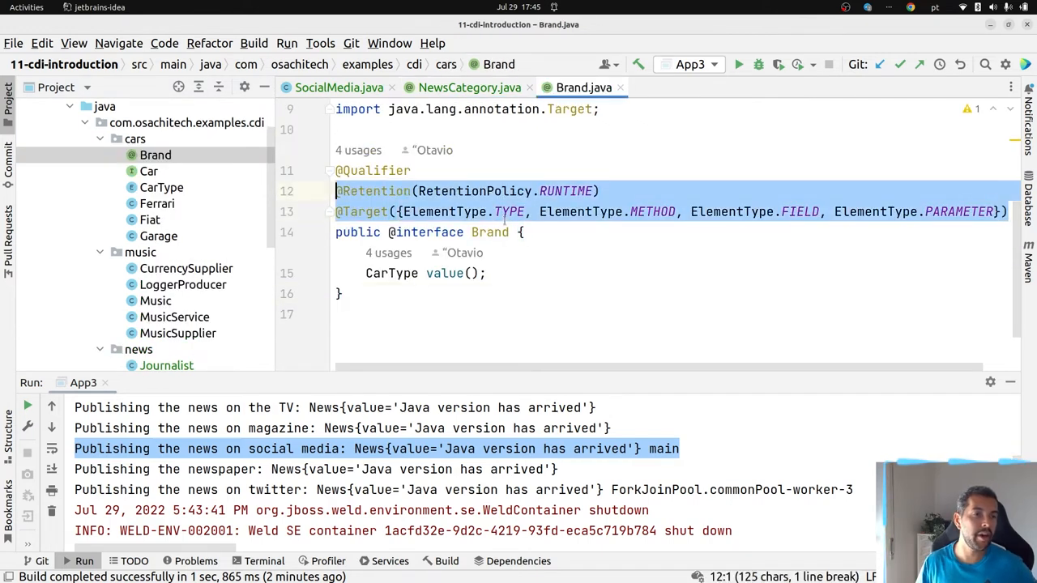
{"action": "left_click", "coordinate": [470, 88]}
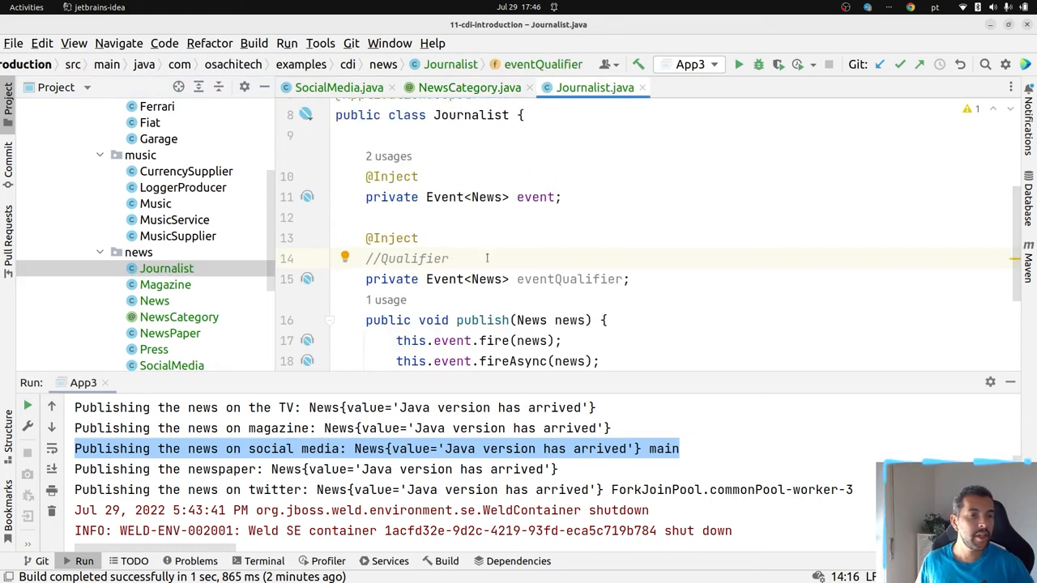
Step: Annotate eventQualifier with the qualifier and rename it toward PremiumCategory, jumping to its declaration
{"action": "type", "text": "@NewsCategory"}
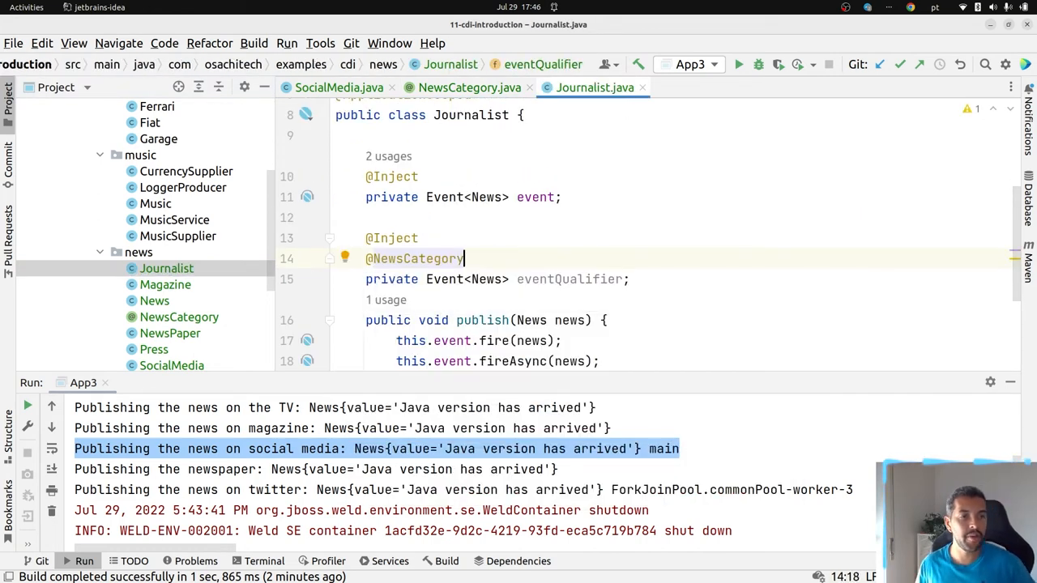
{"action": "type", "text": "renam"}
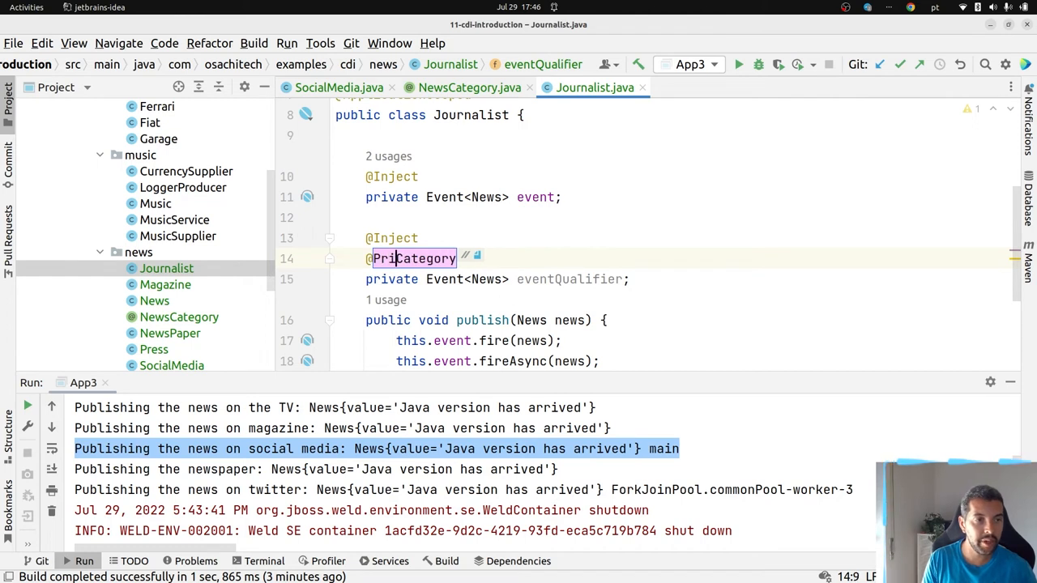
{"action": "type", "text": "mieum"}
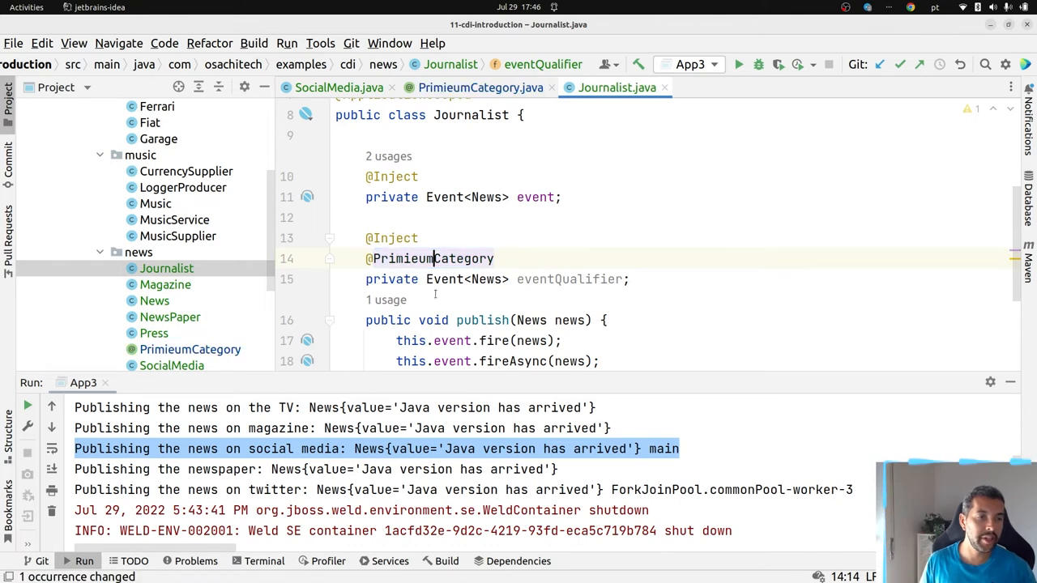
{"action": "left_click", "coordinate": [479, 88]}
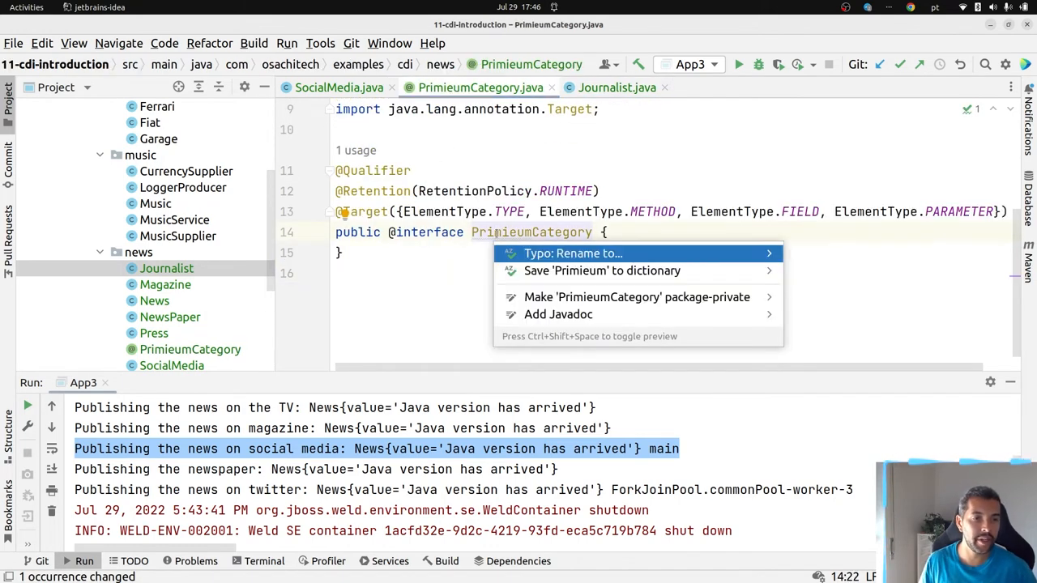
Step: Fix the misspelled PremiumCategory name, dismiss the suggested fixes, and return to Journalist
{"action": "left_click", "coordinate": [573, 253]}
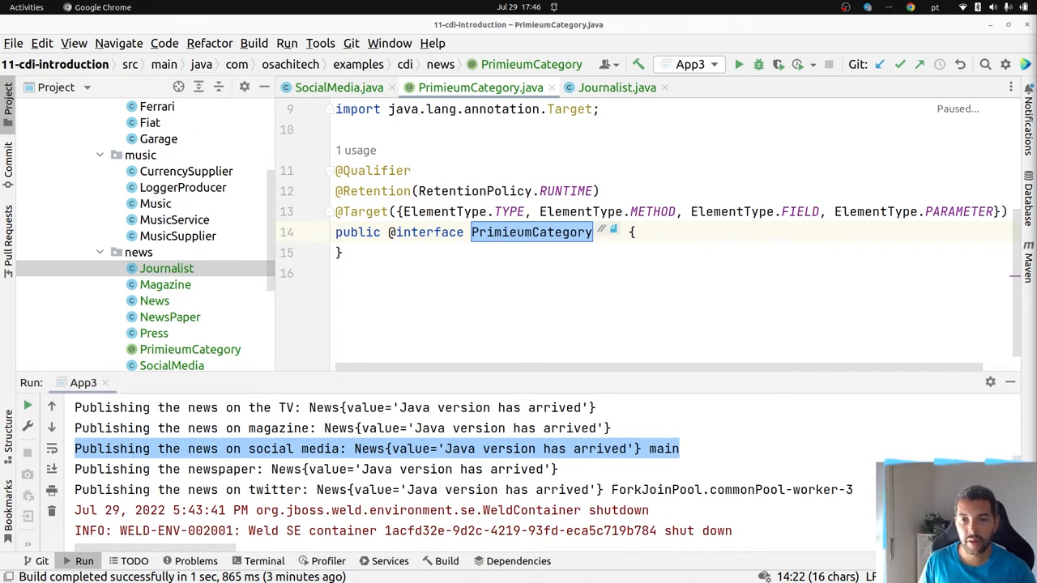
{"action": "mouse_move", "coordinate": [936, 139]}
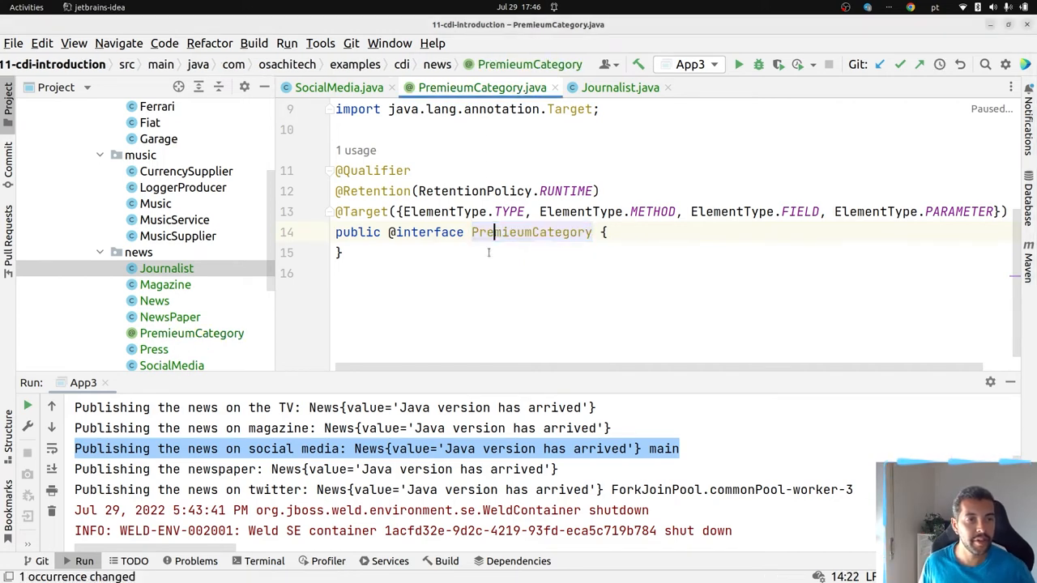
{"action": "left_click", "coordinate": [343, 214]}
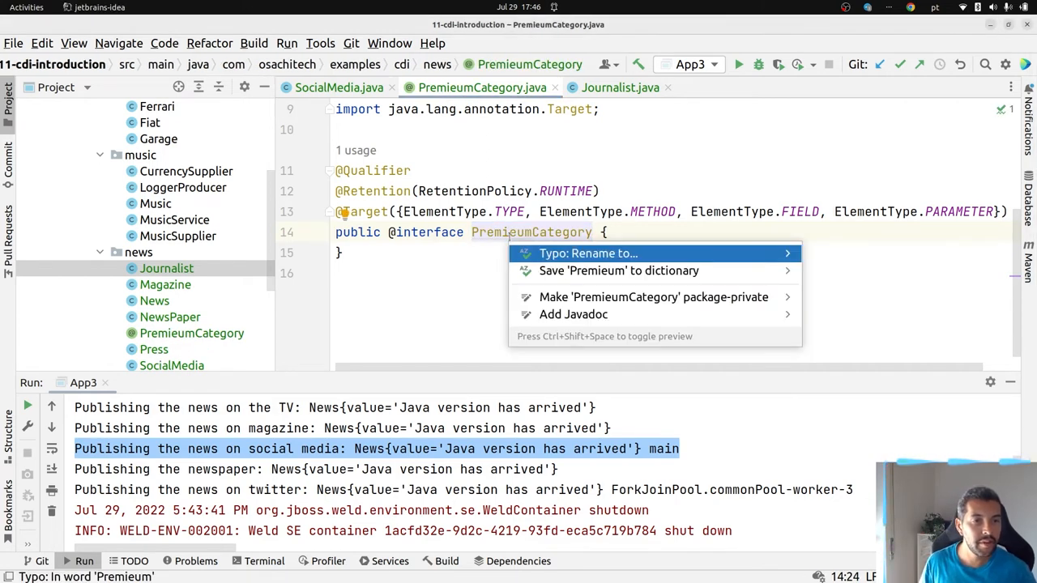
{"action": "key", "text": "Escape"}
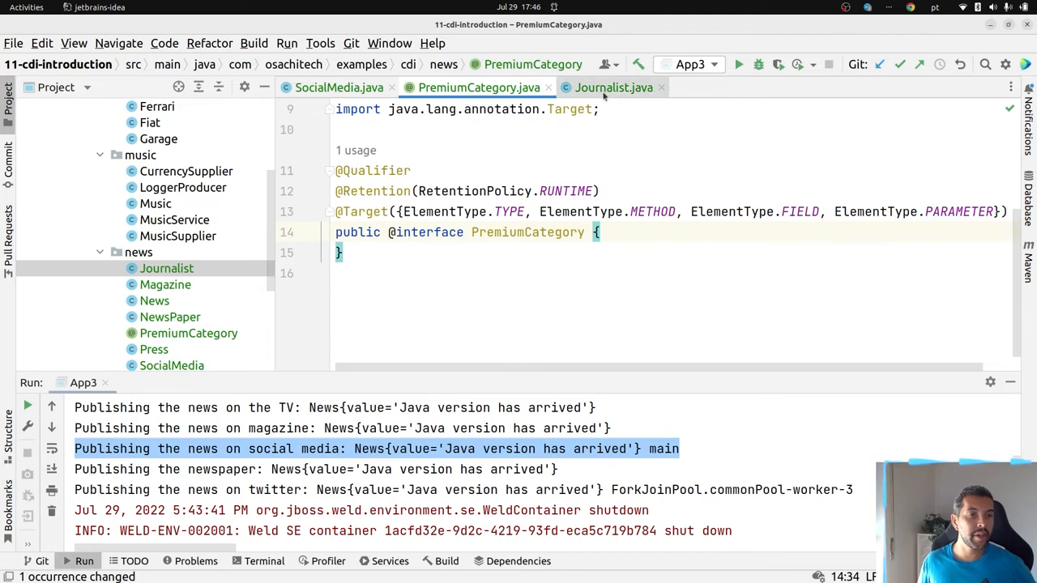
{"action": "left_click", "coordinate": [612, 87]}
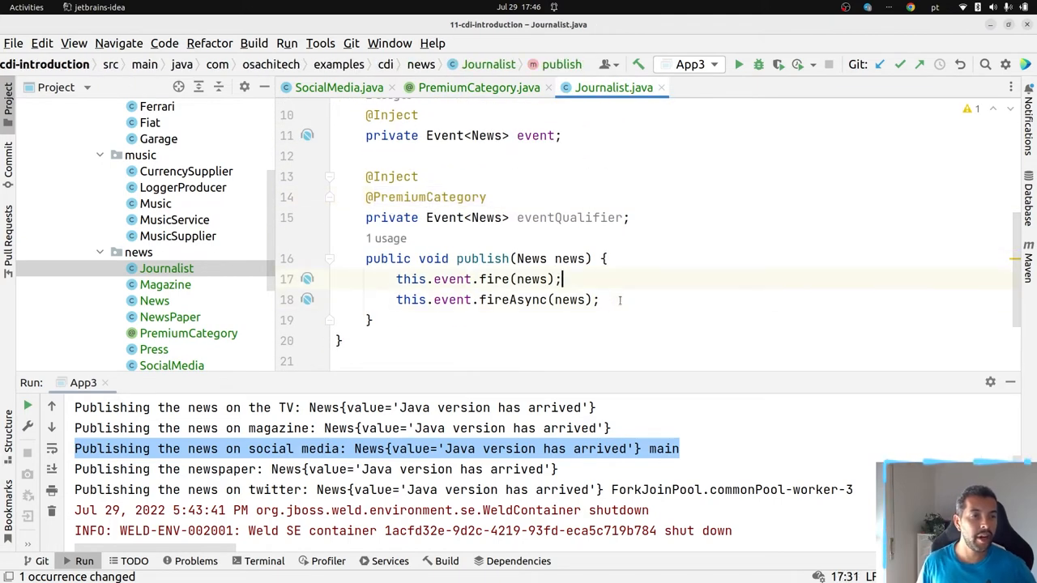
Step: Add public void premiumNews(News news) {} to Journalist, ready to fire through eventQualifier
{"action": "double_click", "coordinate": [569, 217]}
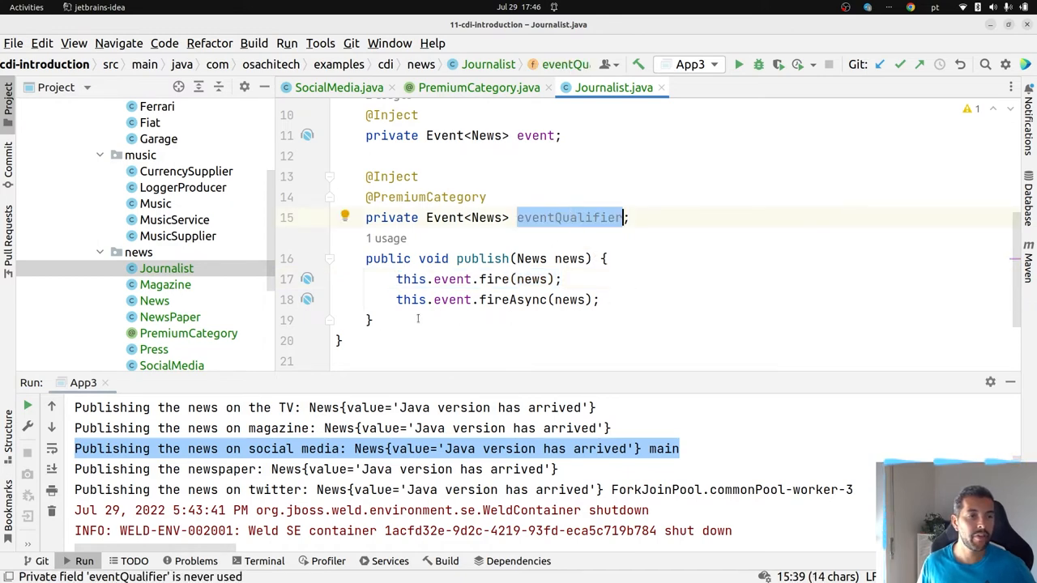
{"action": "type", "text": "public void primi"}
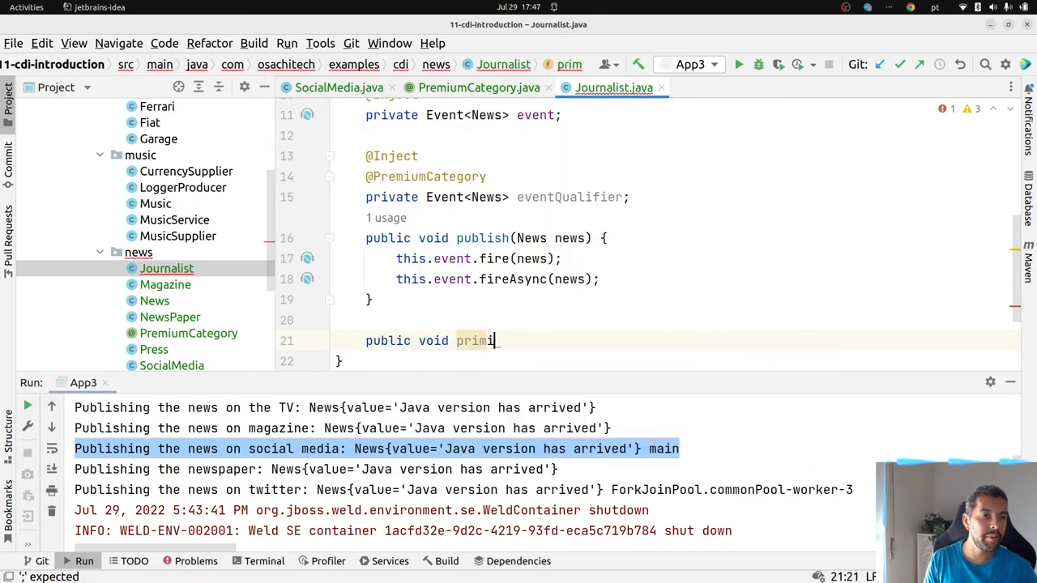
{"action": "type", "text": "umNews(News"}
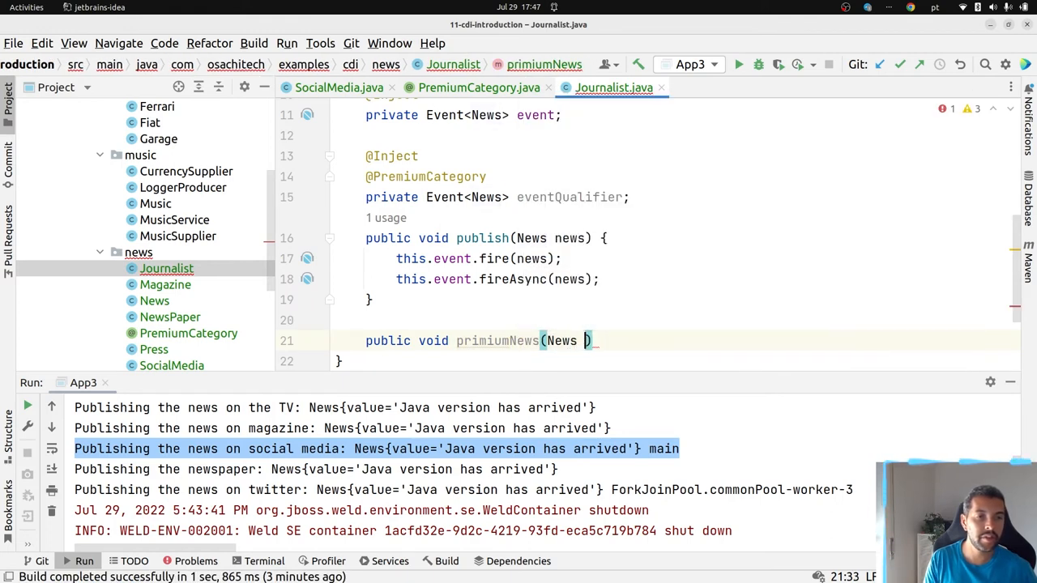
{"action": "type", "text": "news) {}"}
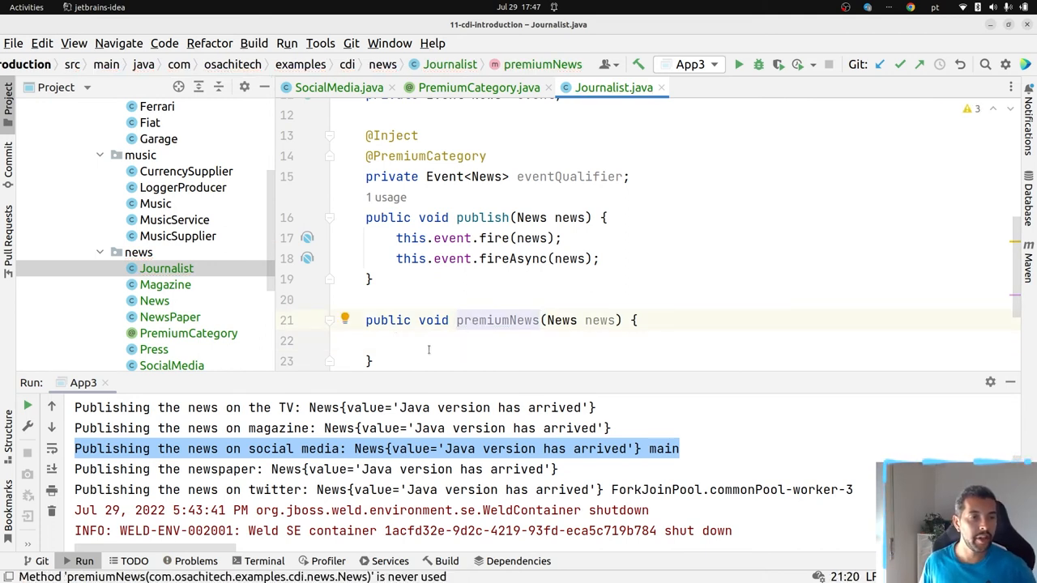
{"action": "left_click", "coordinate": [395, 340]}
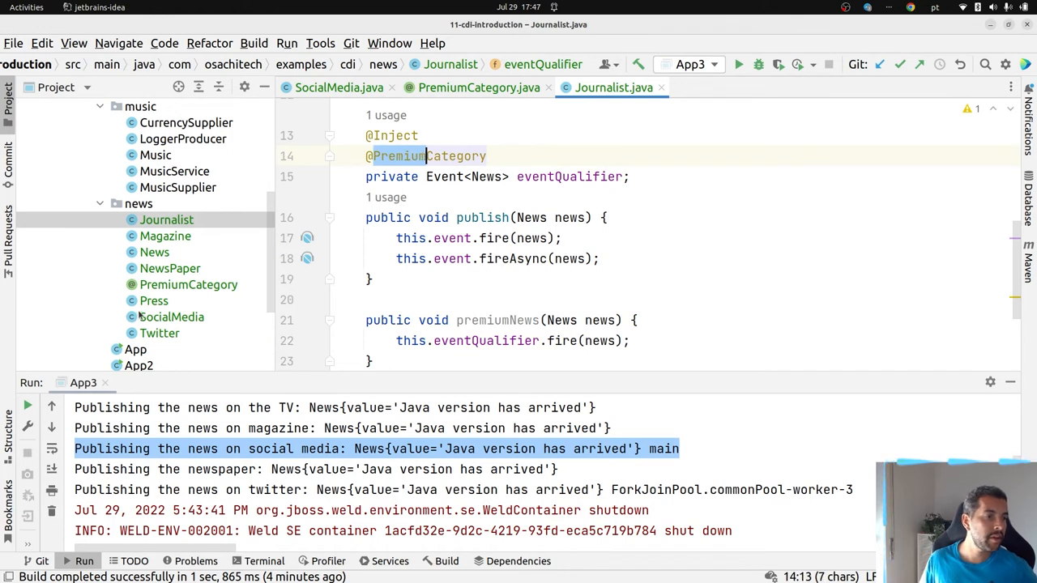
{"action": "left_click", "coordinate": [172, 316]}
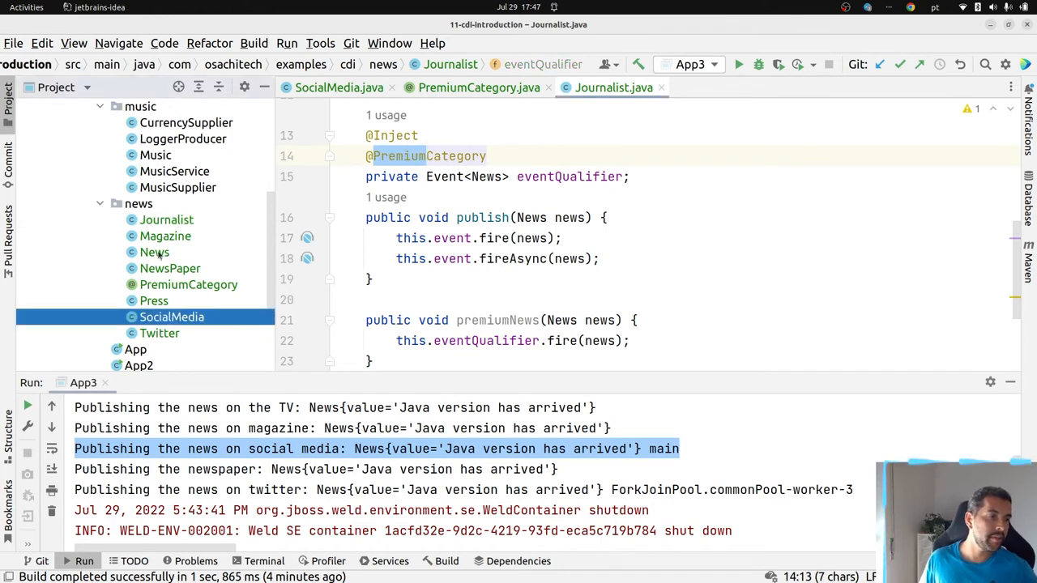
{"action": "left_click", "coordinate": [165, 236]}
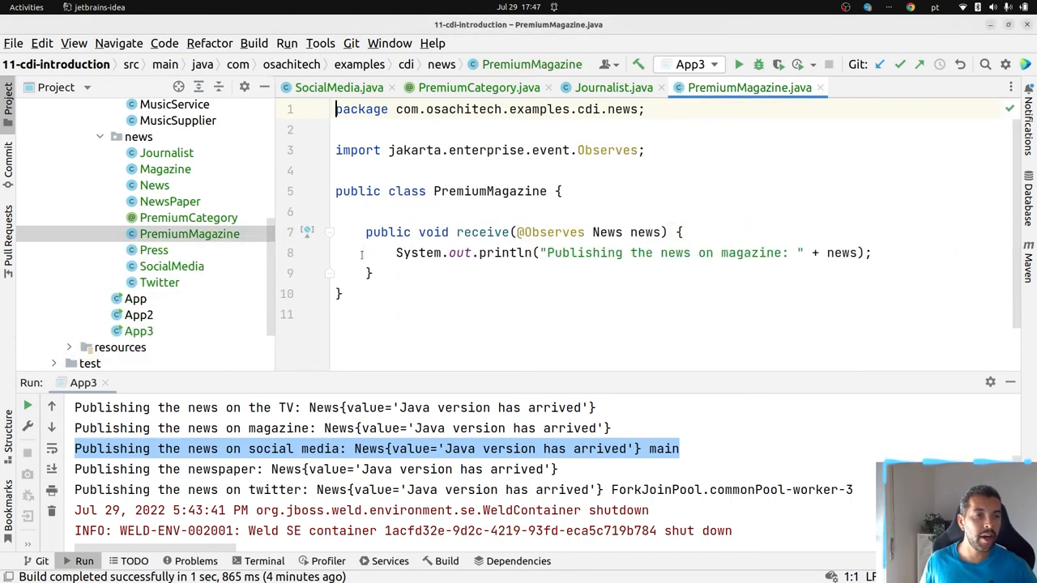
{"action": "type", "text": "@"}
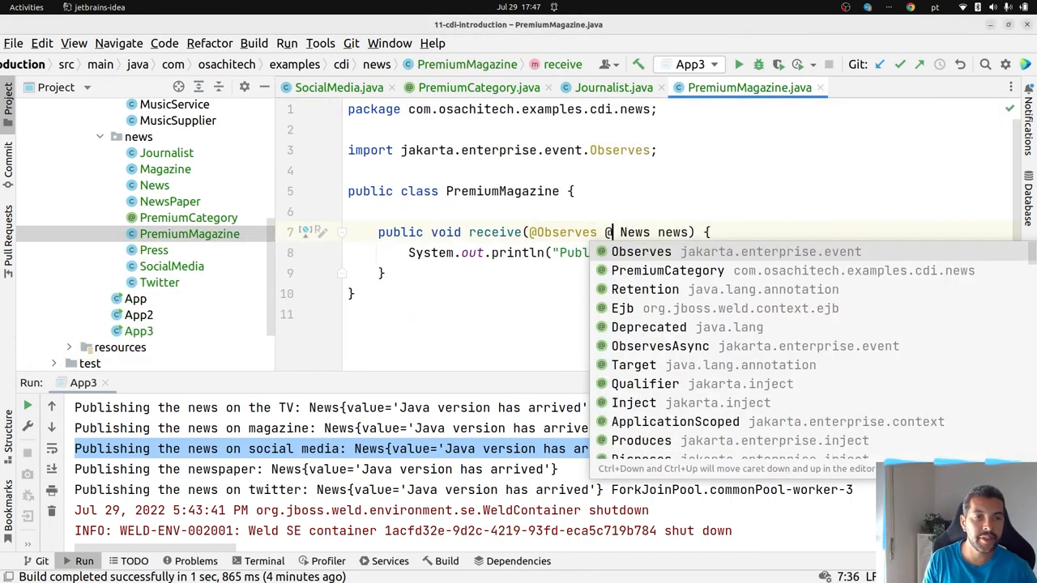
{"action": "left_click", "coordinate": [667, 270]}
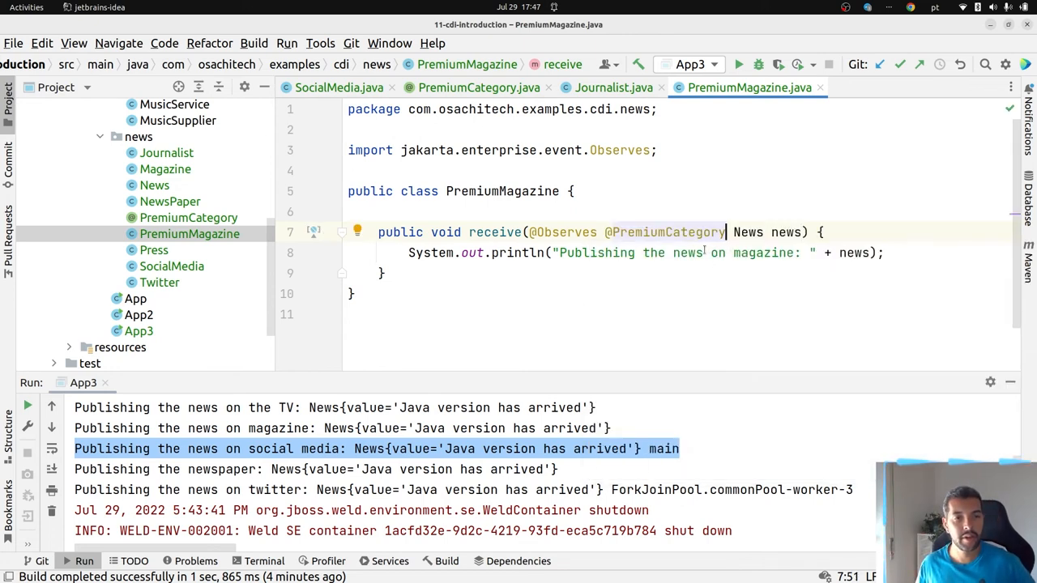
{"action": "type", "text": "tje"}
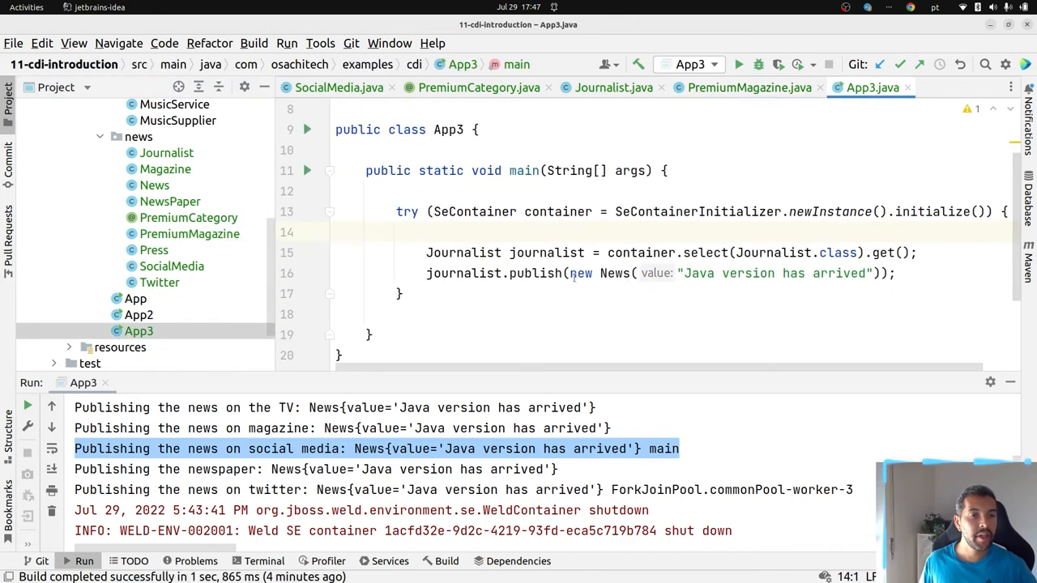
Step: Add journalist.premiumNews(new News("Jakarta EE has arrived")) in App3.main, comment it out, and rerun
{"action": "left_click", "coordinate": [564, 272]}
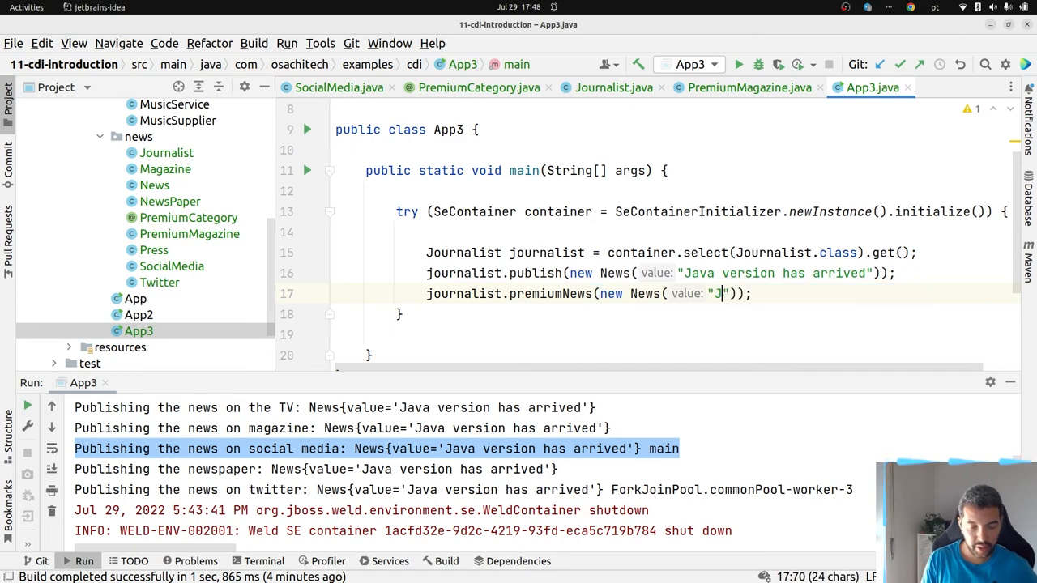
{"action": "type", "text": "akarta EE"}
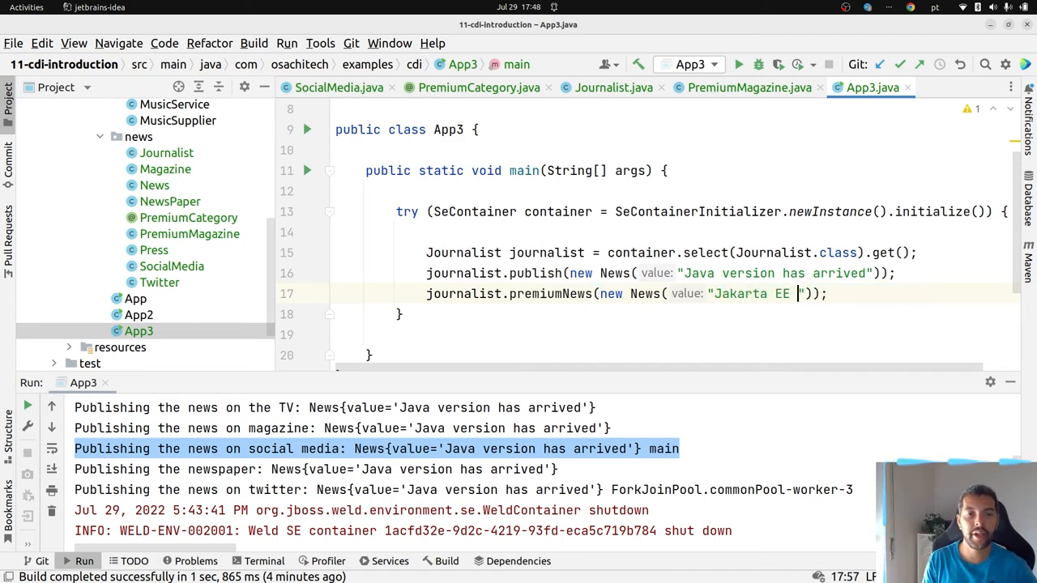
{"action": "type", "text": "has arrived"}
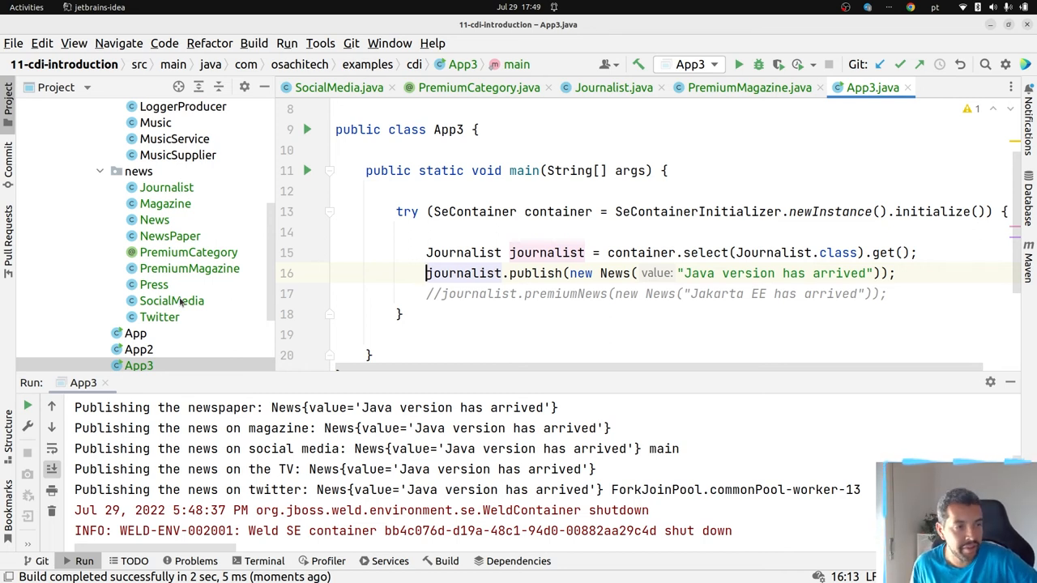
{"action": "mouse_move", "coordinate": [181, 282]}
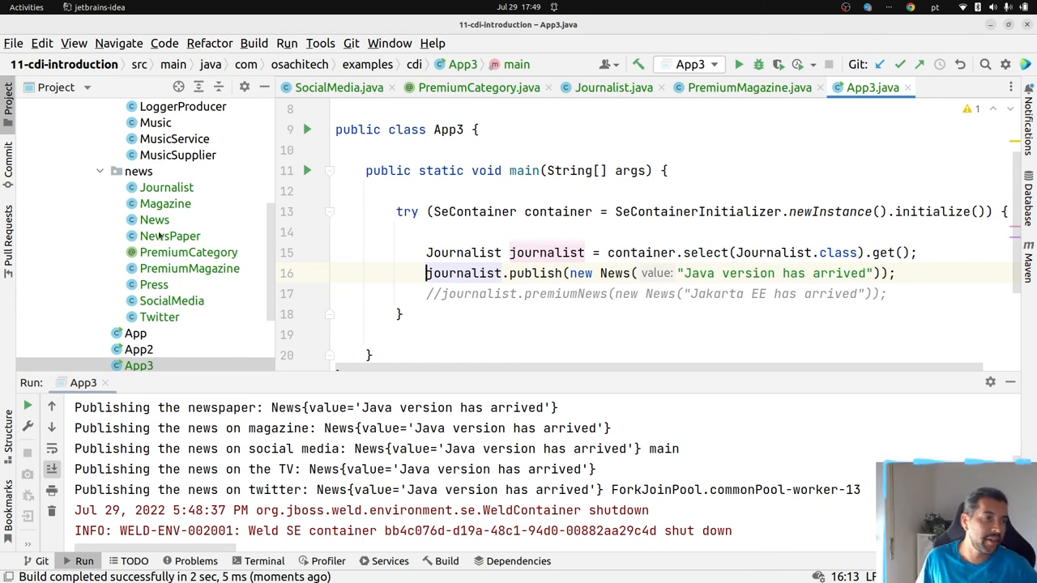
{"action": "left_click", "coordinate": [747, 88]}
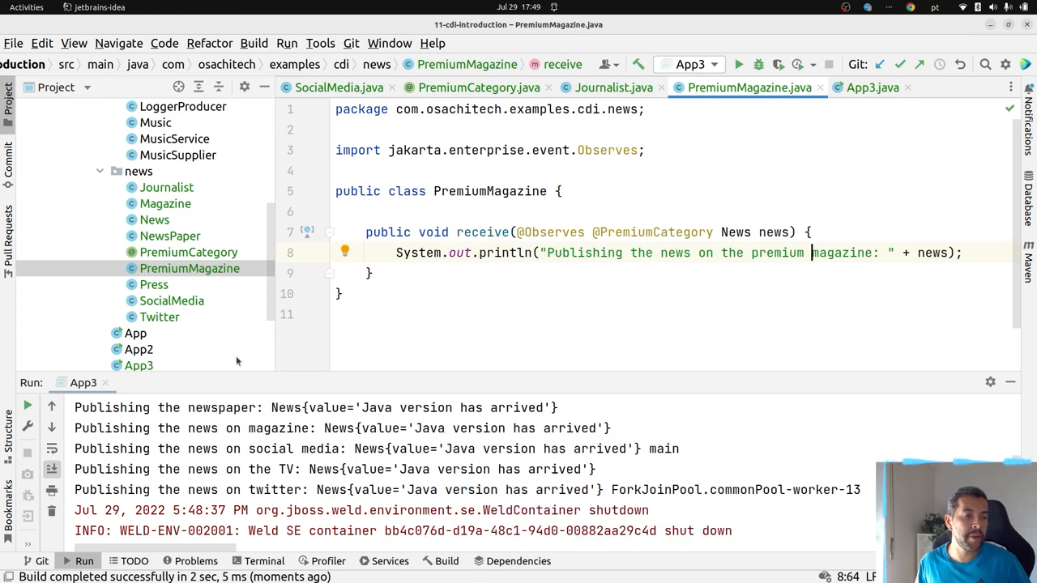
Step: Change PremiumMagazine's println to 'Publishing the news on the premium magazine: ' and uncomment premiumNews
{"action": "scroll", "scroll_direction": "down", "scroll_amount": 3}
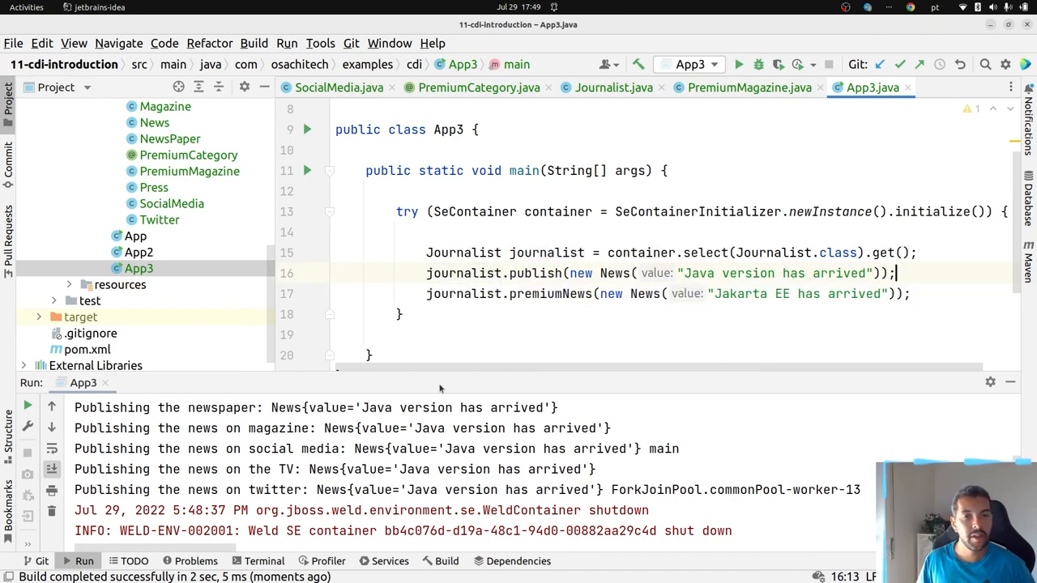
Step: Print "The premium news" before premiumNews in App3 and rerun, highlighting premium in the output
{"action": "type", "text": "System.out.println(\"\");"}
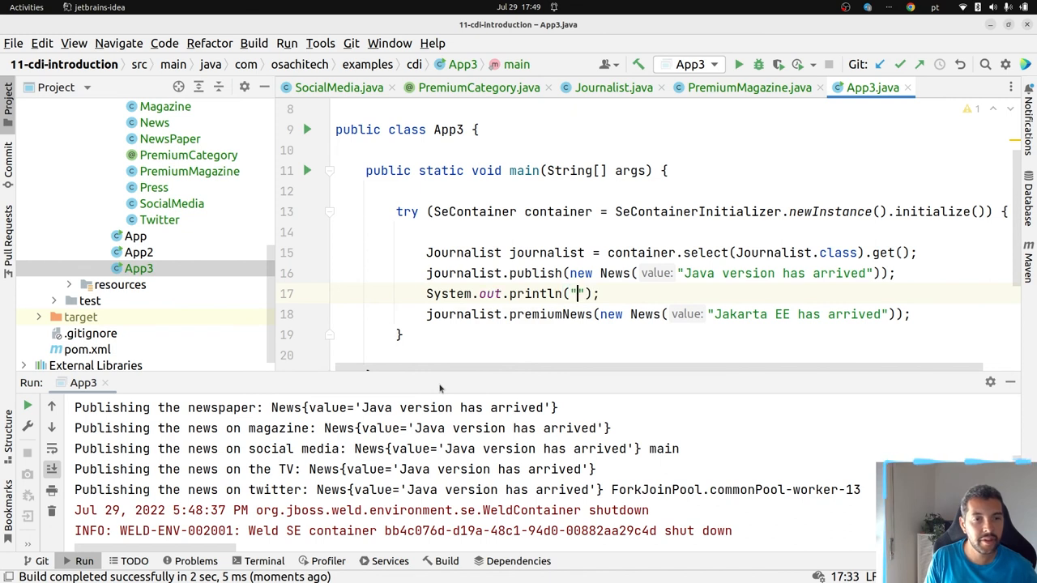
{"action": "type", "text": "The premium news"}
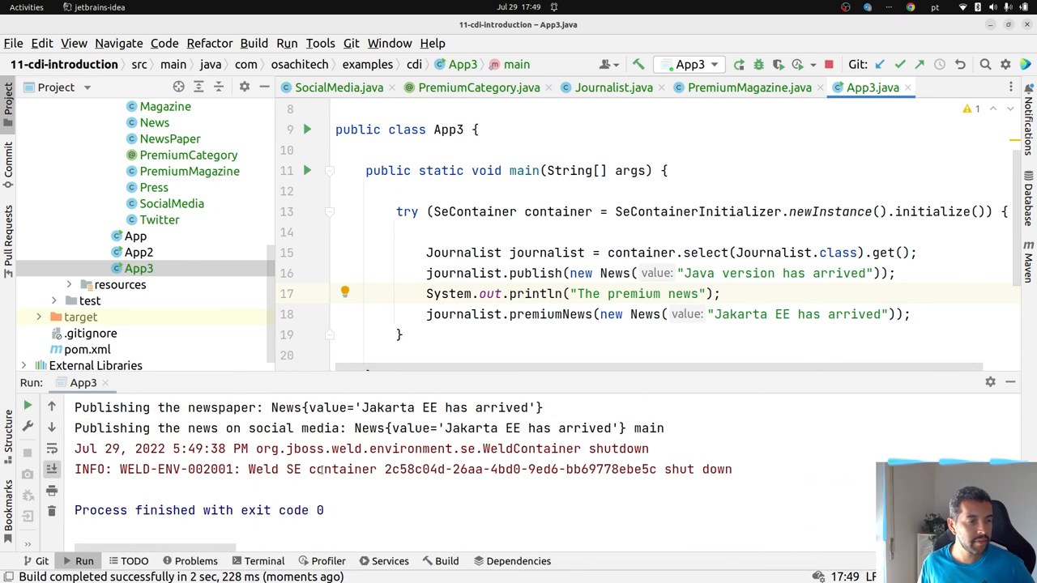
{"action": "left_click", "coordinate": [739, 65]}
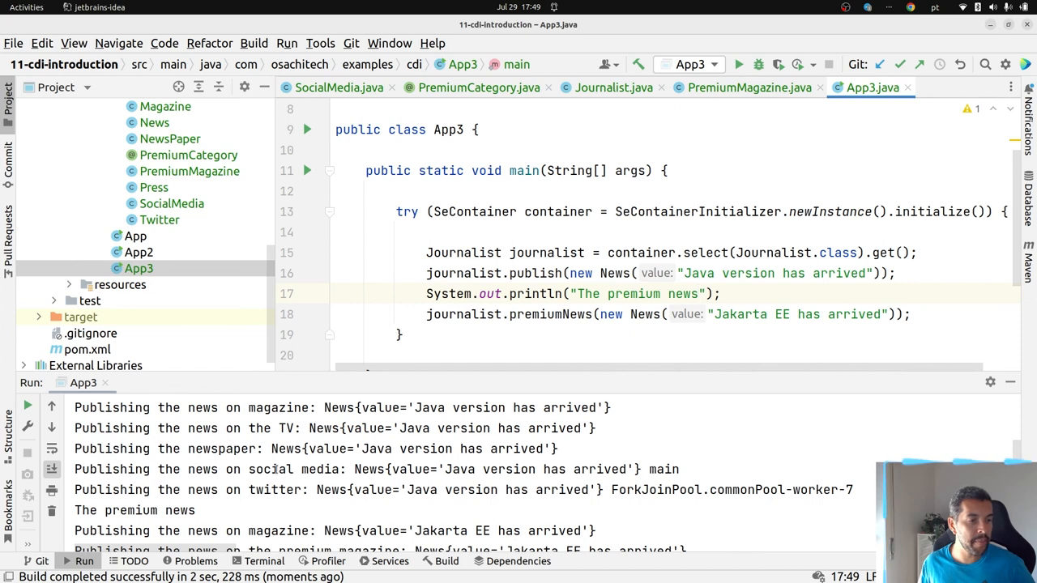
{"action": "mouse_move", "coordinate": [288, 486]}
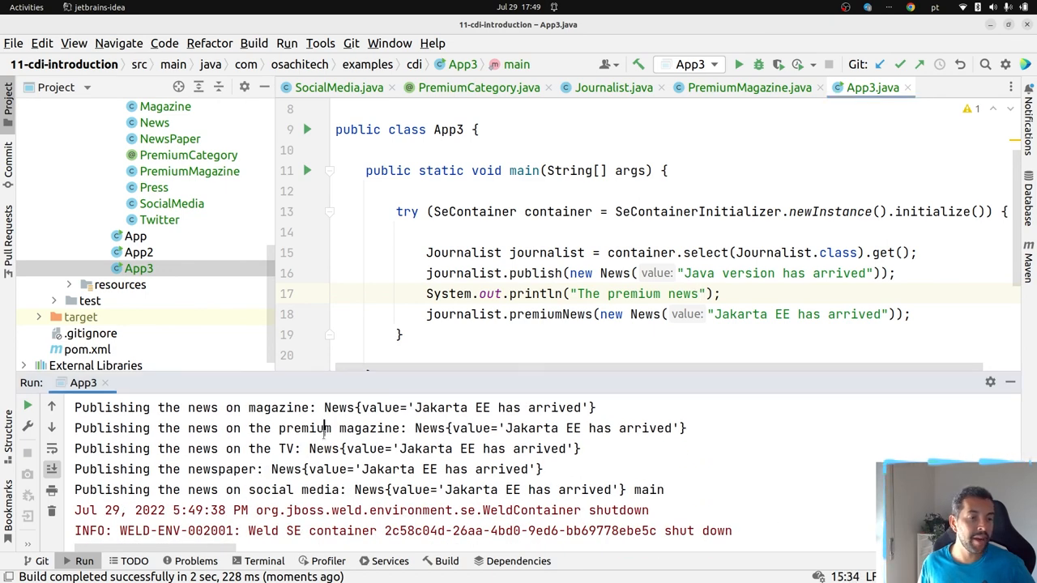
{"action": "double_click", "coordinate": [304, 428]}
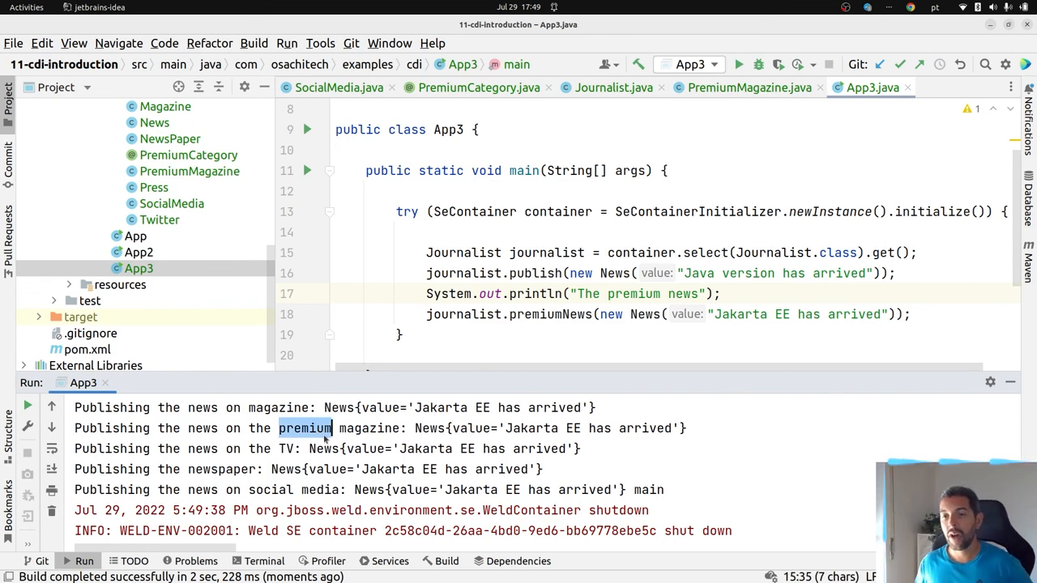